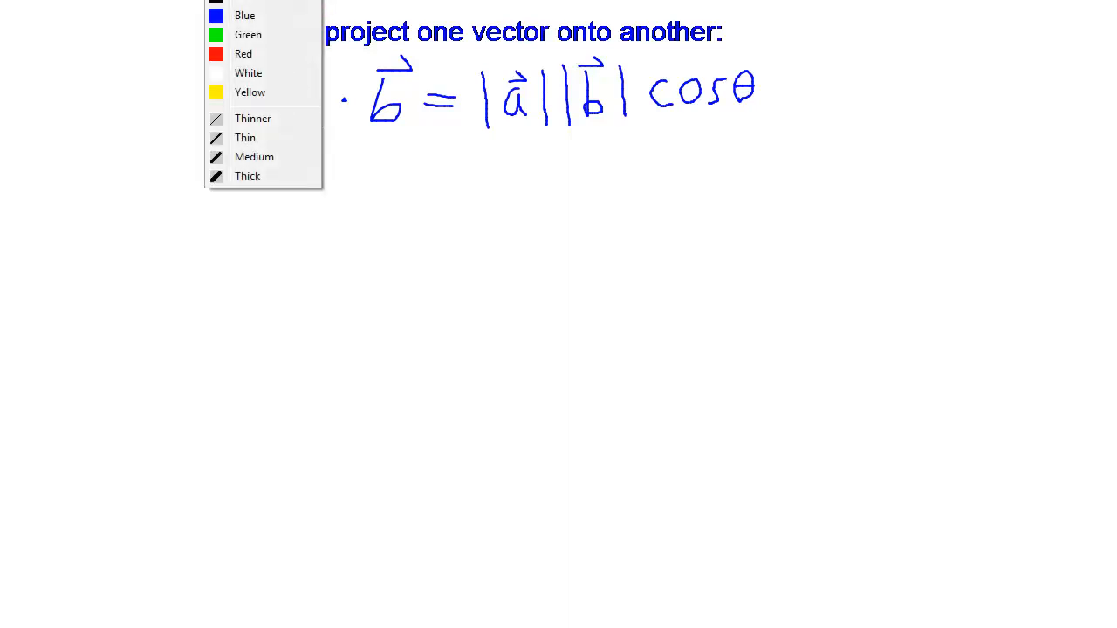
Open Vector3DTests.cpp from EngineTester > MathTests in Solution Explorer.
left_click(539, 177)
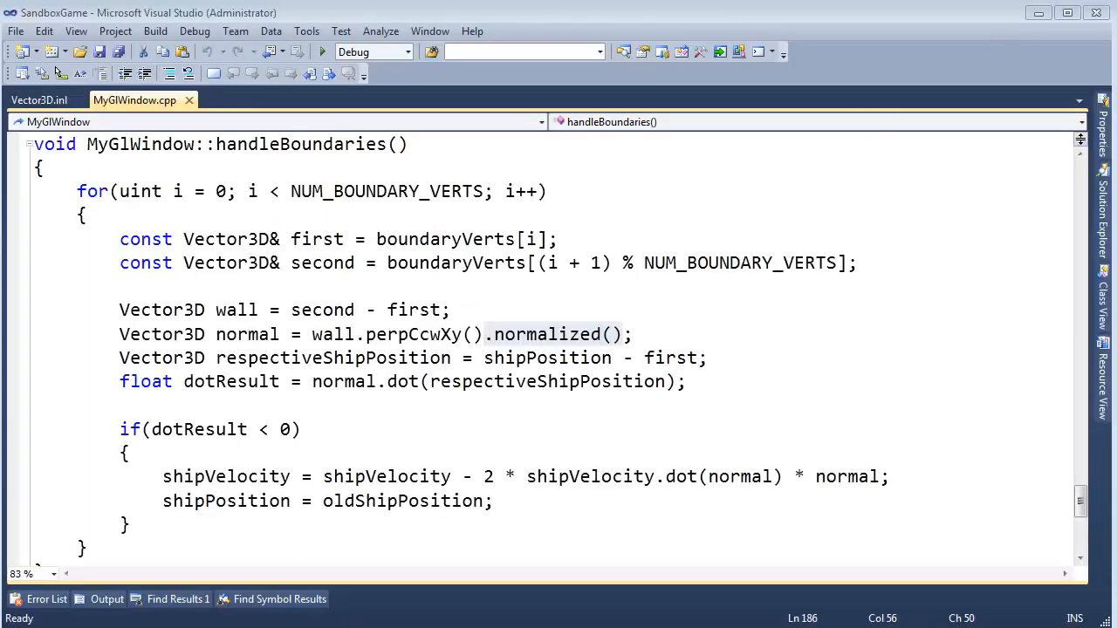
left_click(1102, 190)
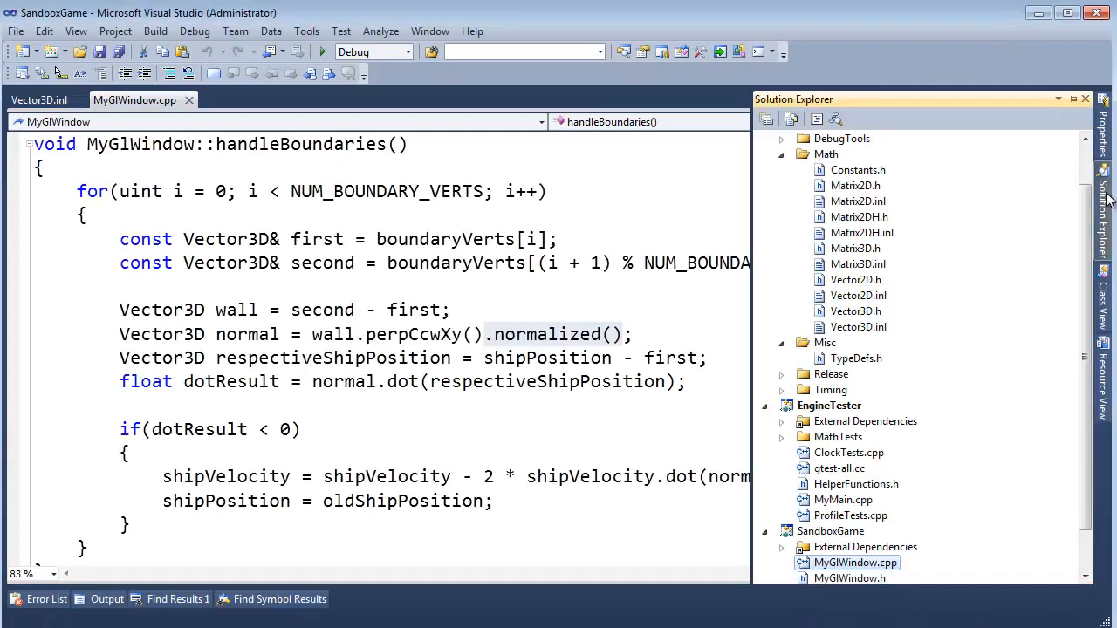
mouse_move(941, 429)
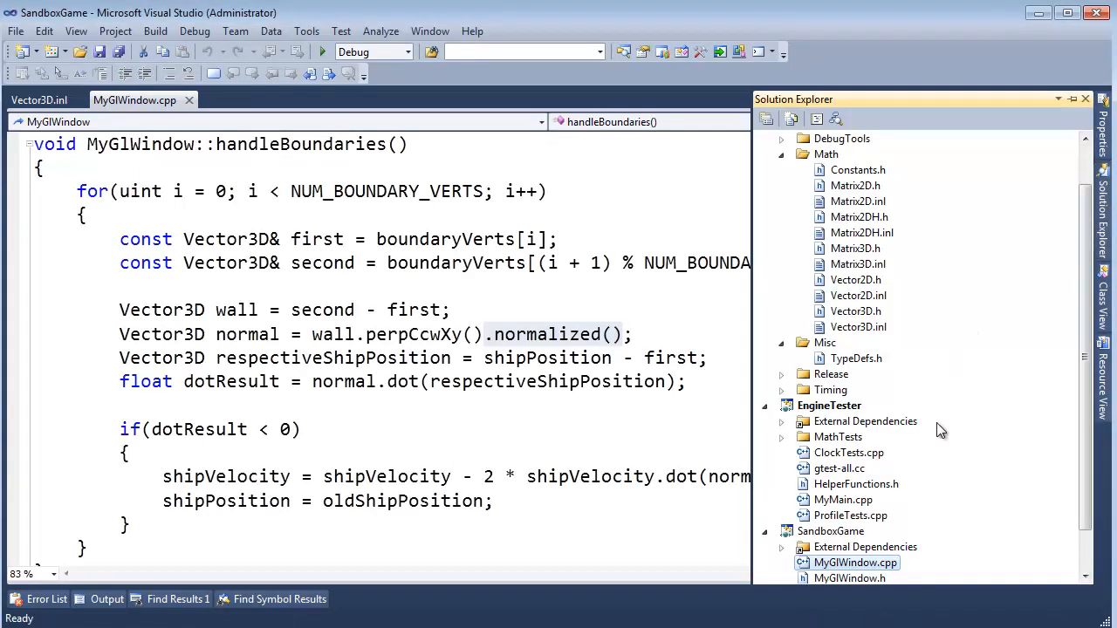
left_click(782, 436)
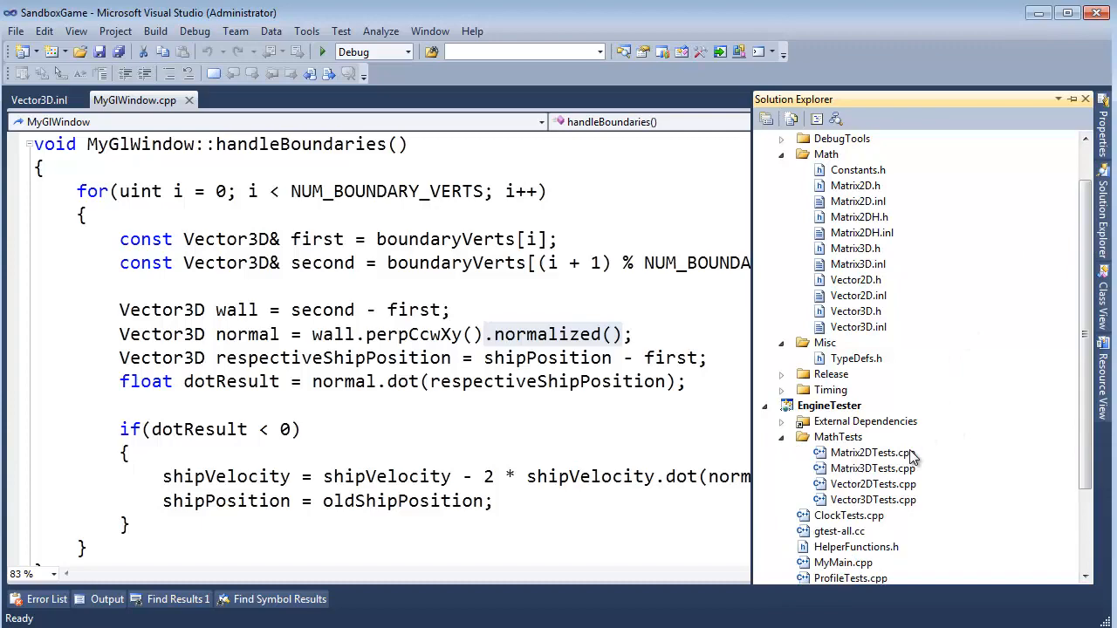
double_click(872, 499)
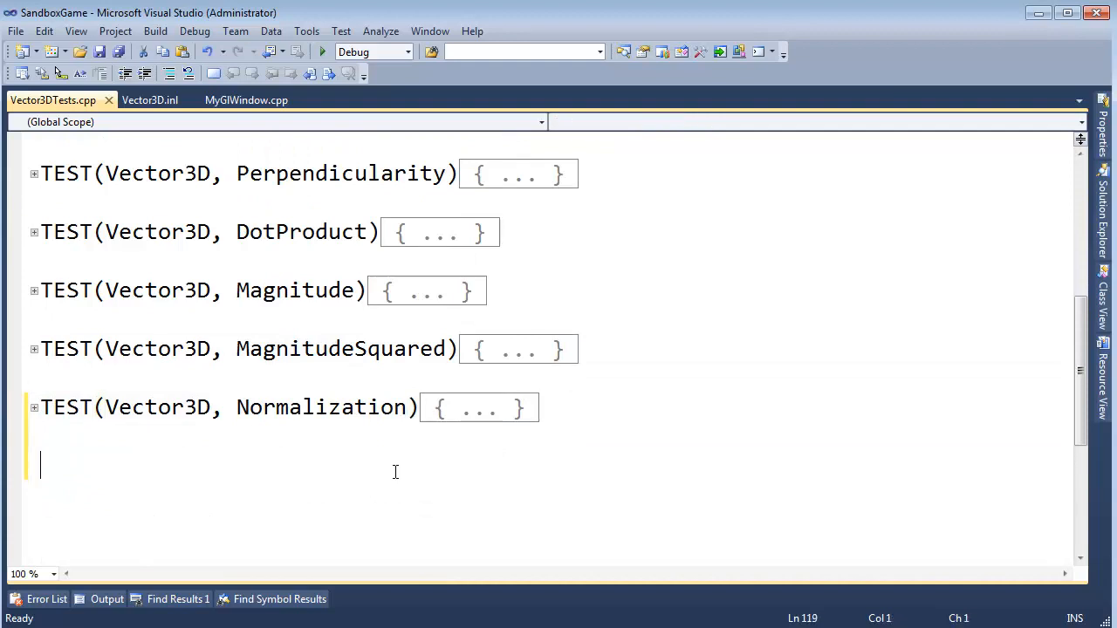
Write TEST(Vector3D, projectOnto) declaring Vector3D source(2, 4) and target(1, 0).
type("TEST(Vector")
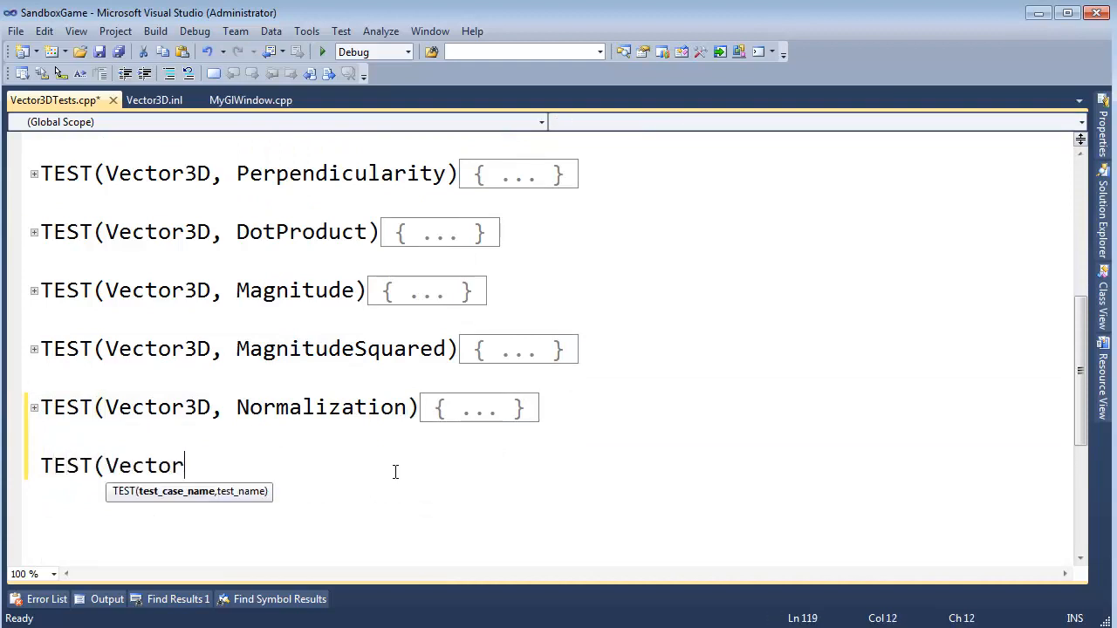
type("3D, projec")
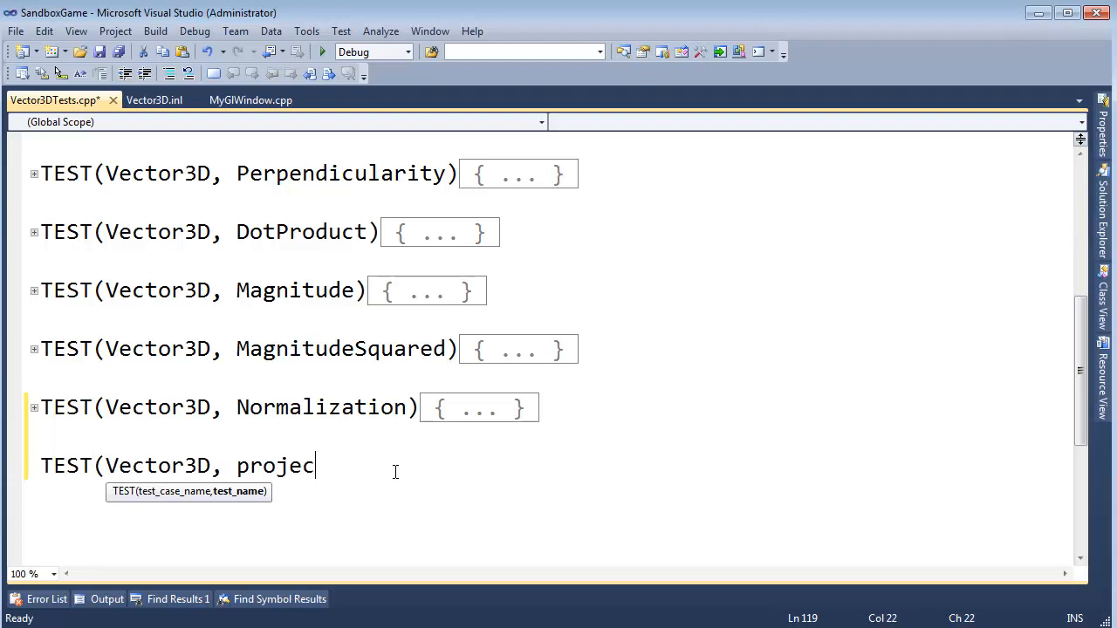
type("tO nt")
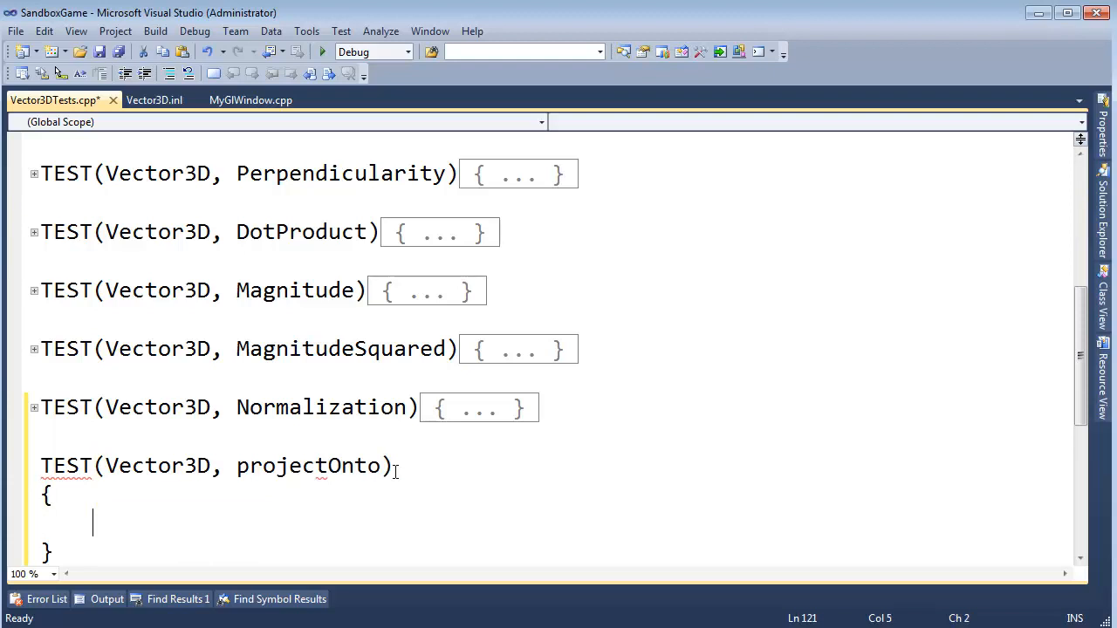
scroll("down", 3)
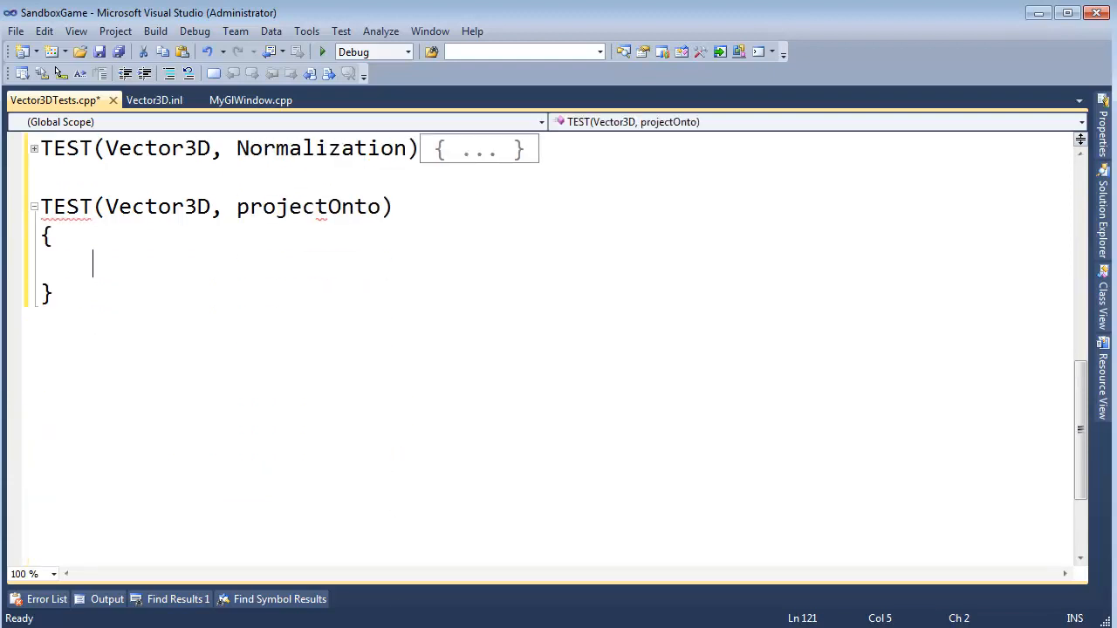
type("Vect")
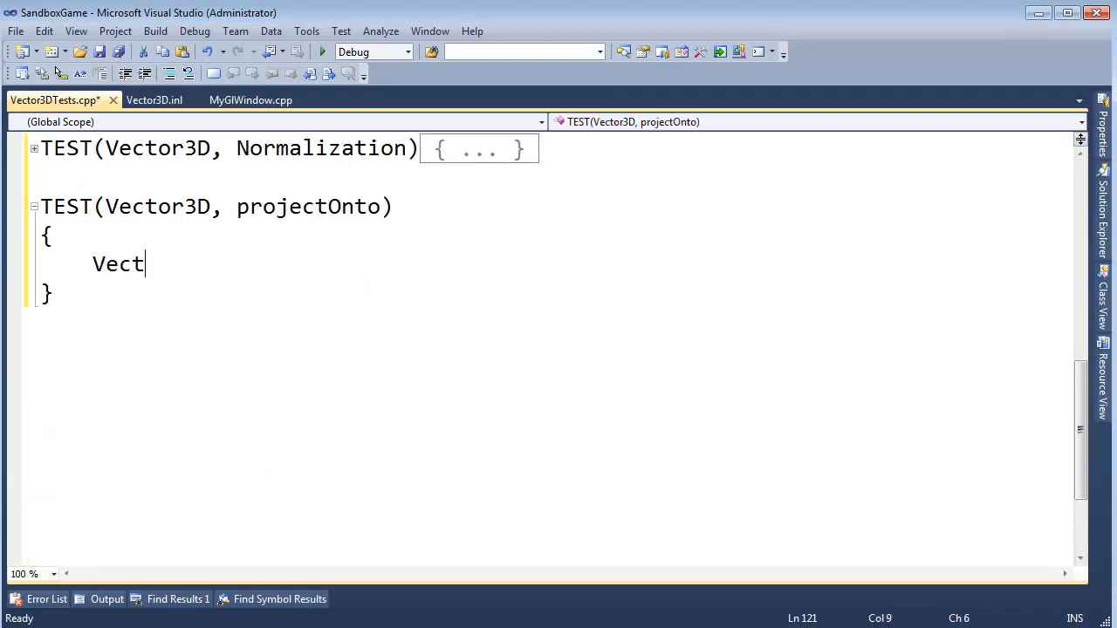
type("or3")
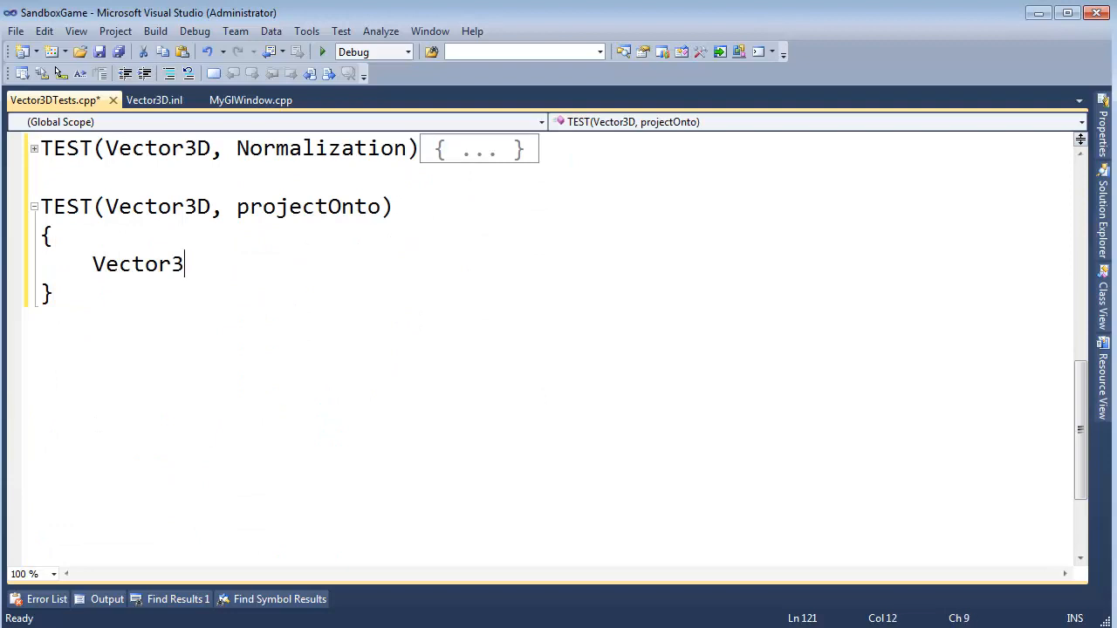
type("source(")
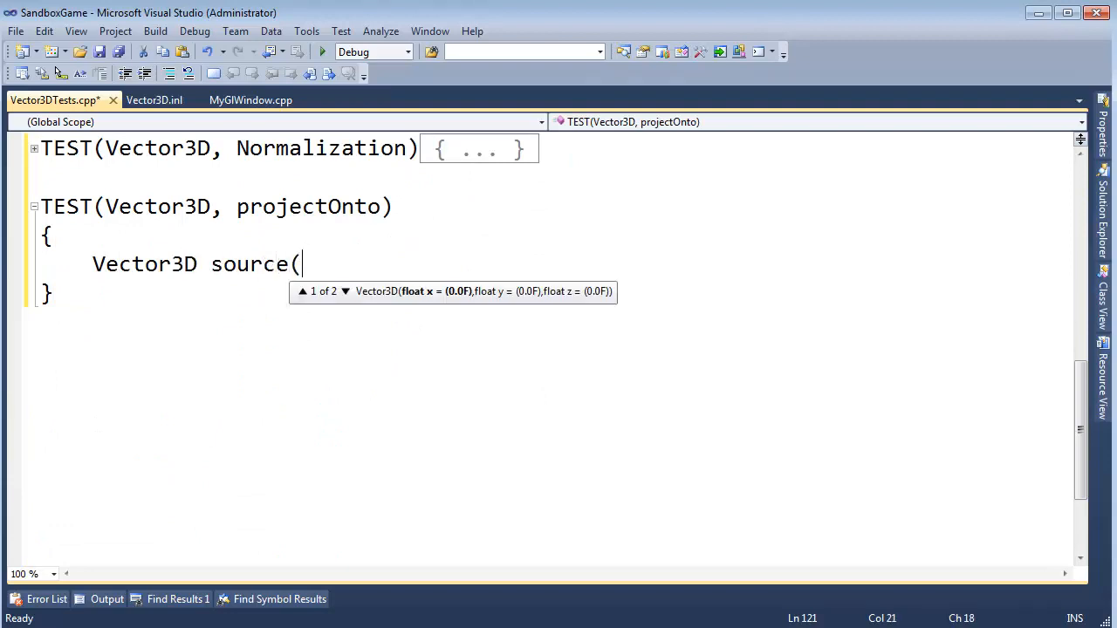
type("2, 4);")
type("Vectop")
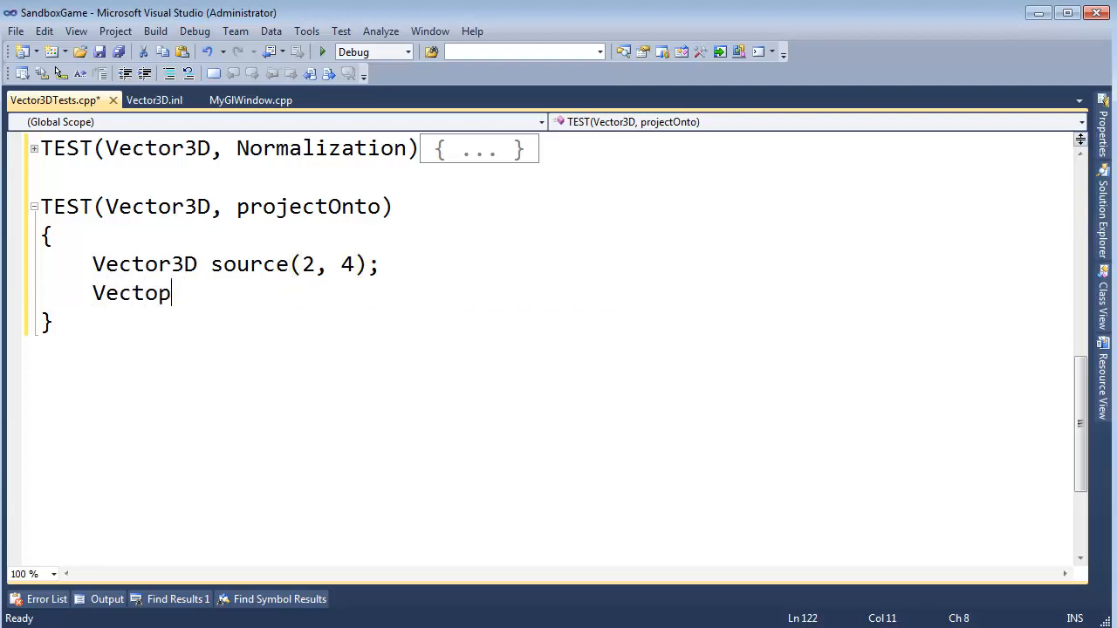
type("r3D")
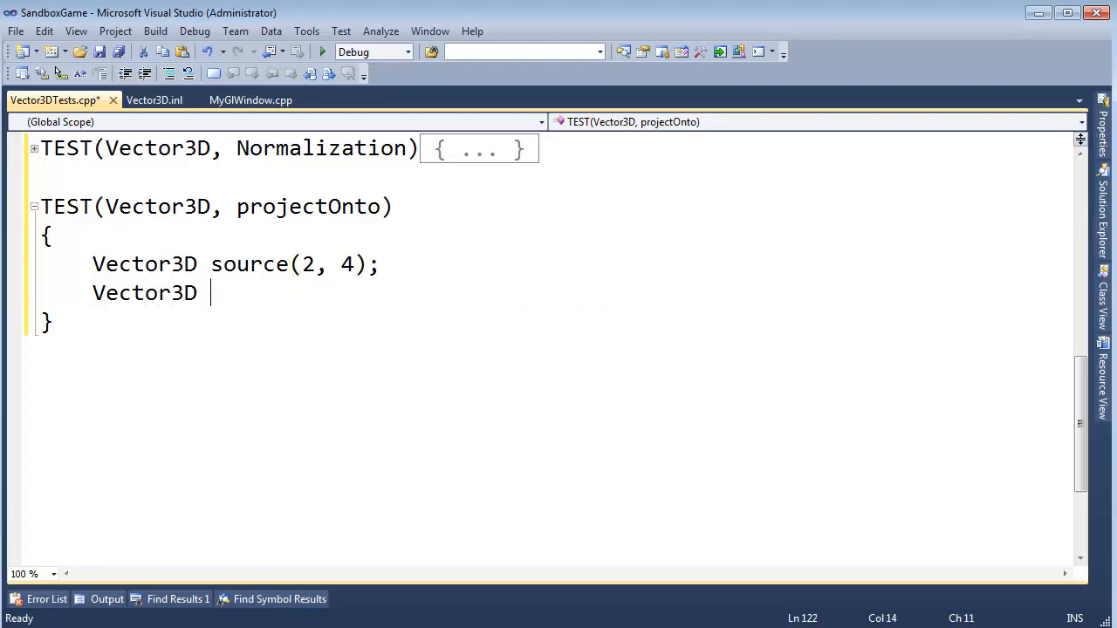
type("target(")
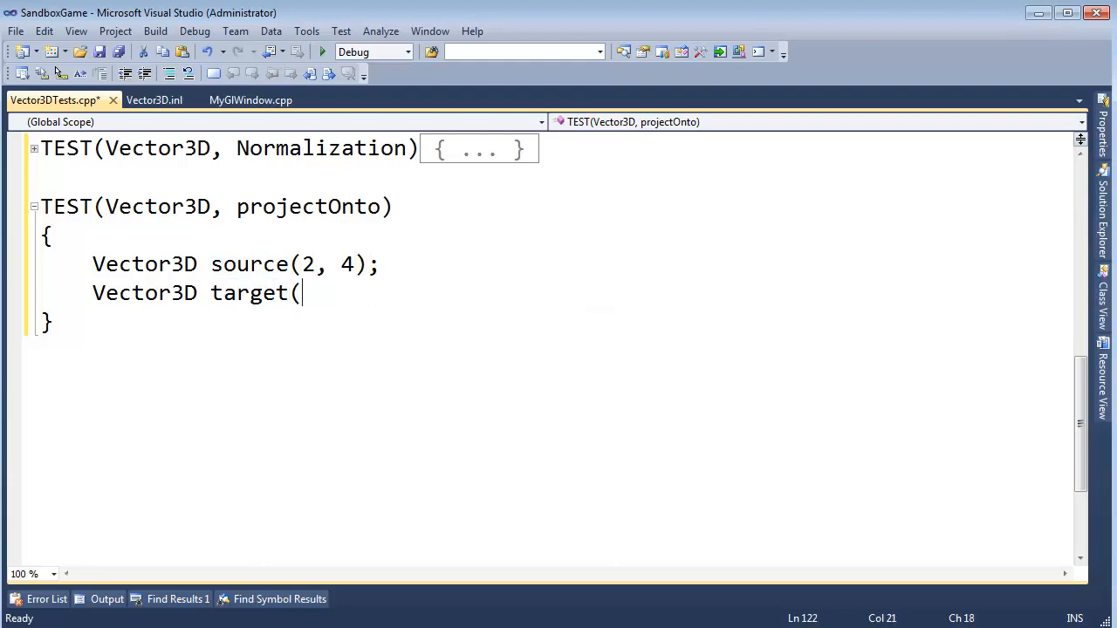
type("1, 0);")
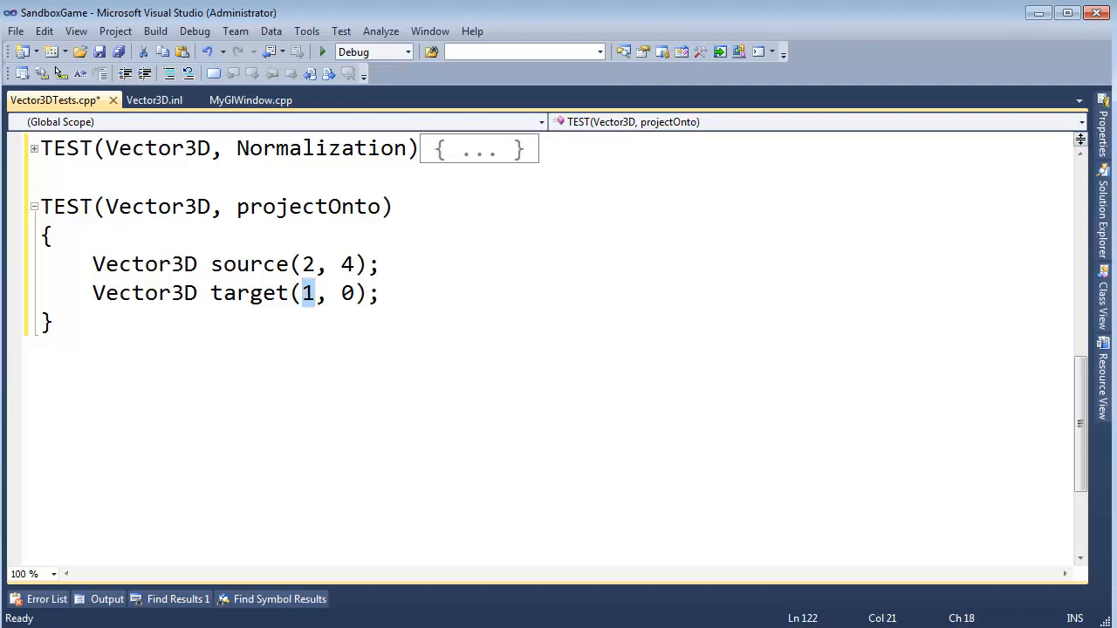
mouse_move(303, 330)
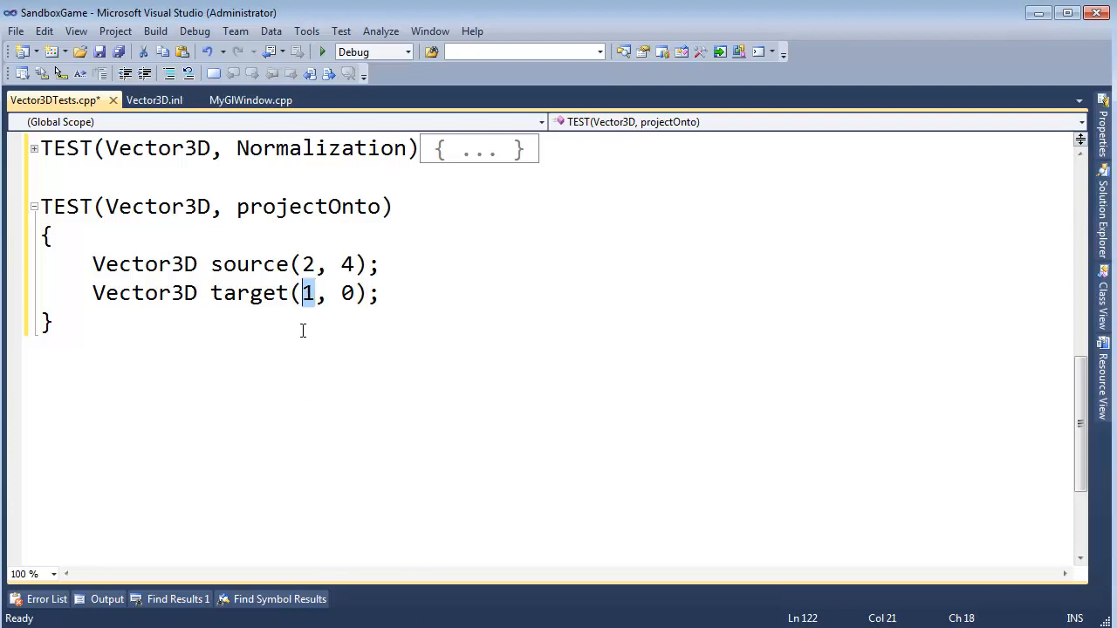
mouse_move(312, 293)
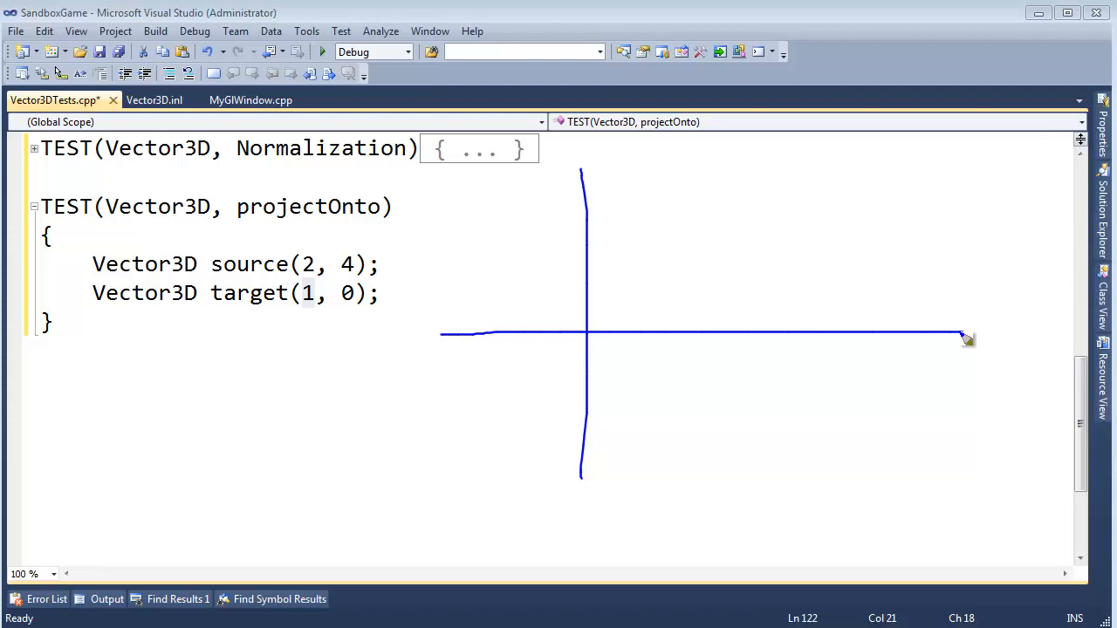
mouse_move(764, 304)
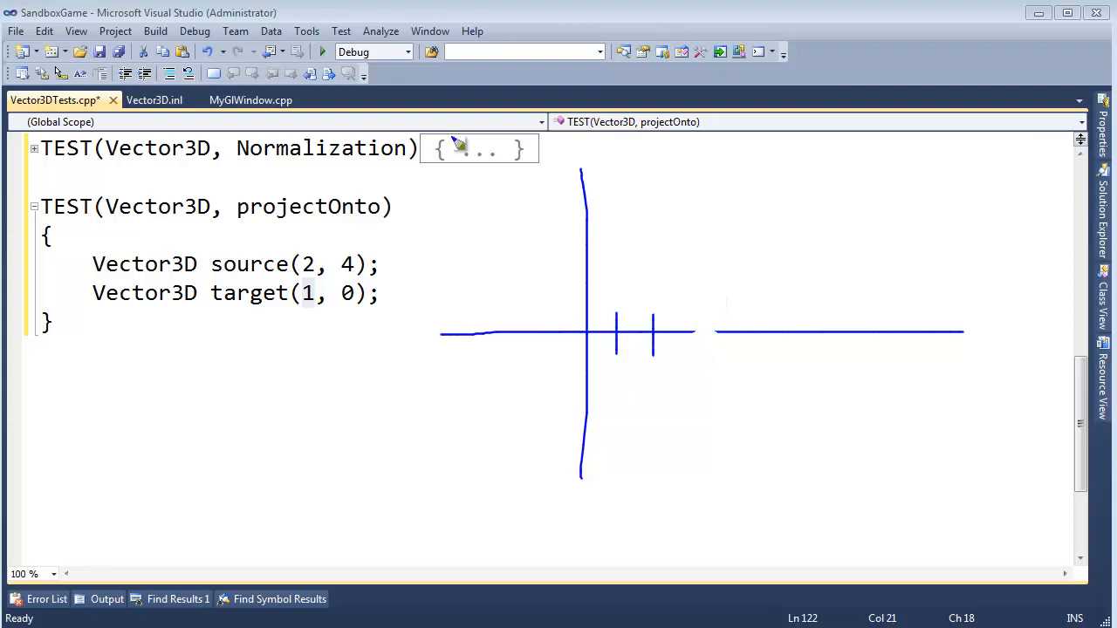
mouse_move(694, 325)
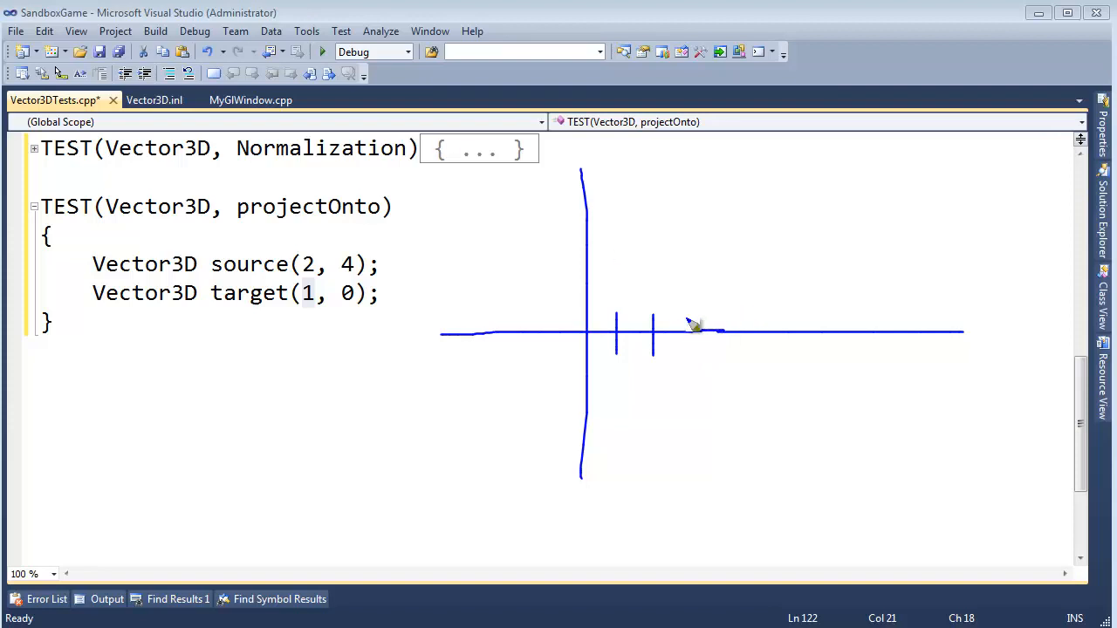
mouse_move(615, 340)
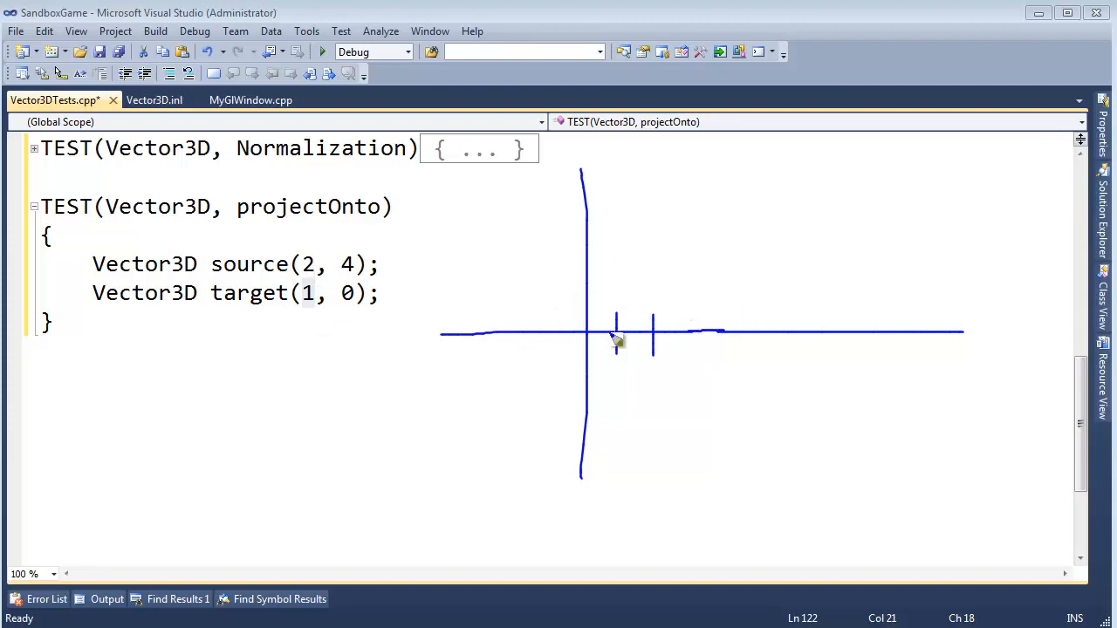
mouse_move(585, 297)
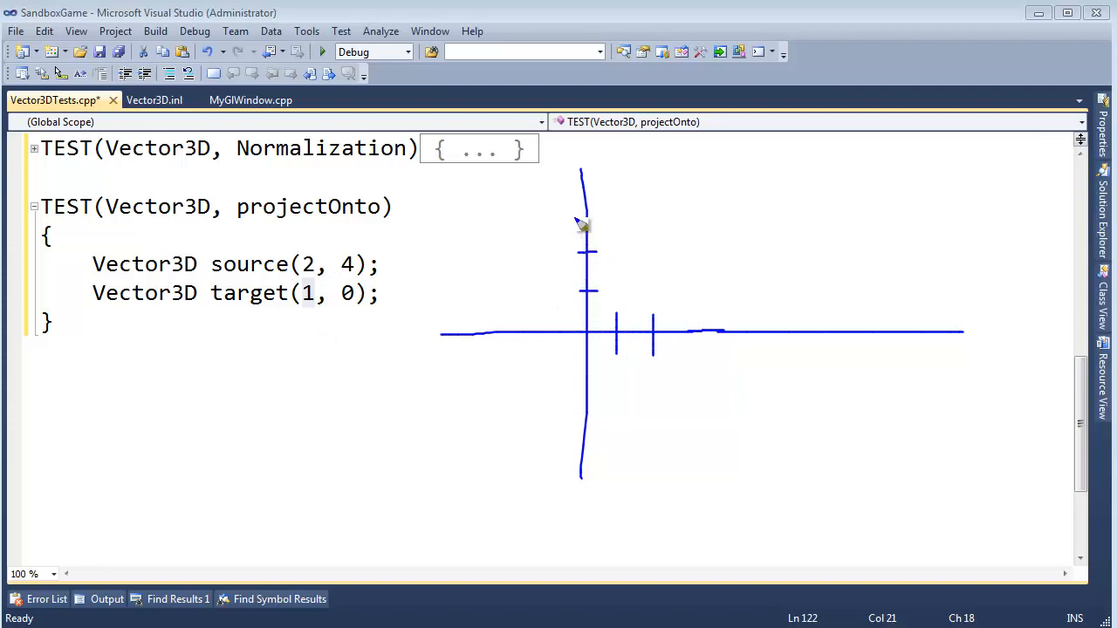
mouse_move(668, 193)
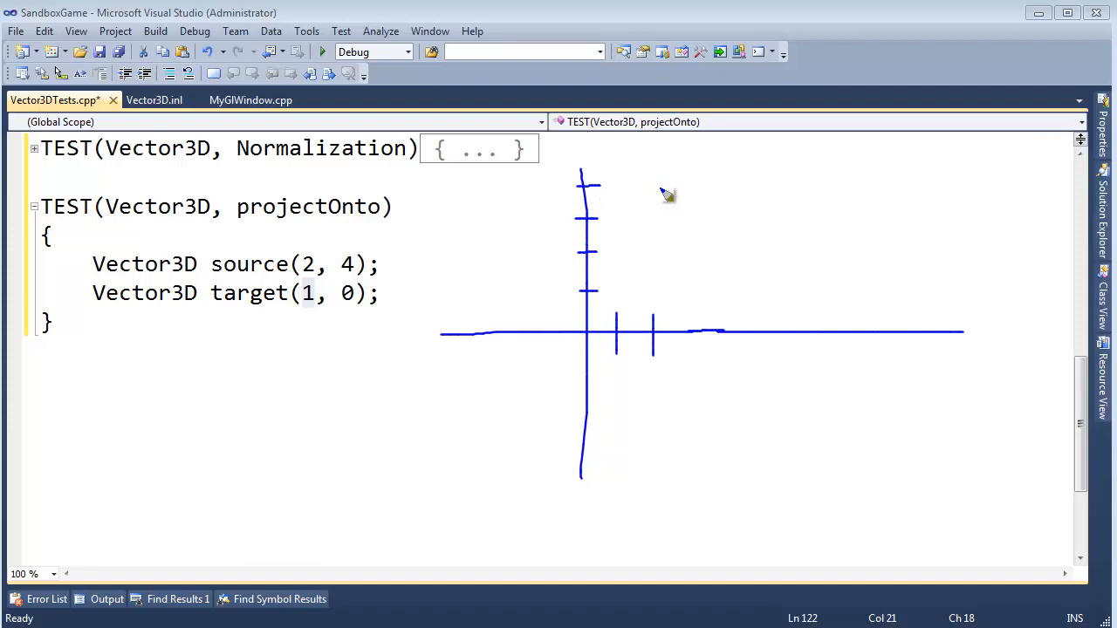
Sketch the source vector arrow on the hand-drawn axes.
left_click_drag(664, 188, 632, 266)
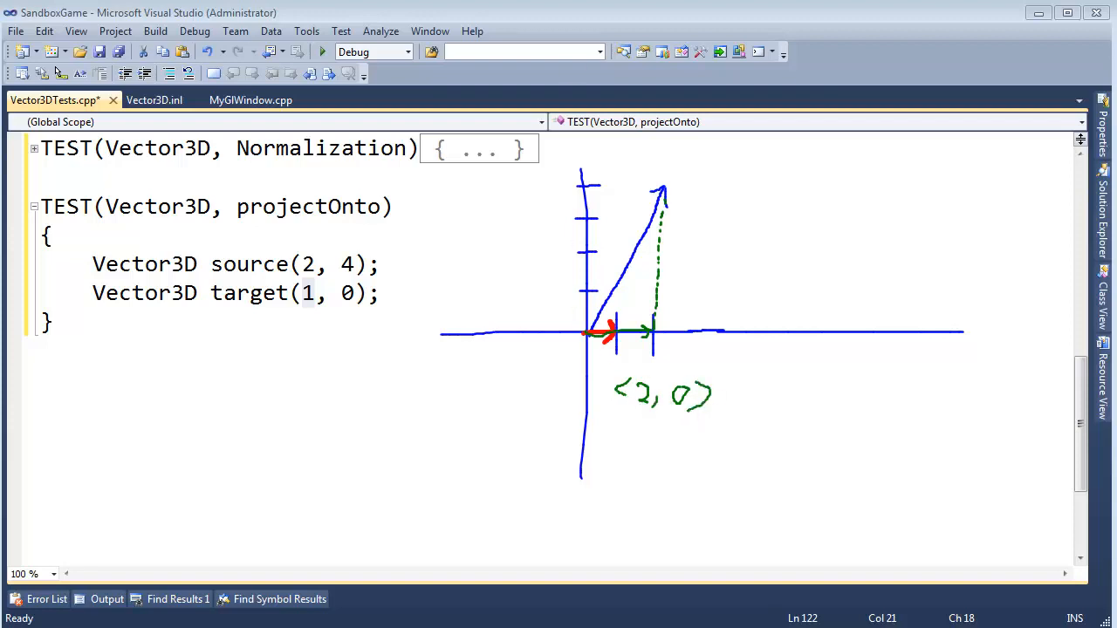
Compute result = source.projectOnto(target) and add float checks expecting (2, 0, 0).
left_click(381, 292)
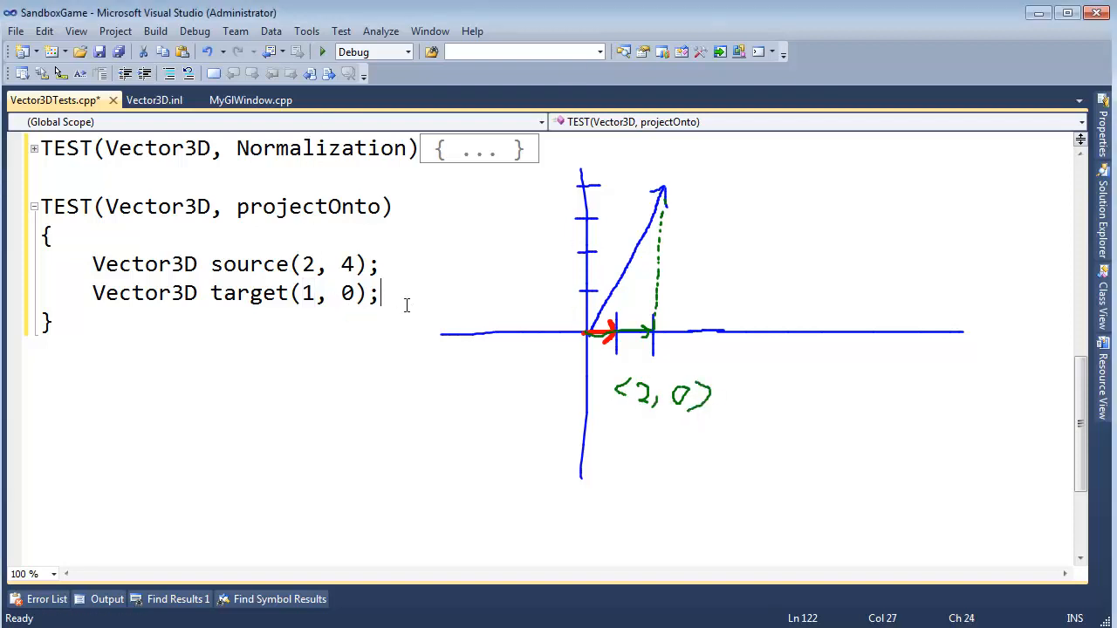
type("Vector")
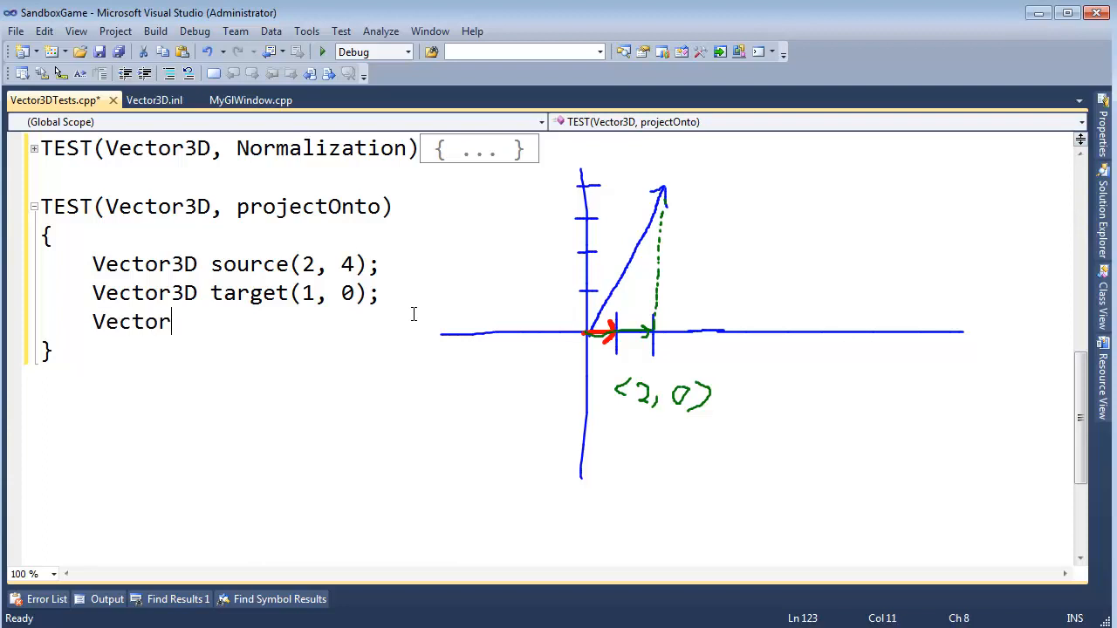
type("3D")
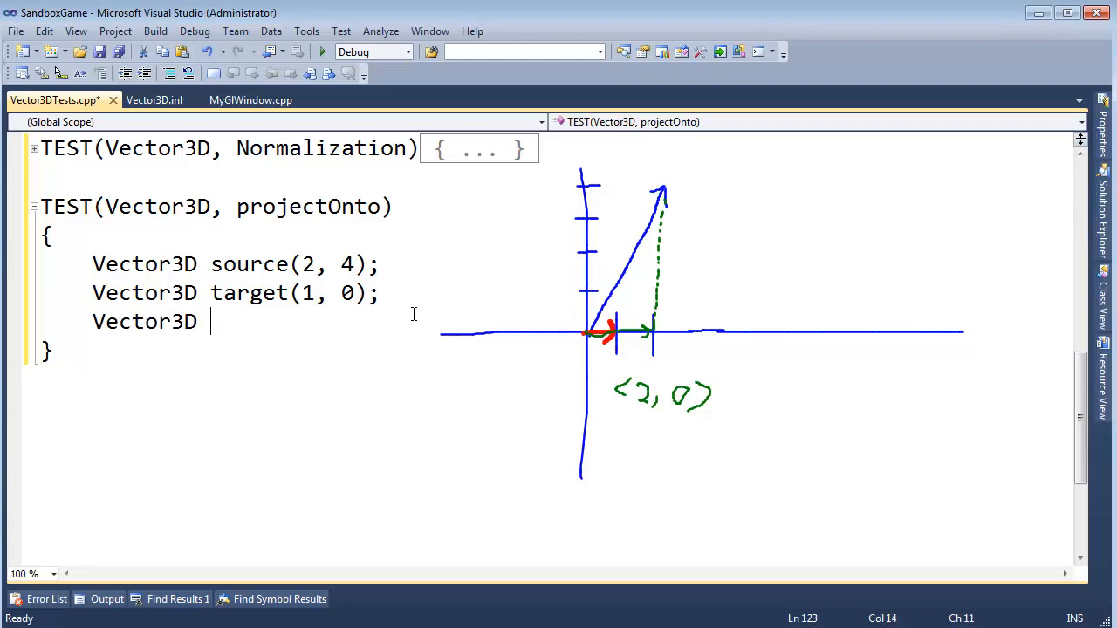
type("result = source.")
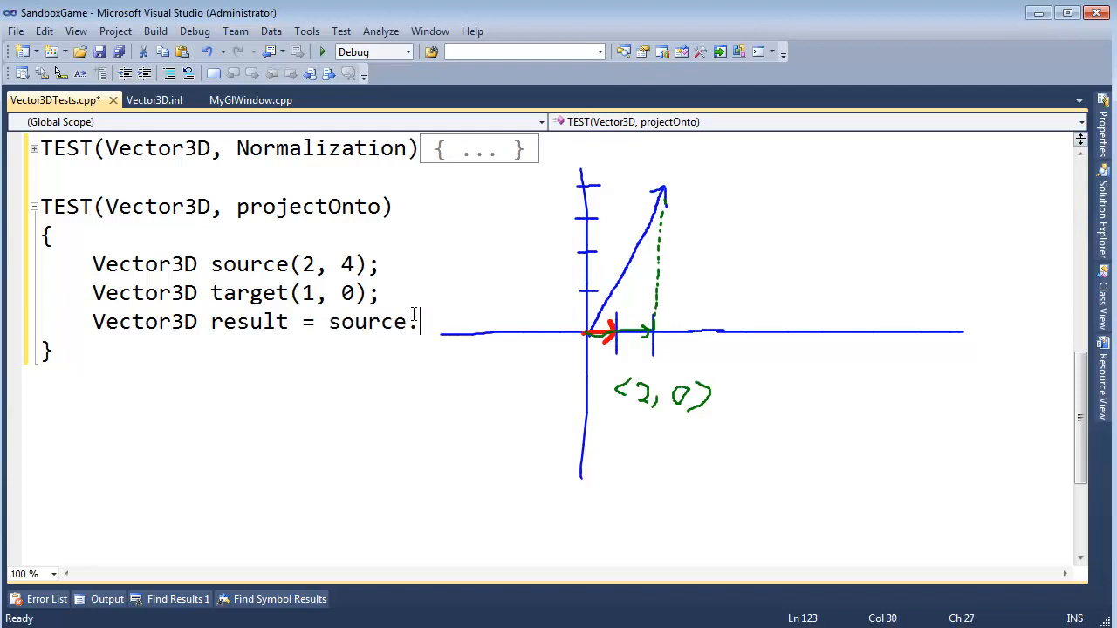
type("projectOnto")
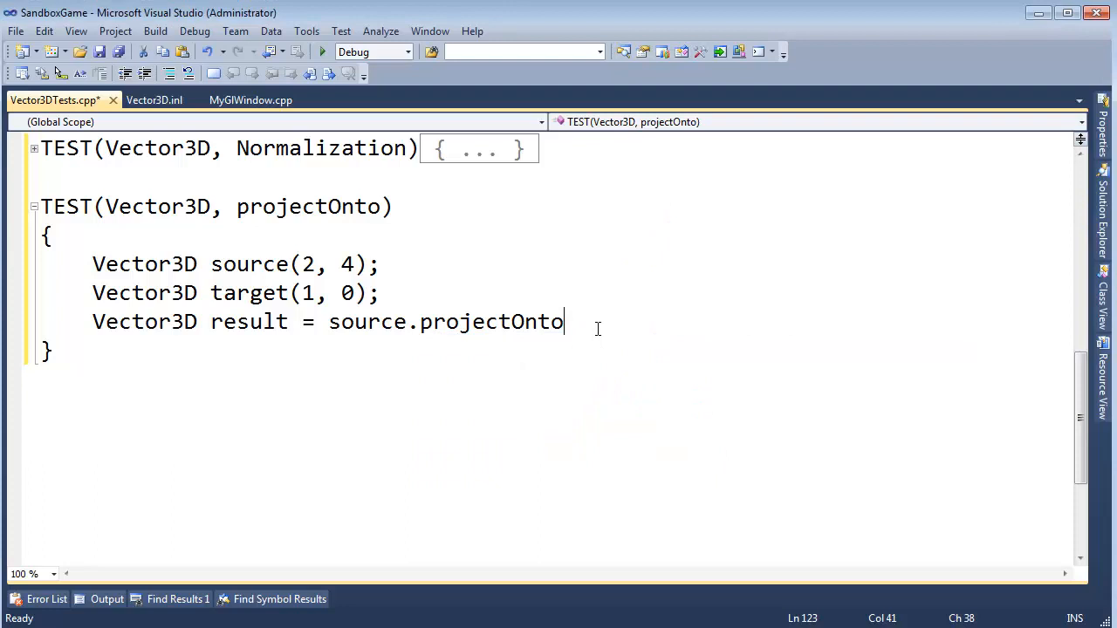
type("(target);")
type("EXPECT_FLOAT_EQ(sourc")
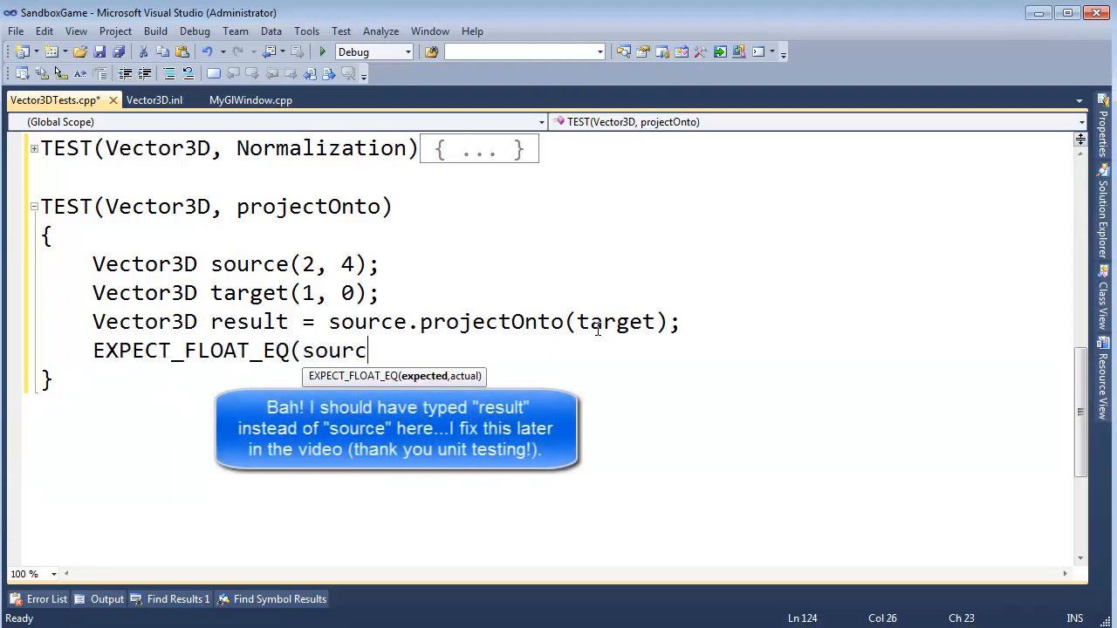
type("e.x, 0.")
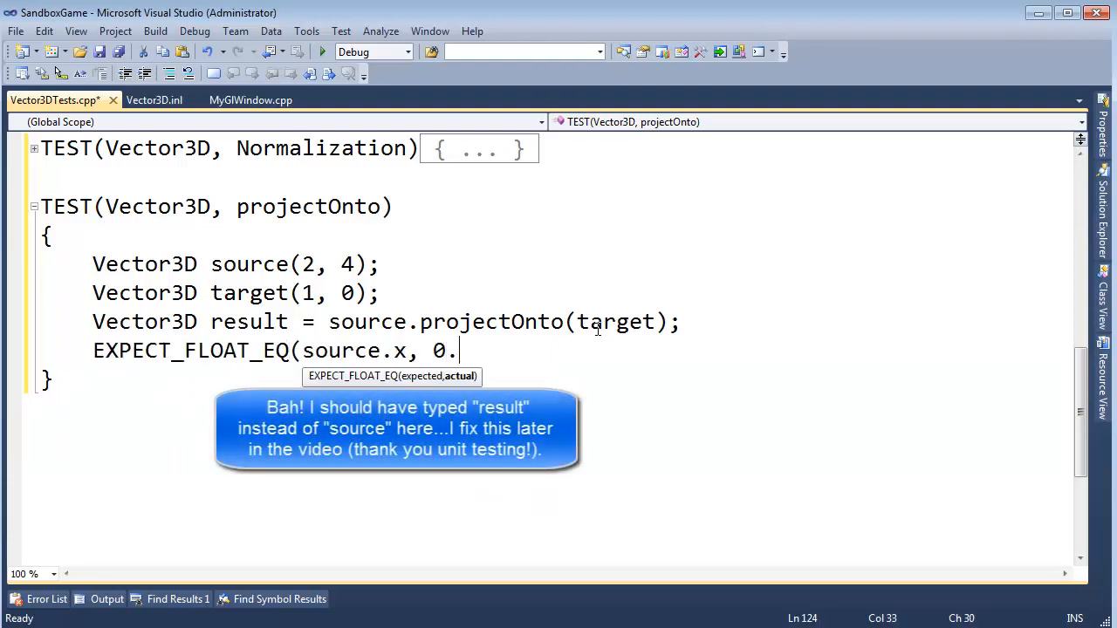
type("0f);")
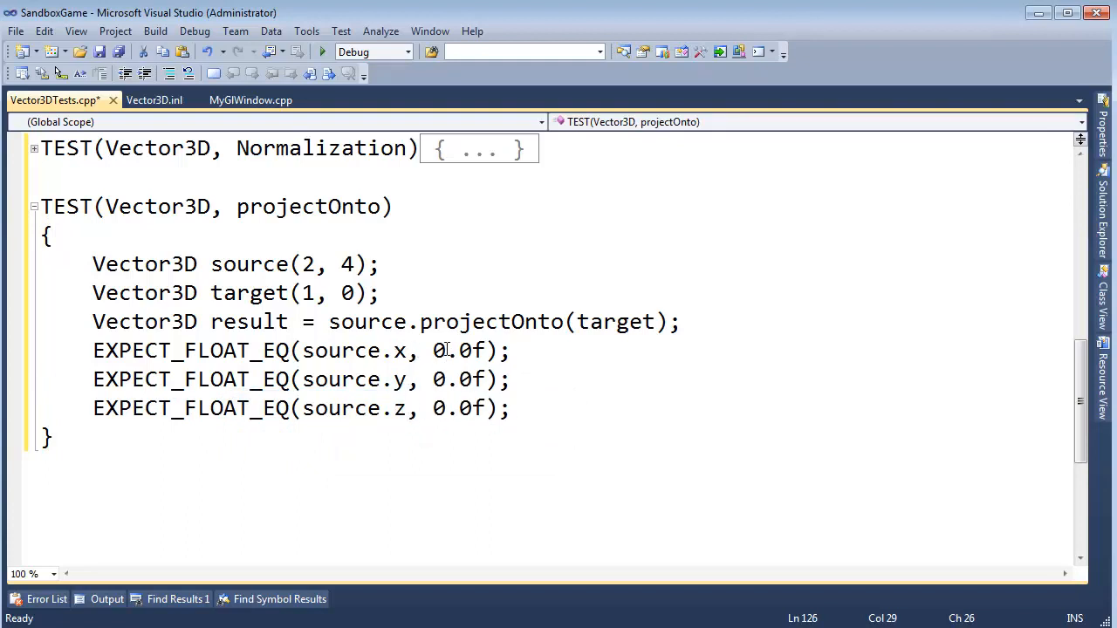
left_click(311, 264)
type("2")
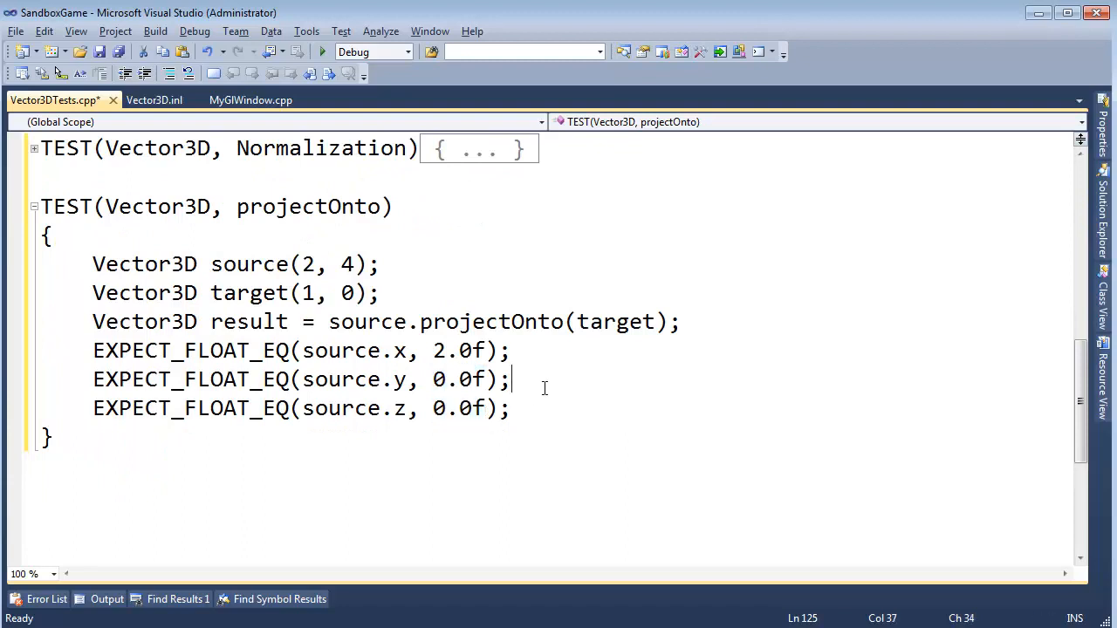
left_click(539, 408)
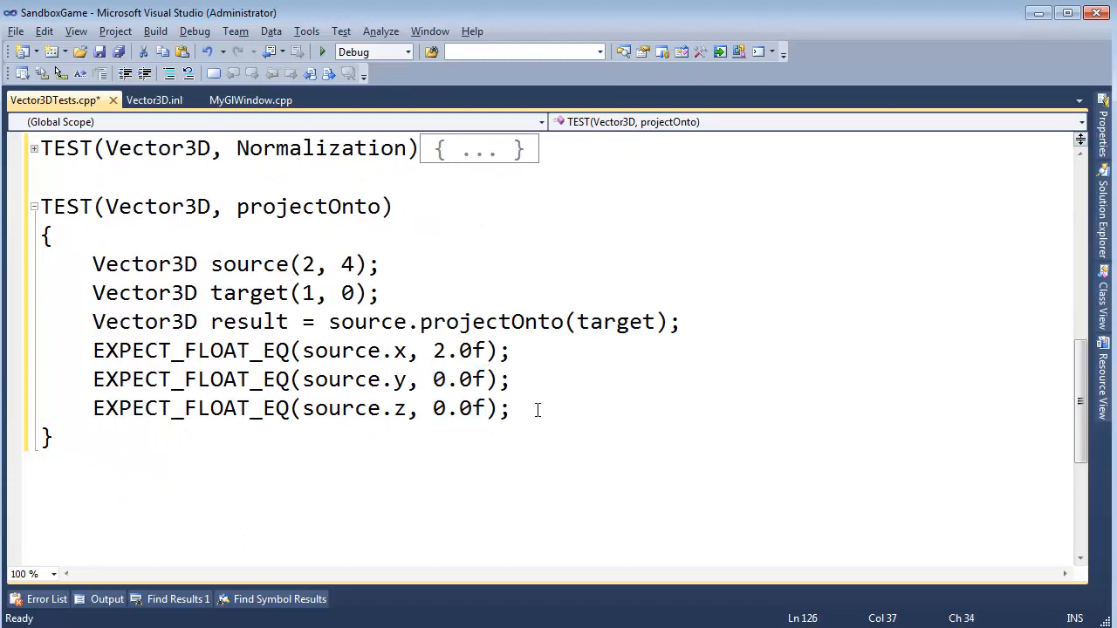
Below the checks, reassign source to Vector3D(1, 2, 3).
key("Return")
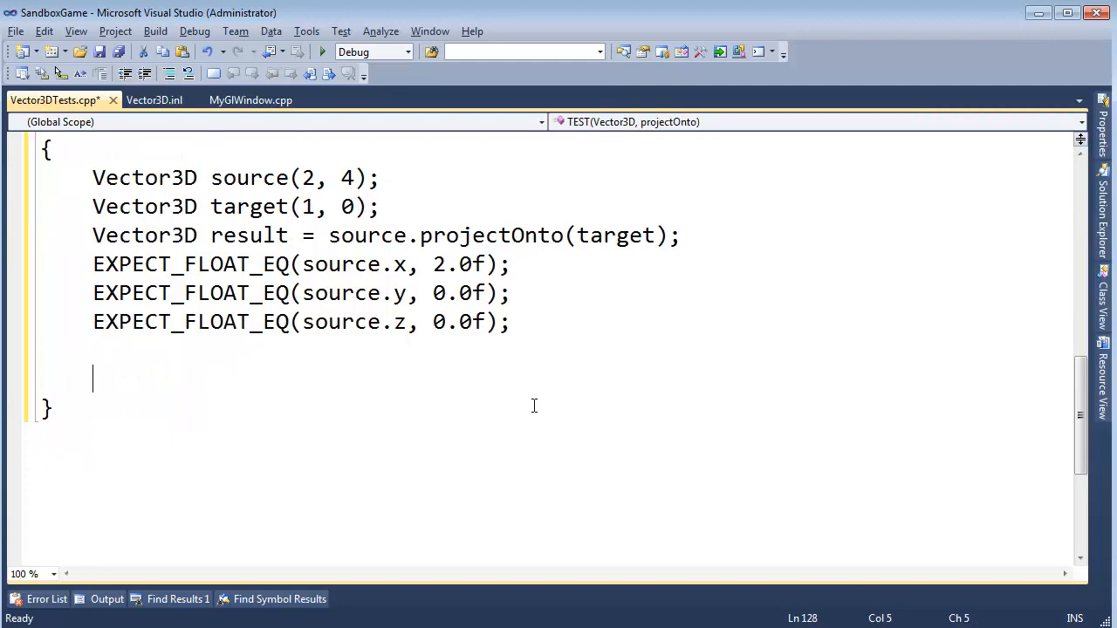
scroll("up", 3)
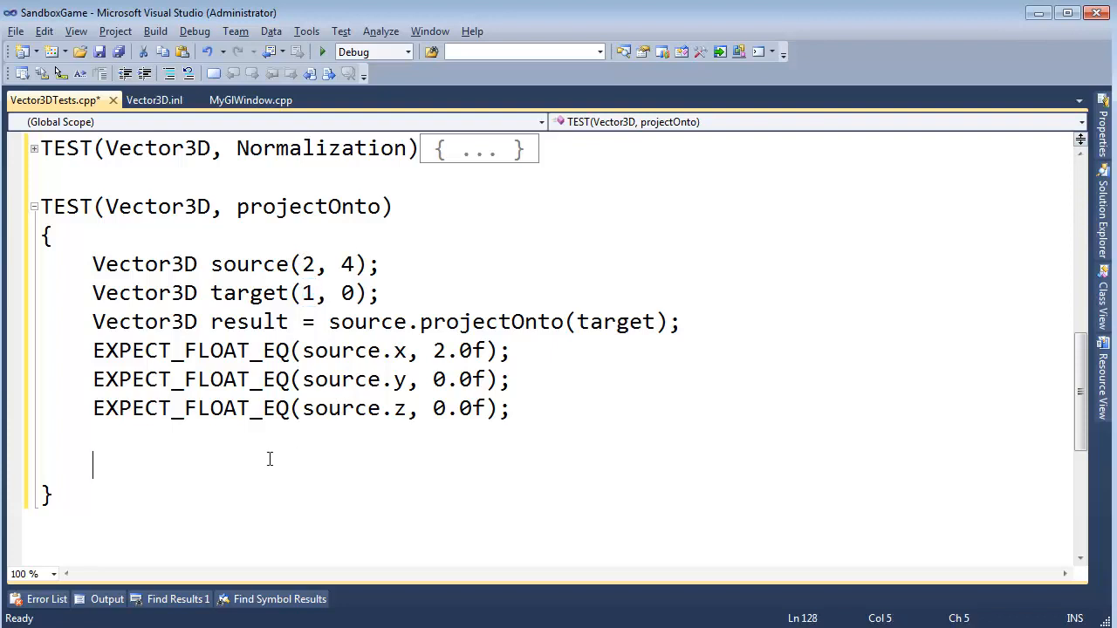
type("sour")
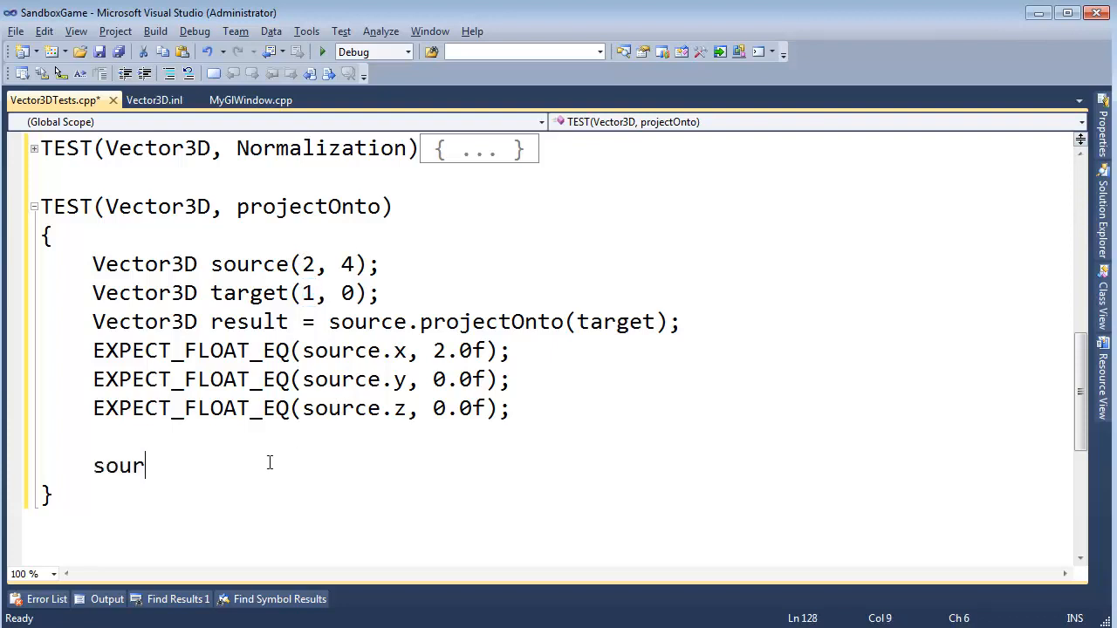
type("ce = Vector3")
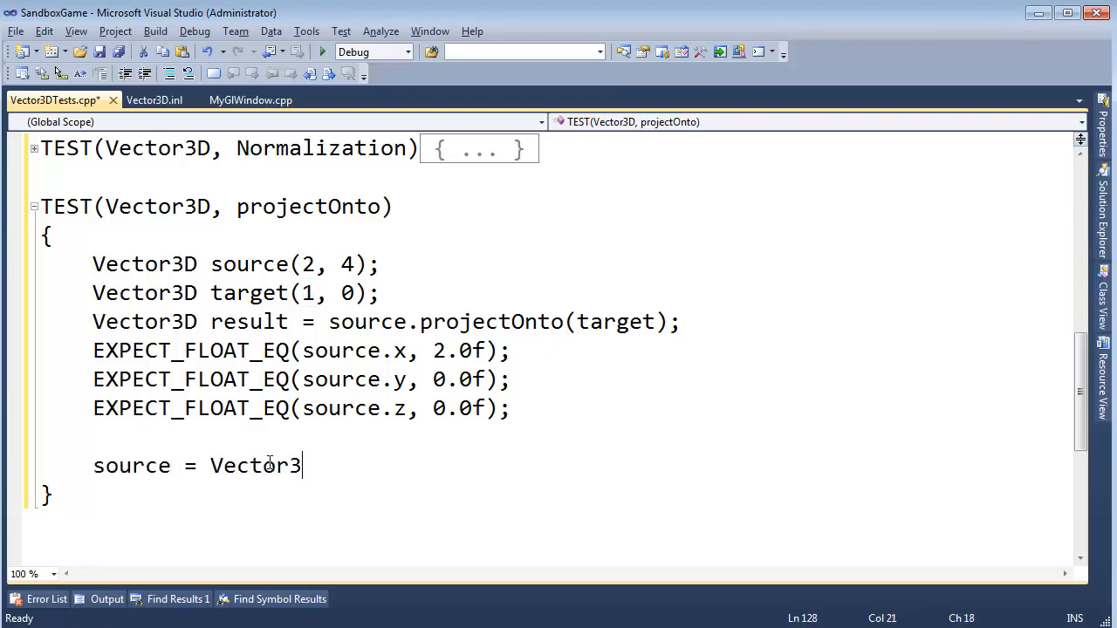
type("D(")
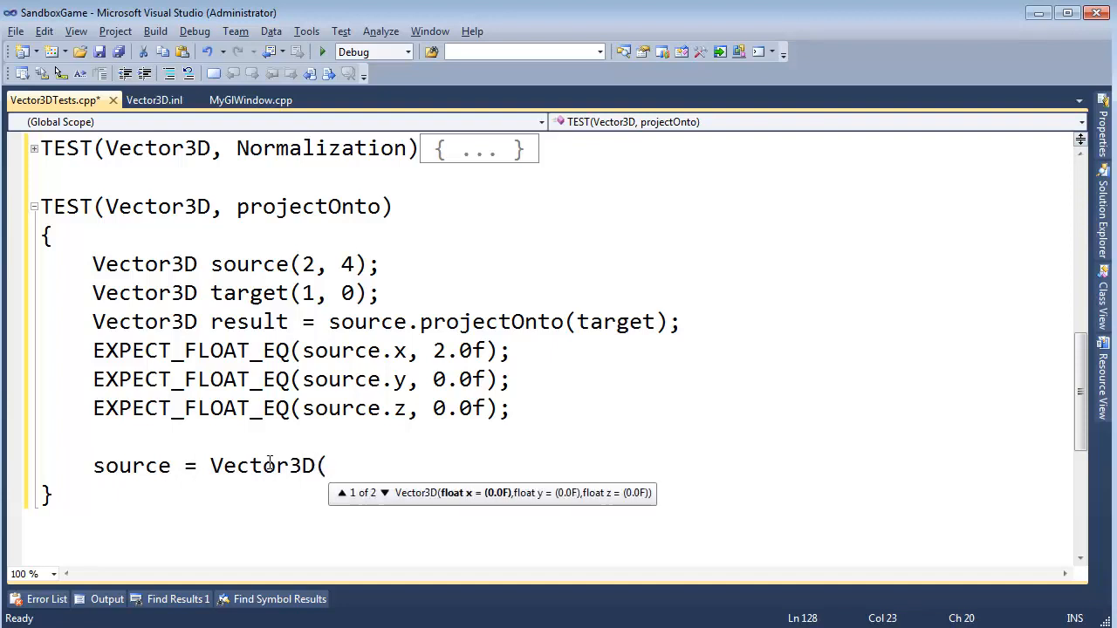
type("1.2")
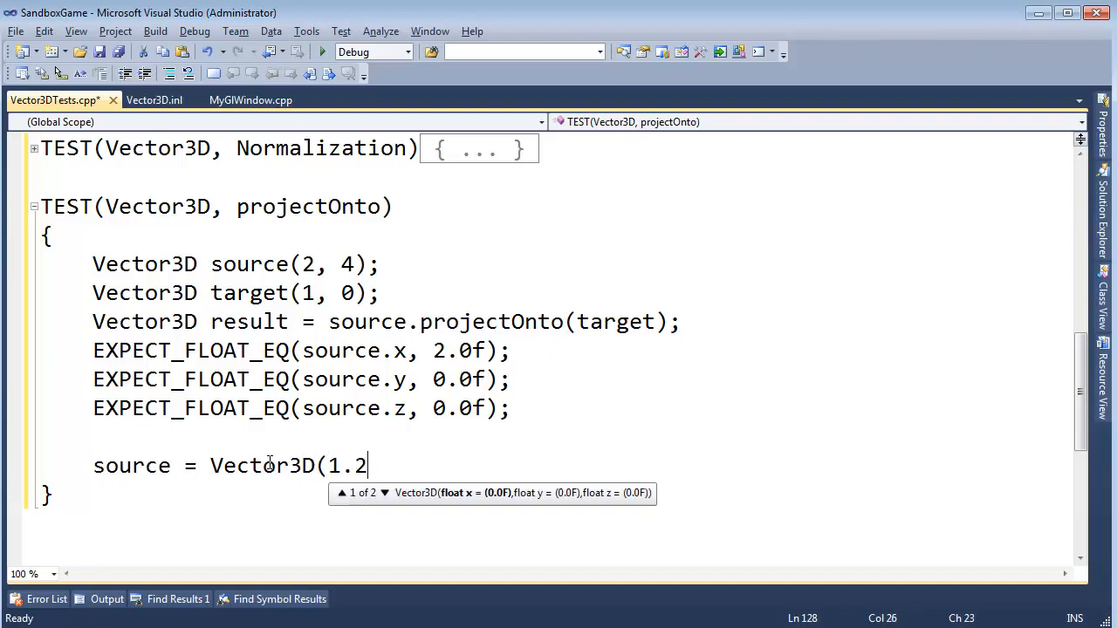
type("0f, 2.")
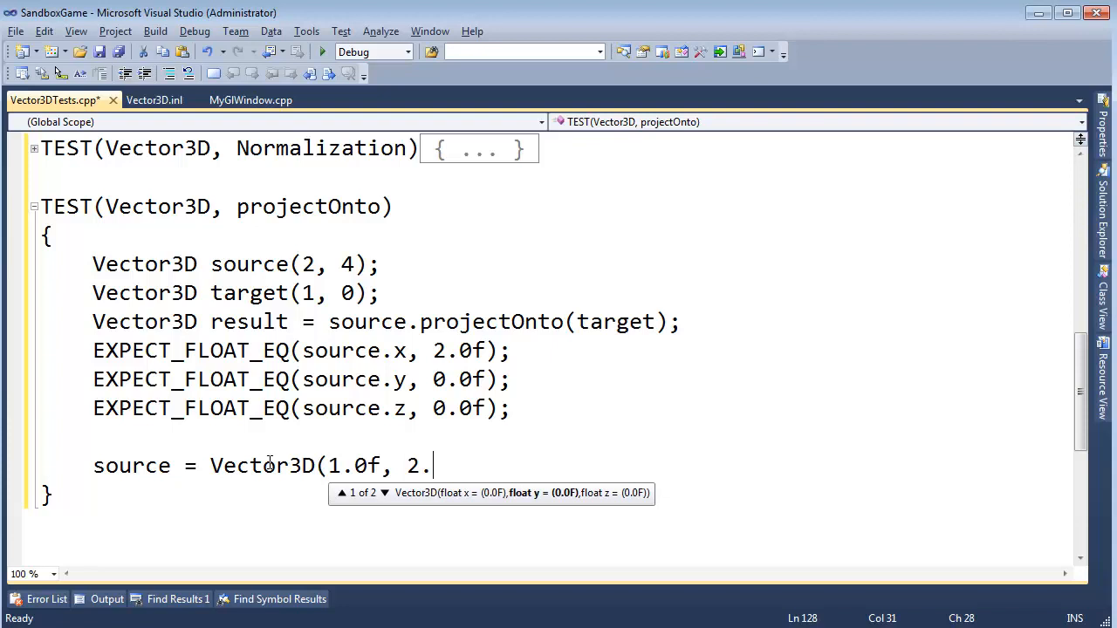
type("0f,")
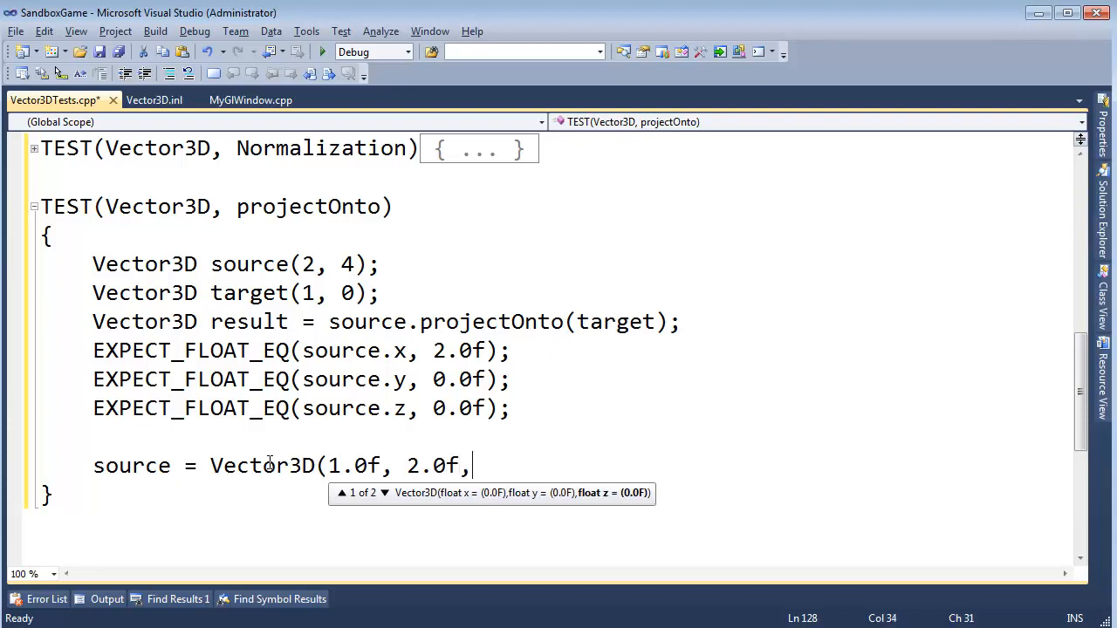
type("3.0")
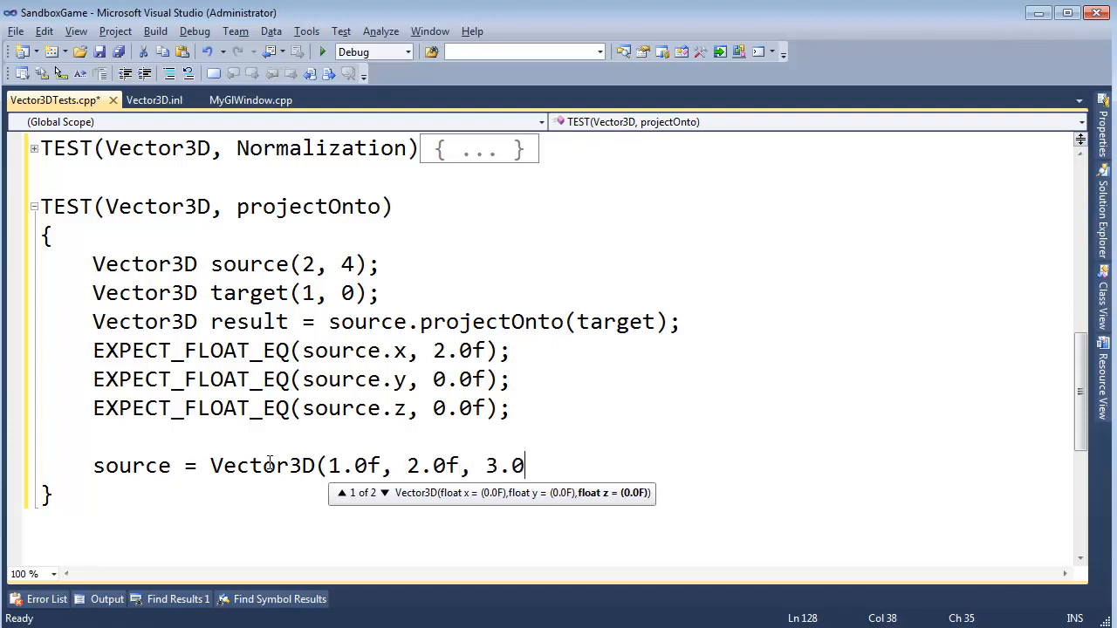
type("f);")
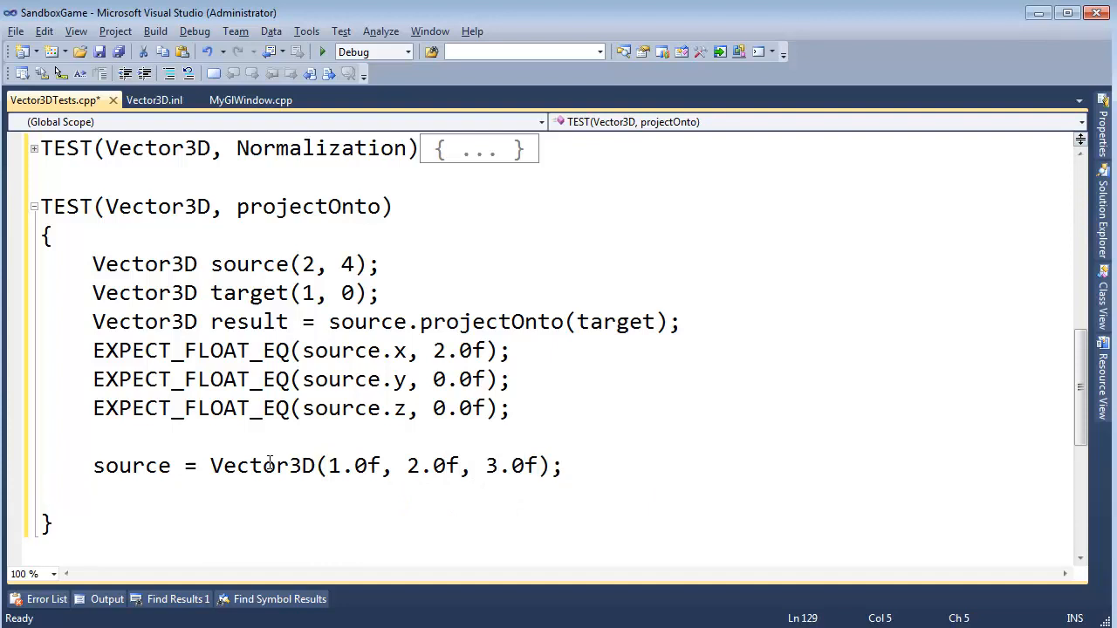
Reassign target to Vector3D(4.8, 9.1, 5.6).
type("target = Ve")
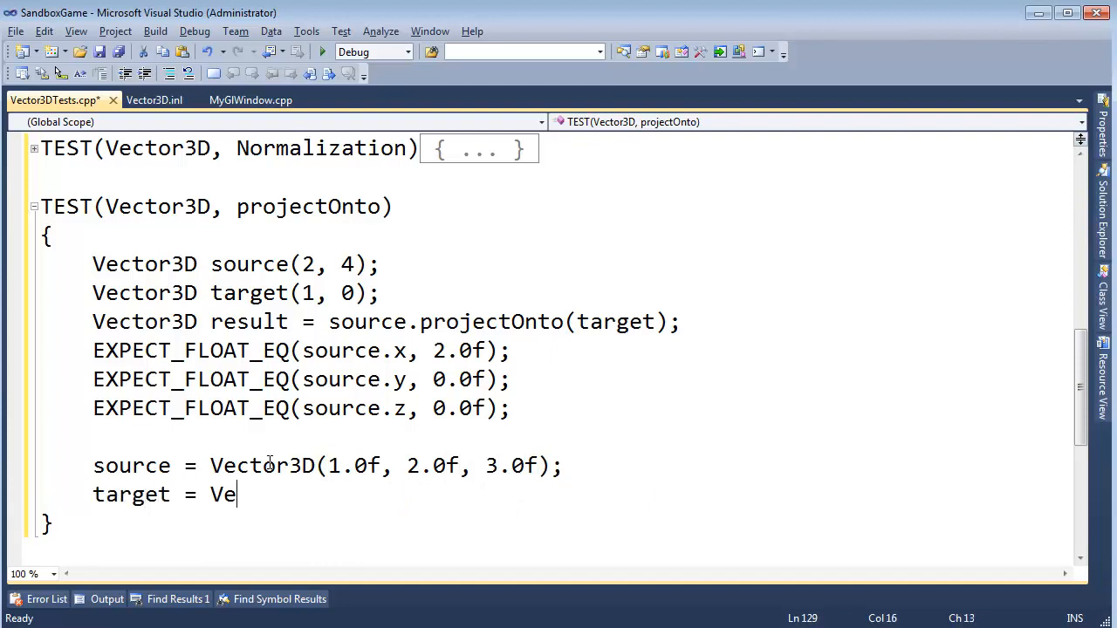
type("ctor3D(")
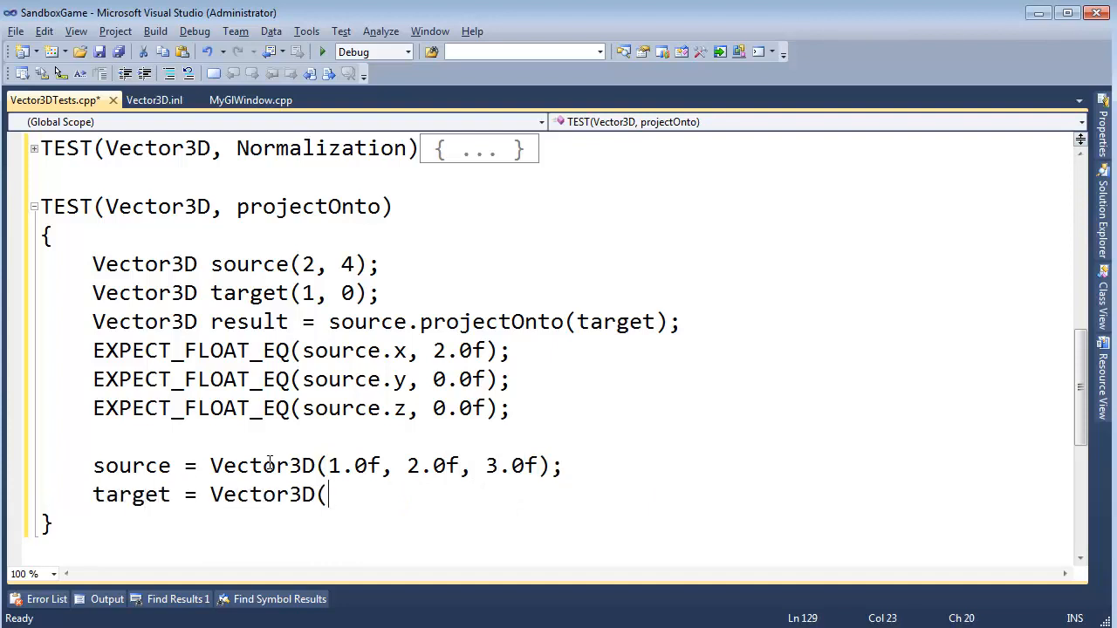
type("4")
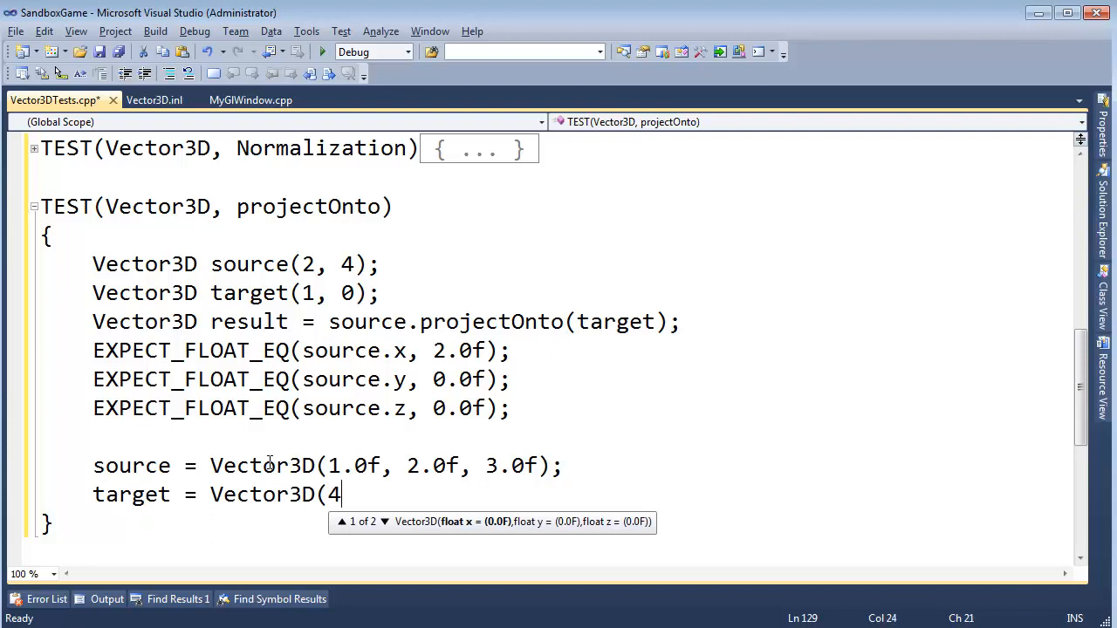
type(".8f,")
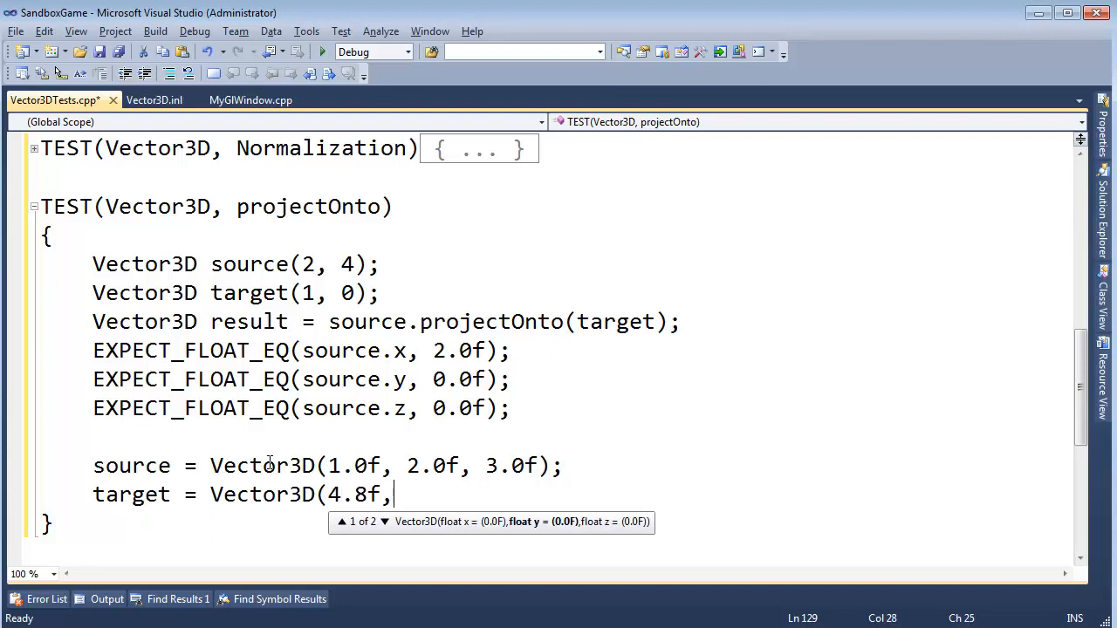
type("9.1")
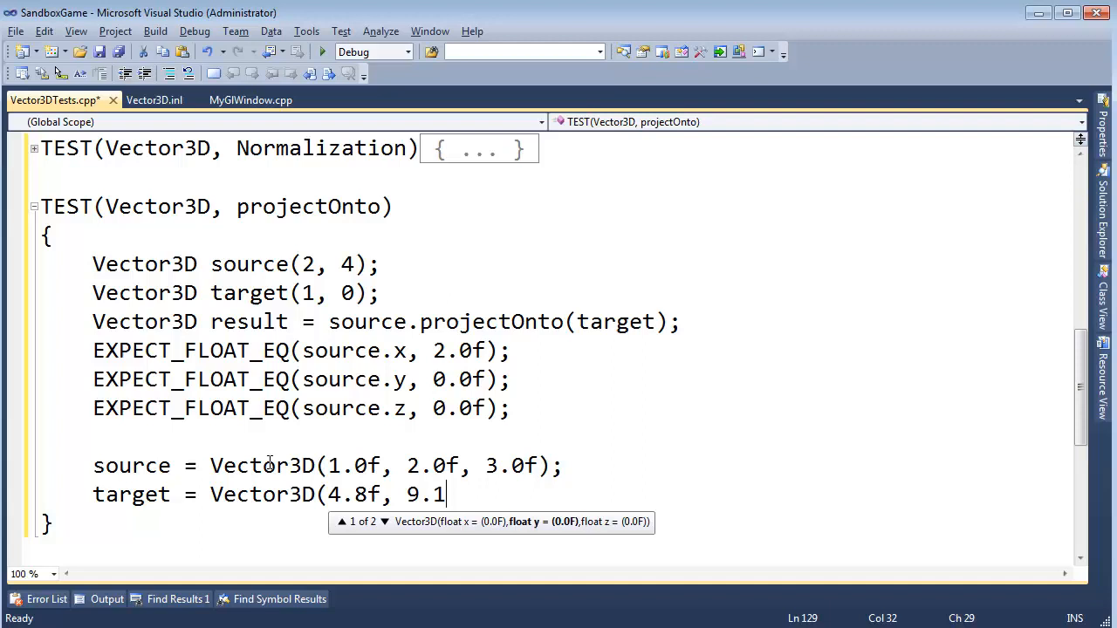
type("f, 5.6f);")
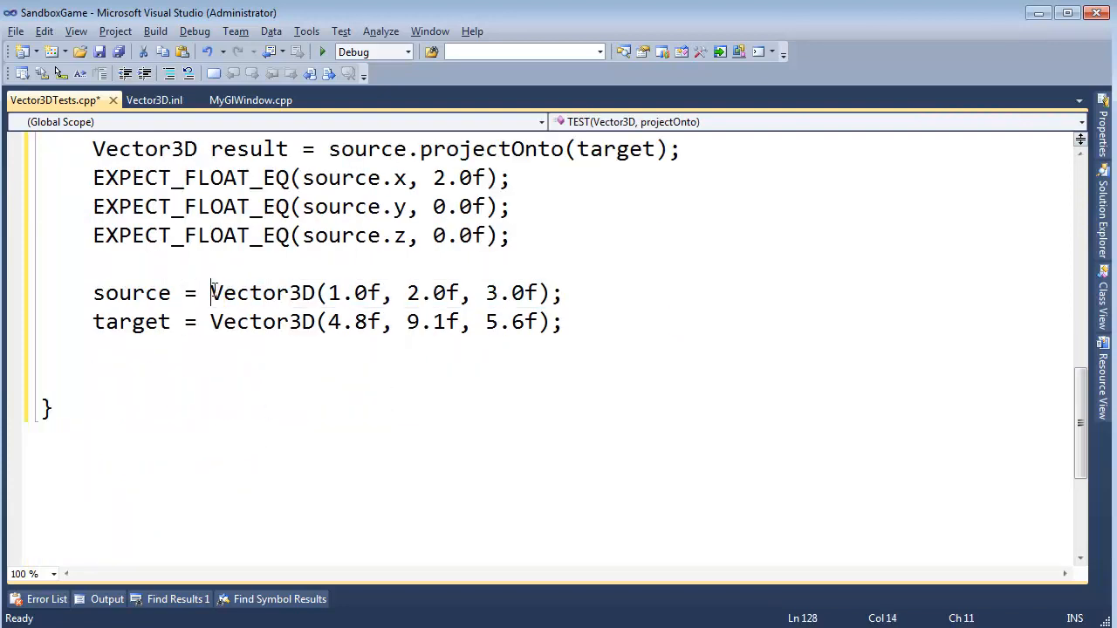
left_click_drag(211, 292, 564, 293)
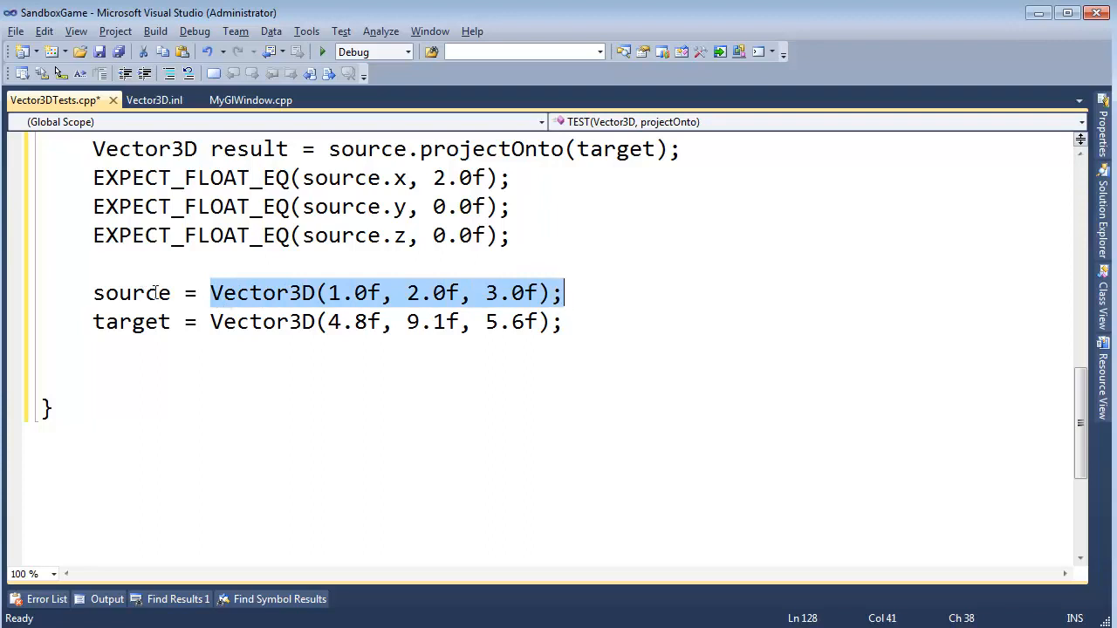
double_click(124, 292)
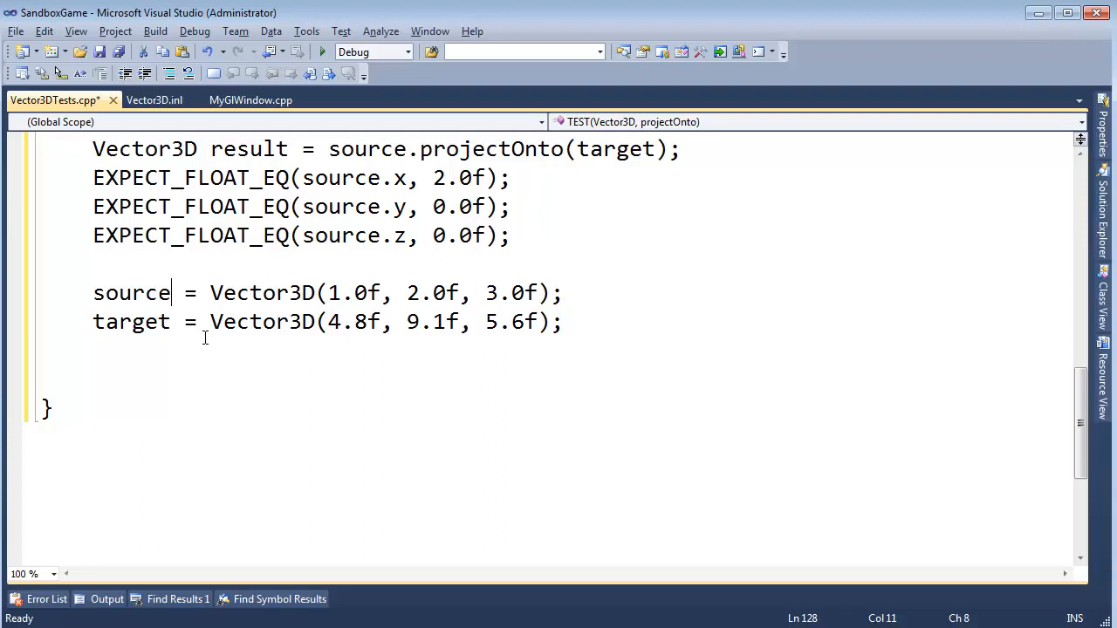
type(".x")
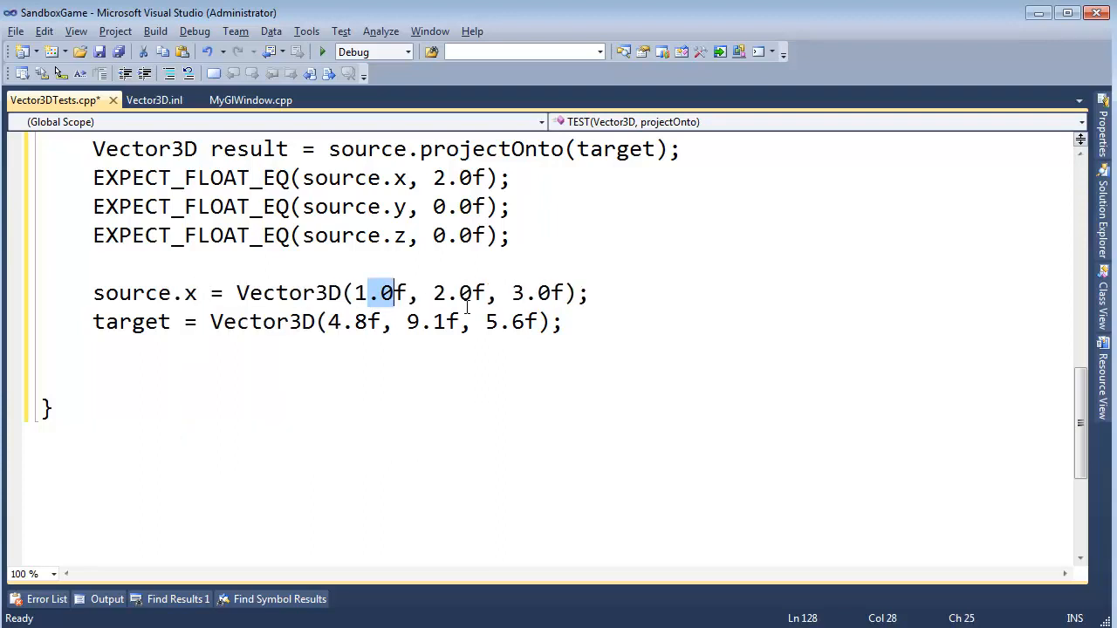
left_click(199, 292)
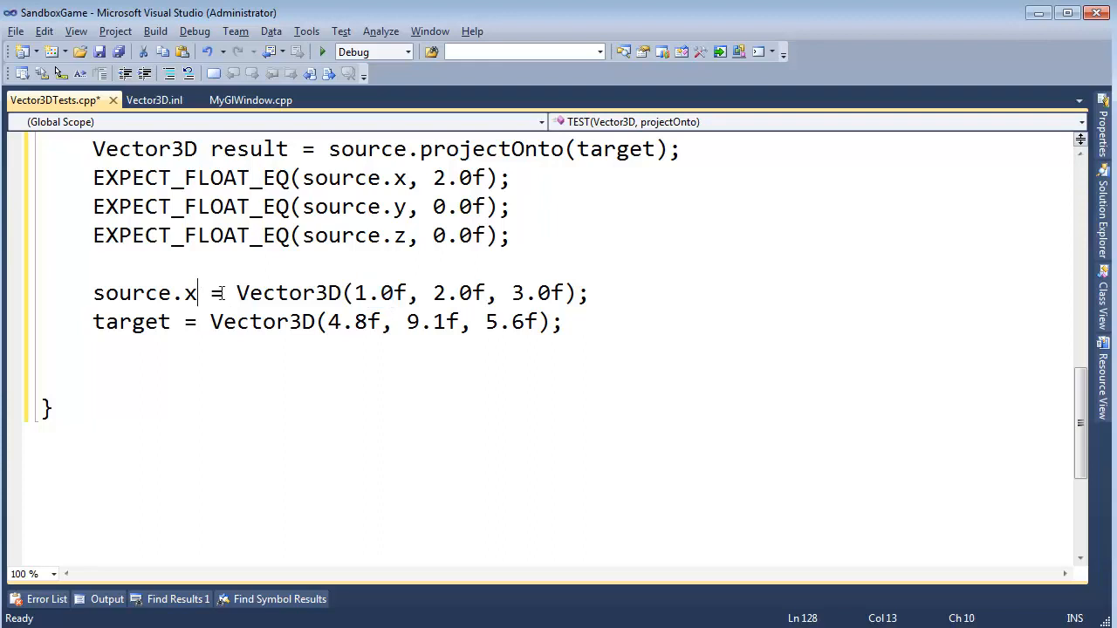
key("BackSpace")
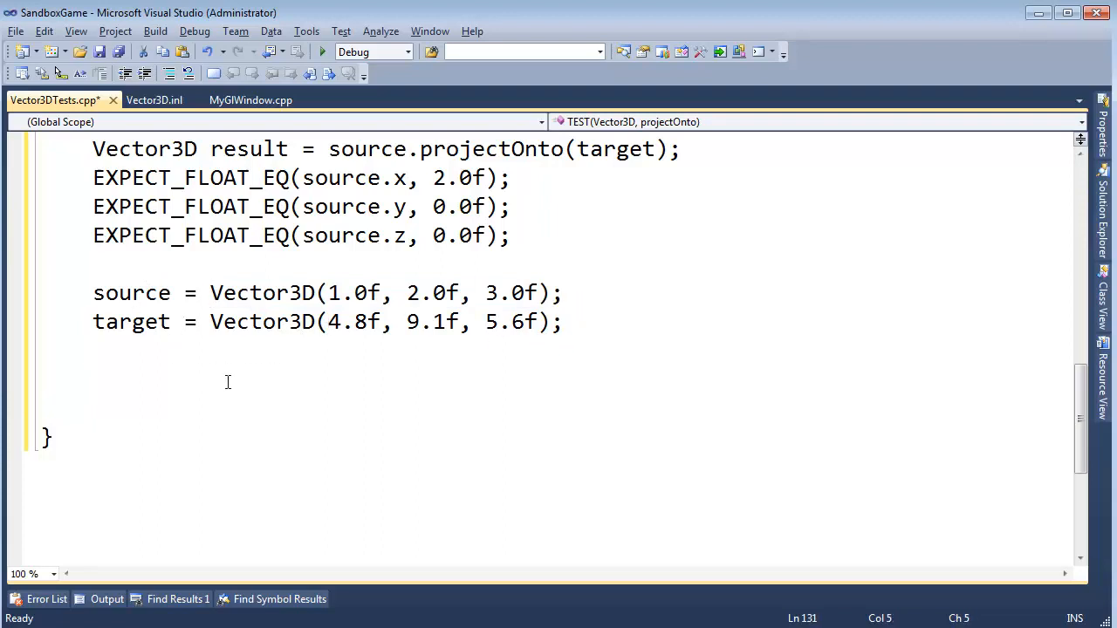
double_click(131, 292)
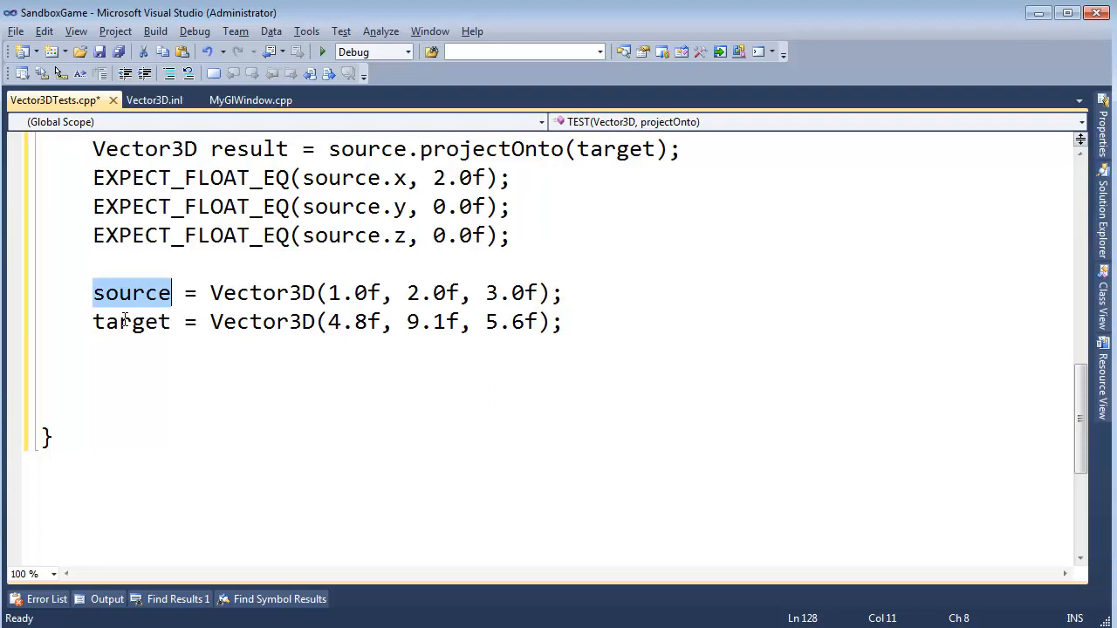
Recompute result via projectOnto(target), add EXPECT_FLOAT_EQ(result.x, ????), then view MyGlWindow.cpp.
left_click(137, 411)
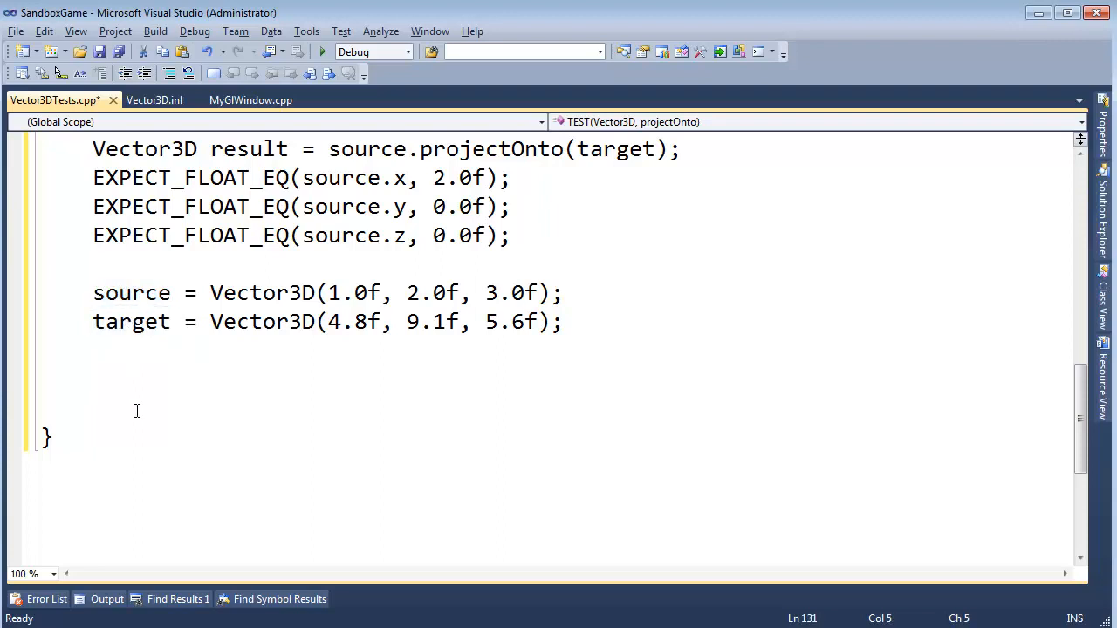
type("result = source")
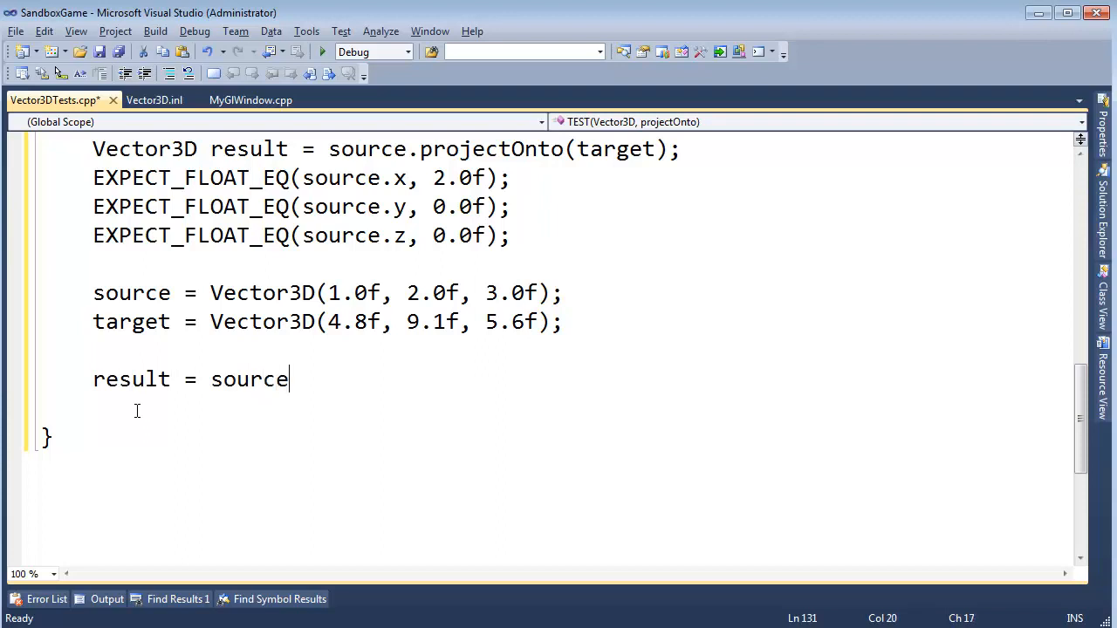
type(".projectOnto(")
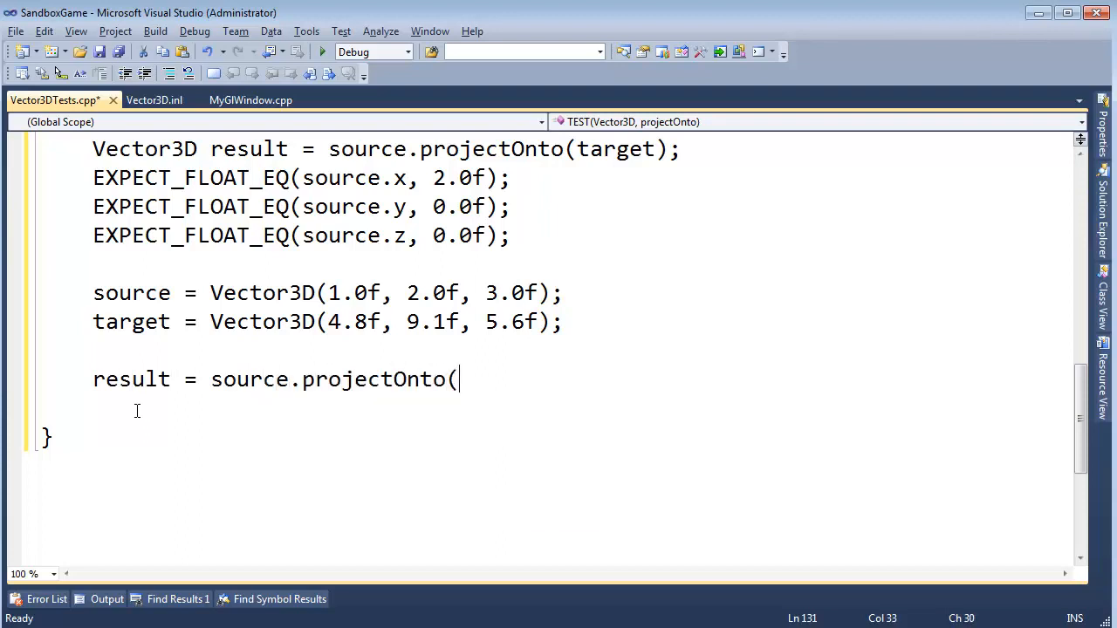
type("target);")
left_click(580, 409)
type("ex")
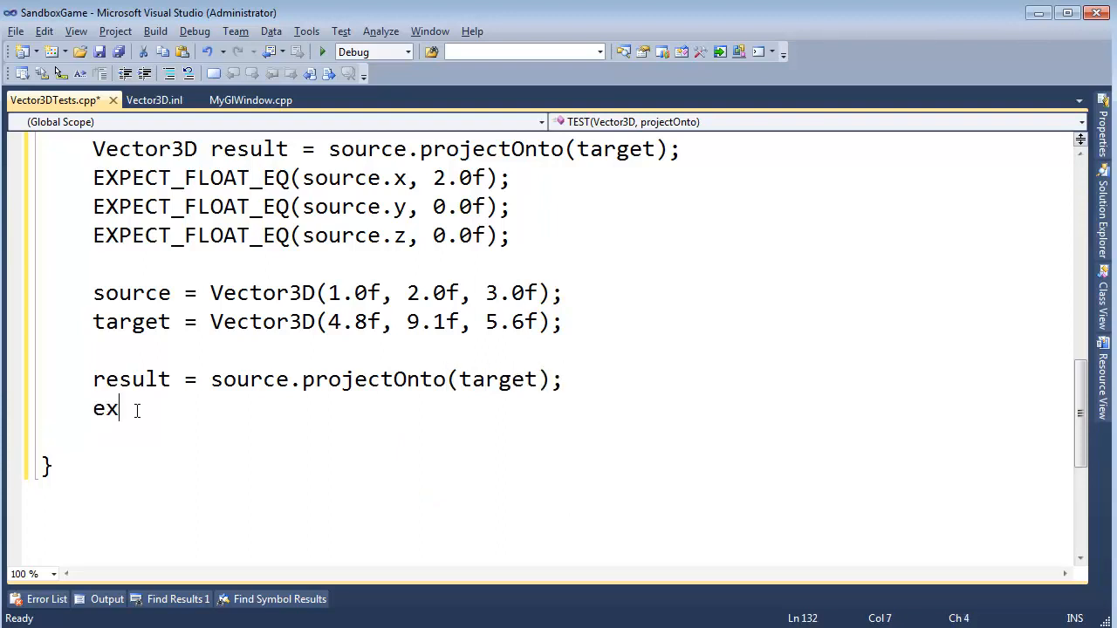
type("pect")
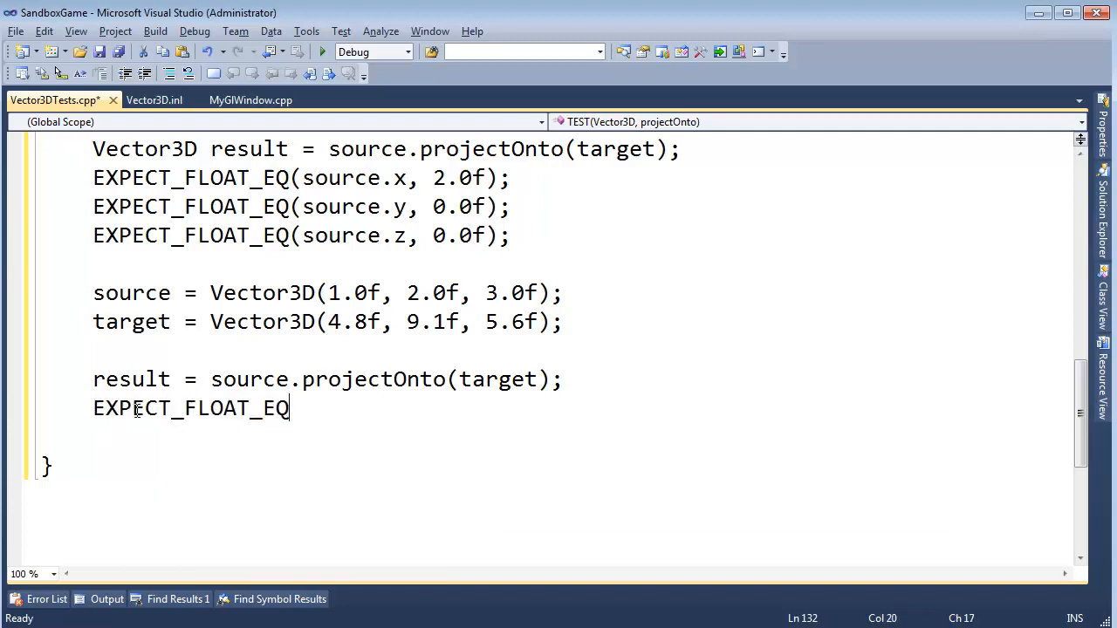
type("(result.x, ??")
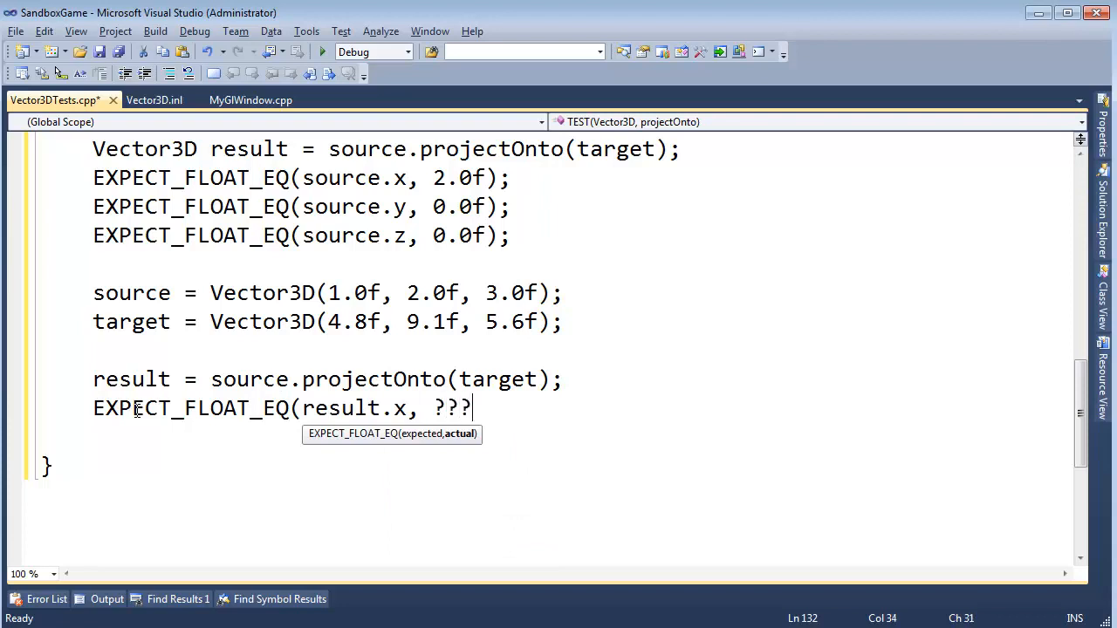
type("?);")
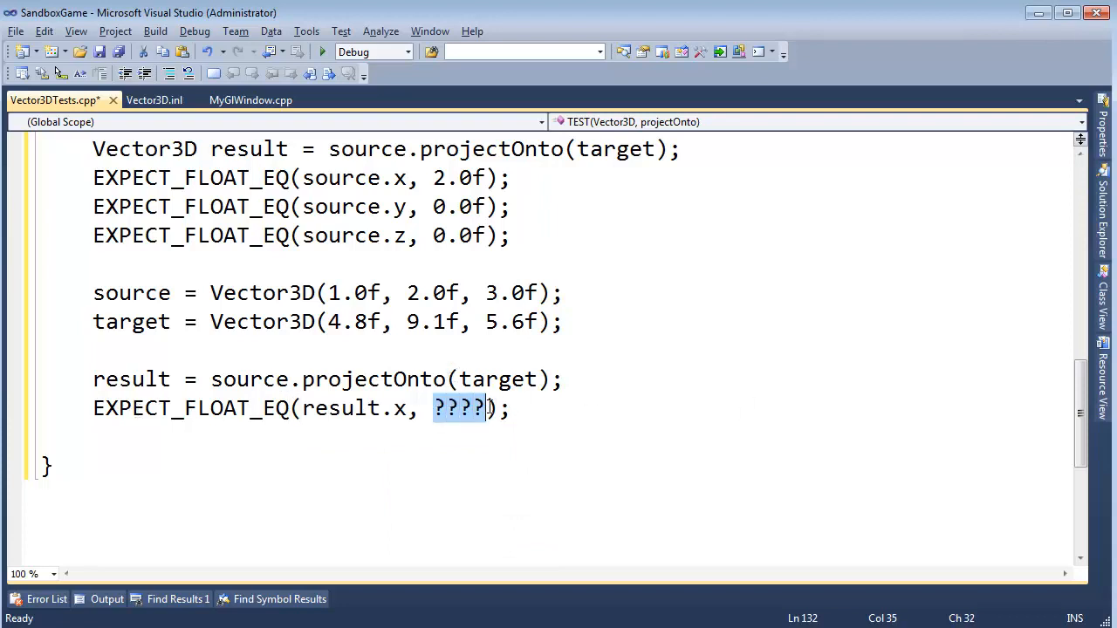
mouse_move(486, 417)
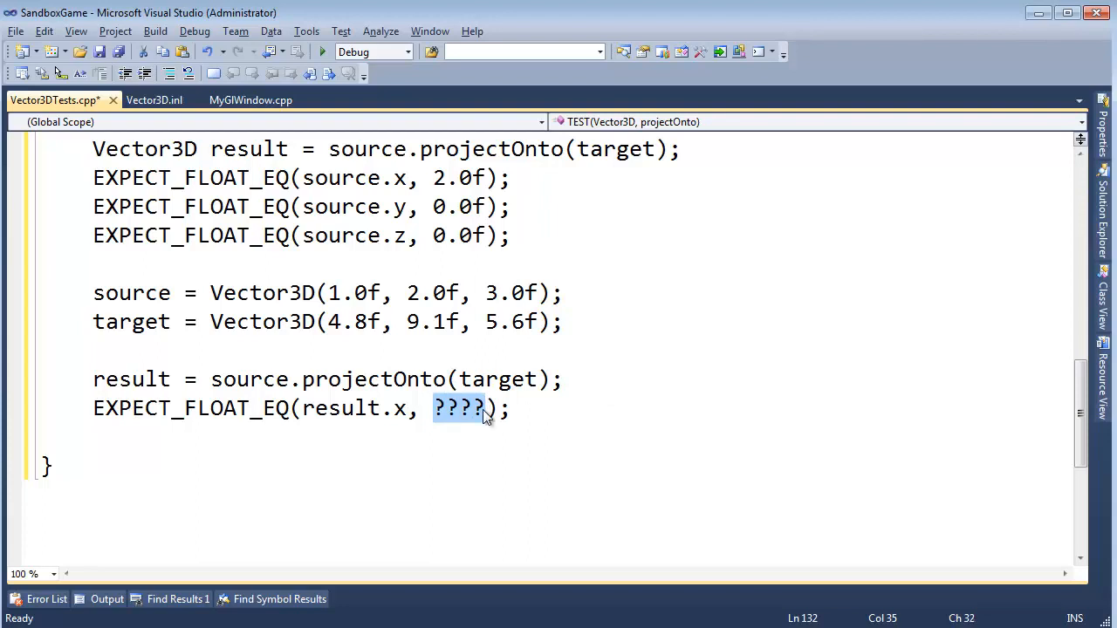
mouse_move(232, 129)
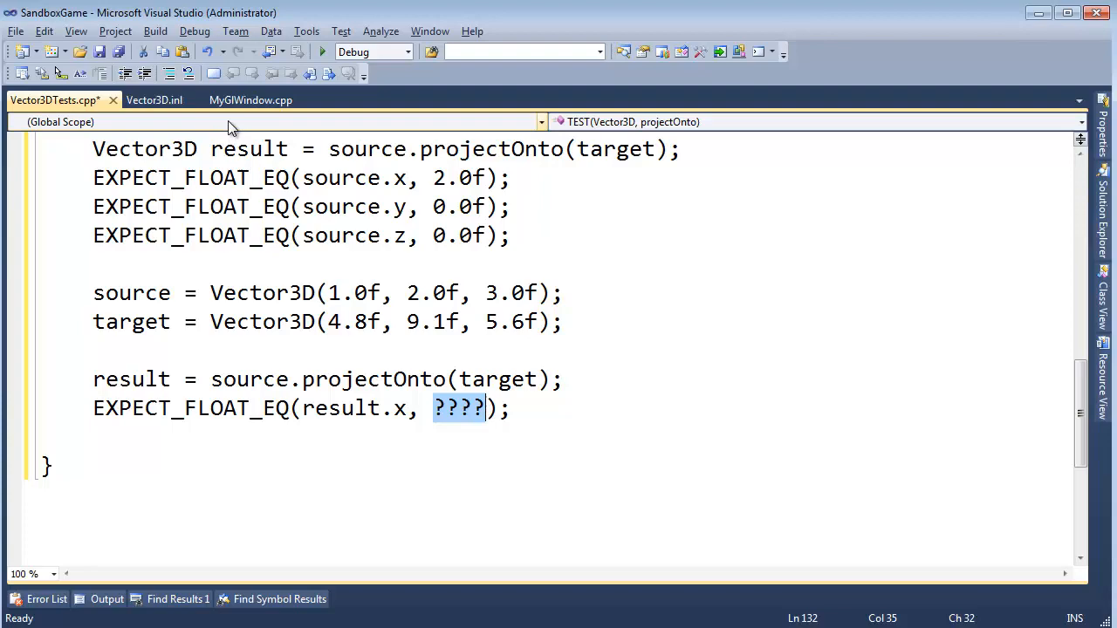
left_click(251, 100)
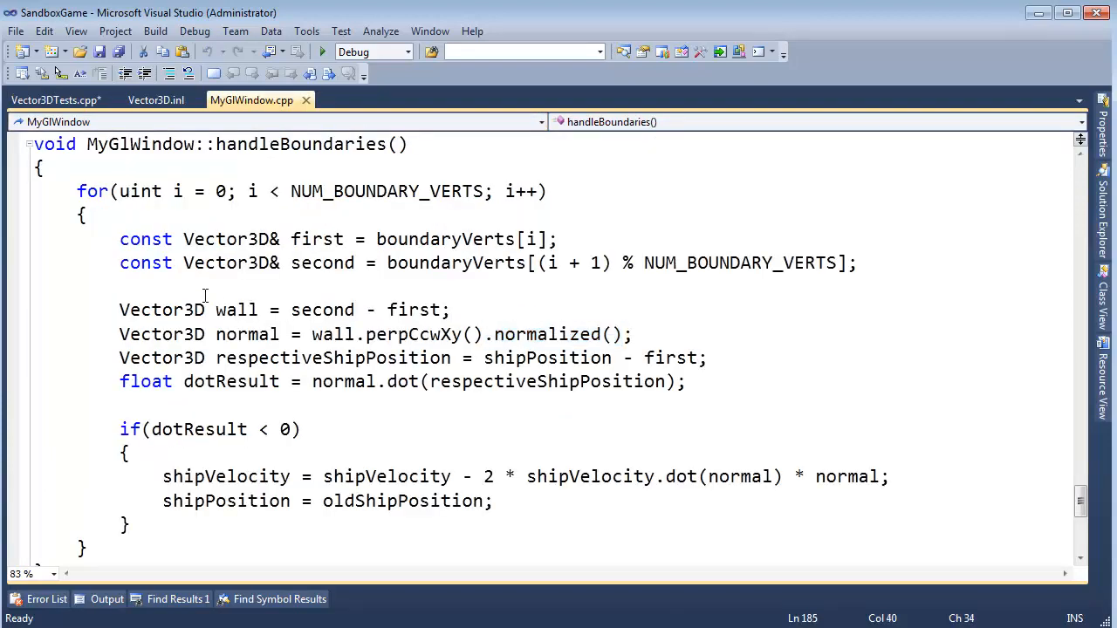
Highlight the normal, normalized() and bounce-formula terms in handleBoundaries, then return to Vector3DTests.cpp.
double_click(537, 335)
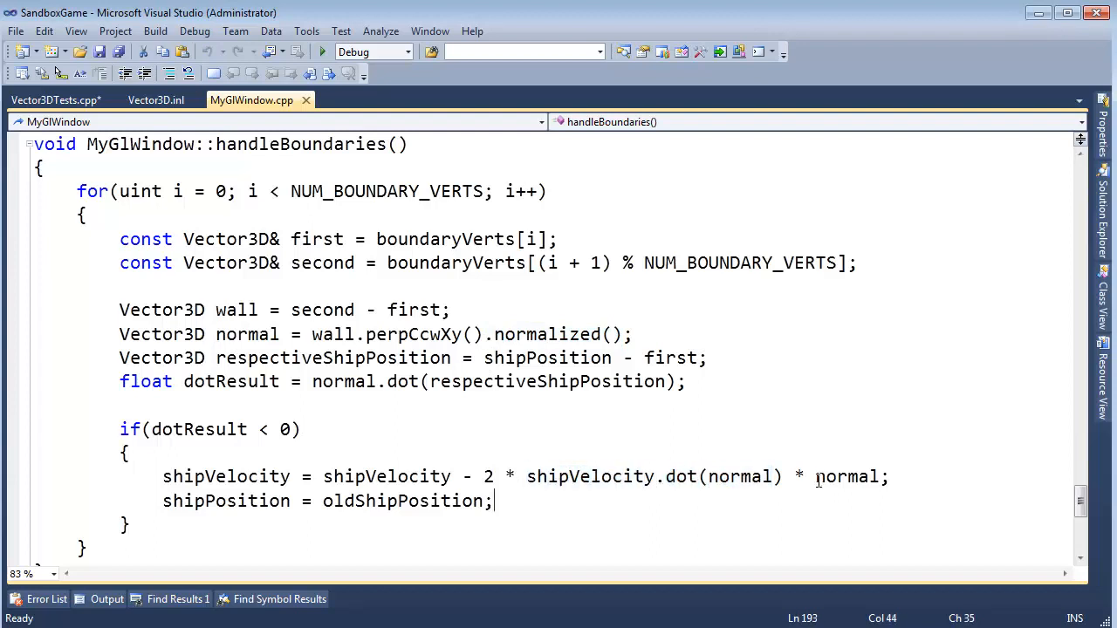
double_click(847, 477)
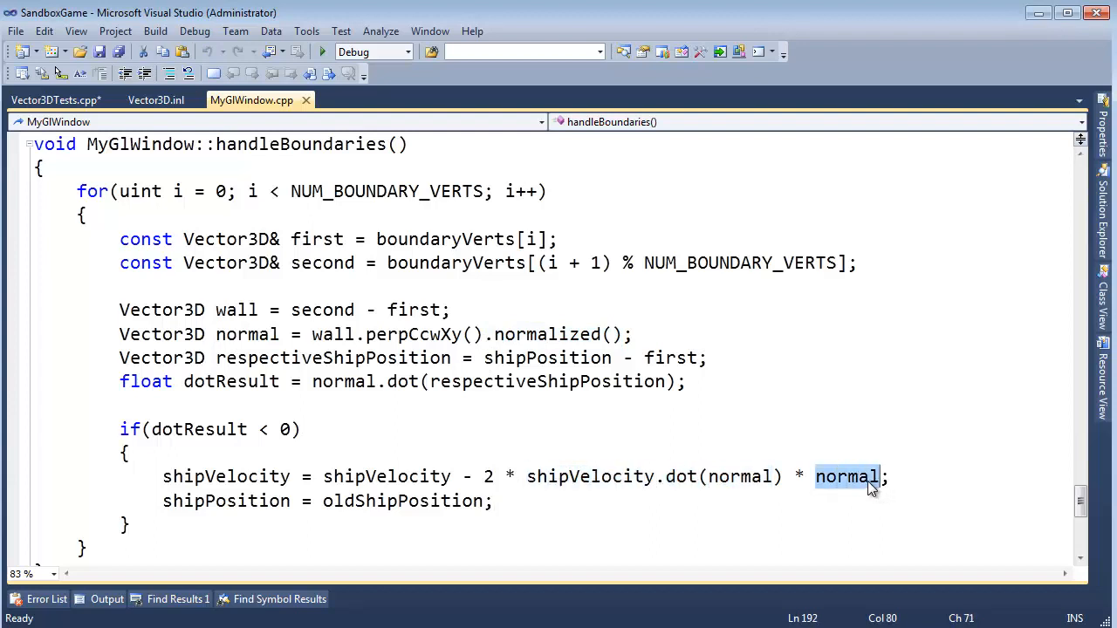
left_click(527, 476)
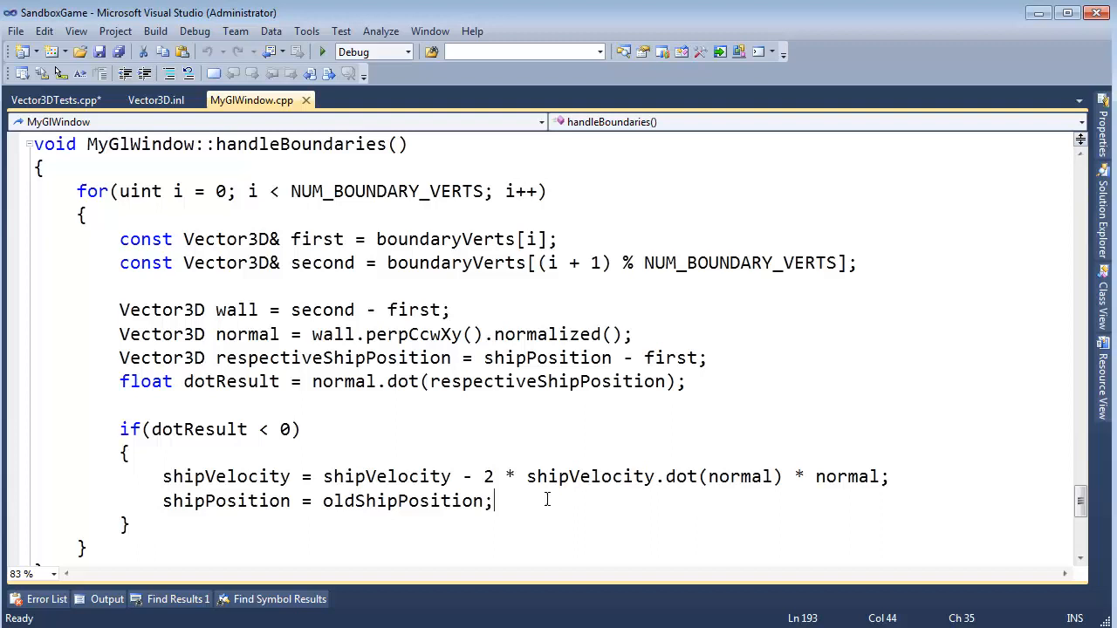
double_click(584, 476)
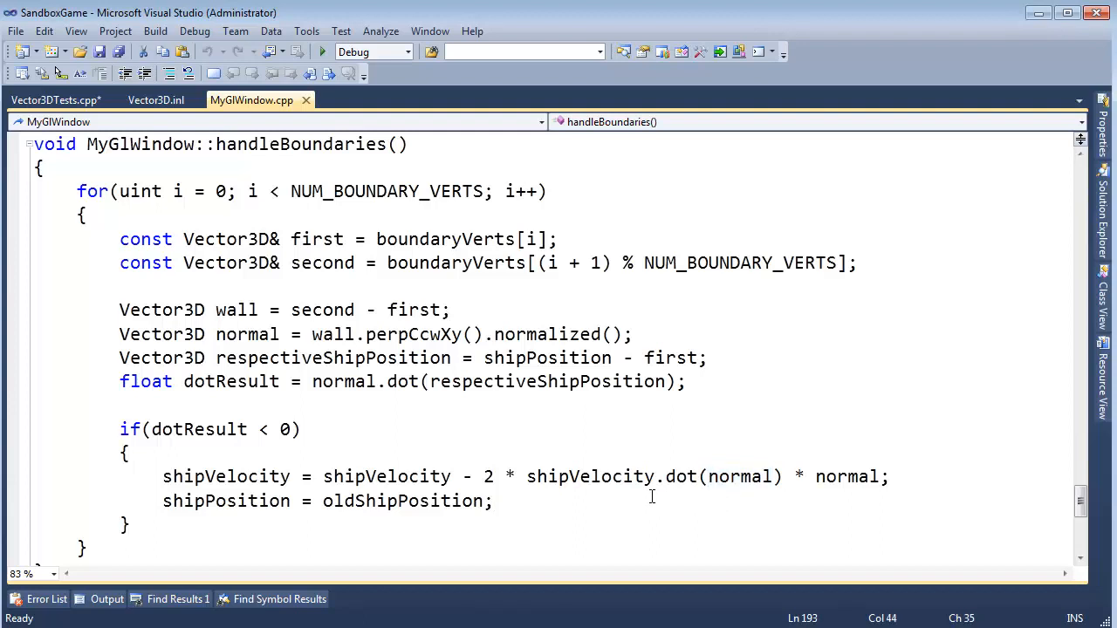
left_click(131, 524)
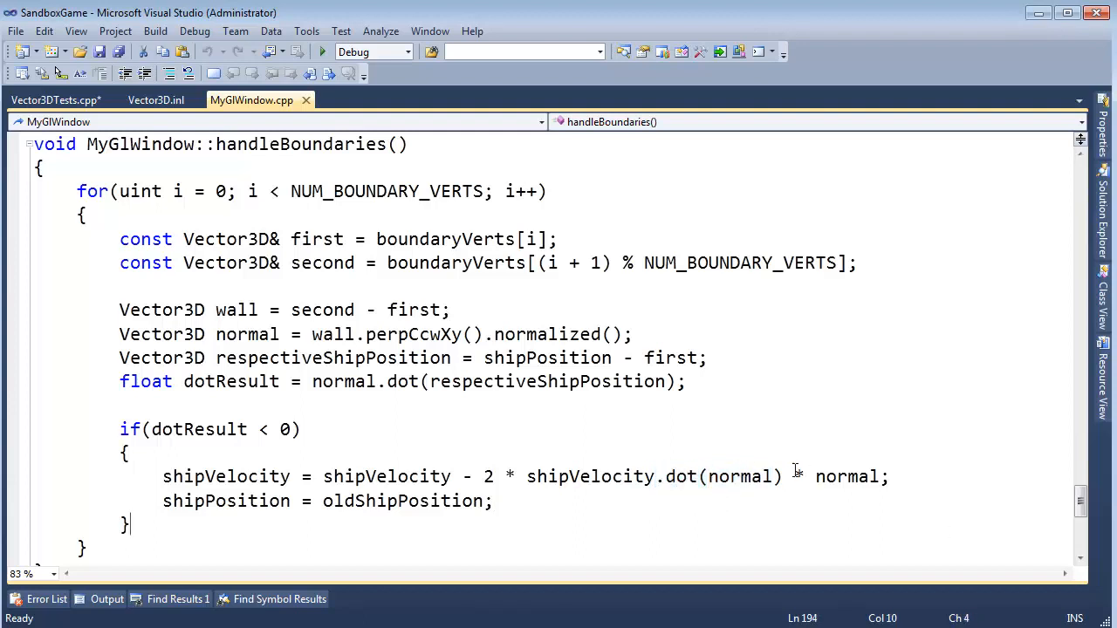
double_click(846, 477)
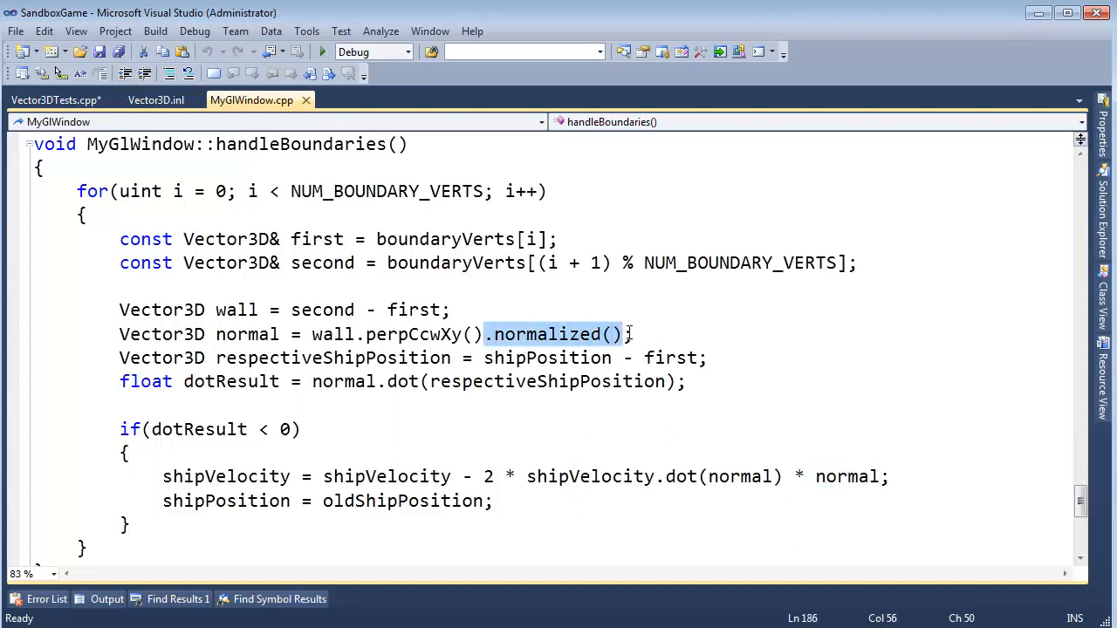
left_click(493, 334)
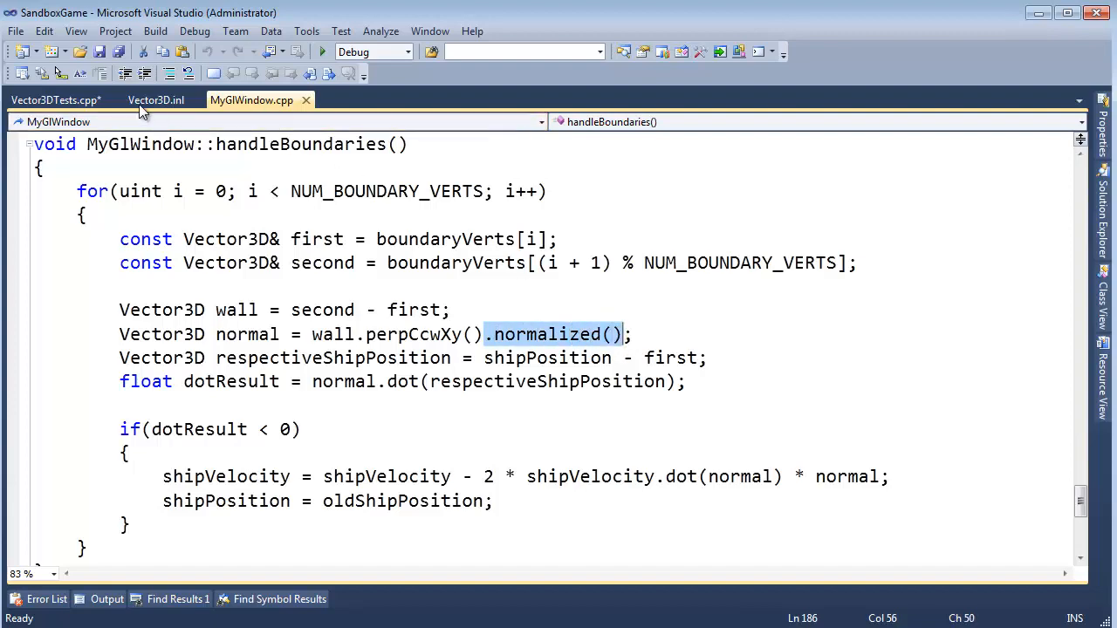
left_click(52, 100)
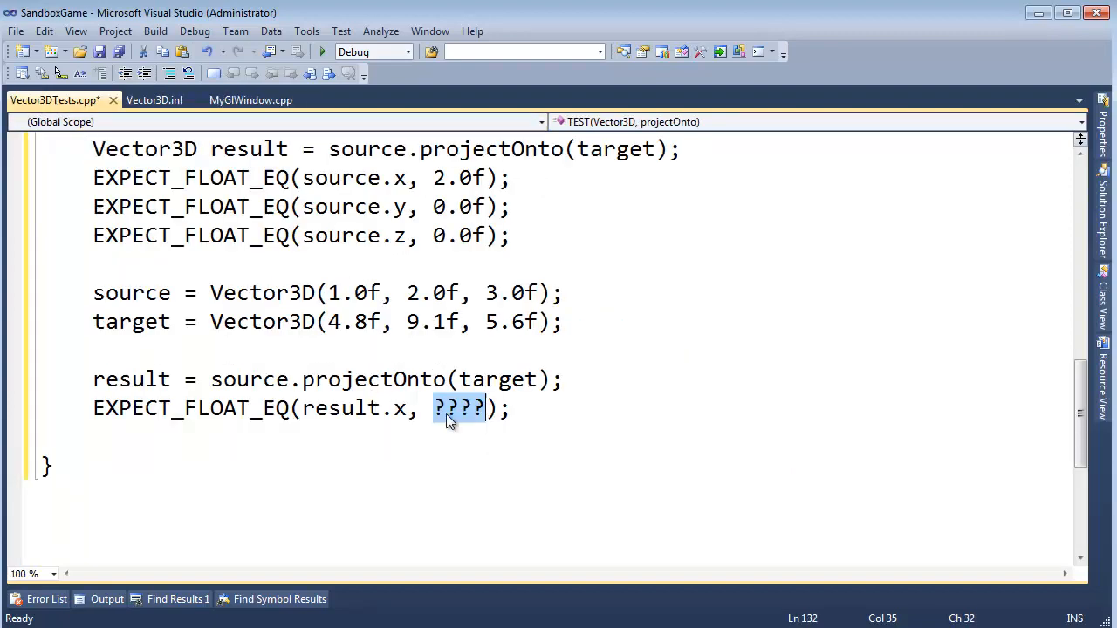
Select the shipVelocity.dot(normal) * normal term in MyGlWindow.cpp.
left_click(250, 100)
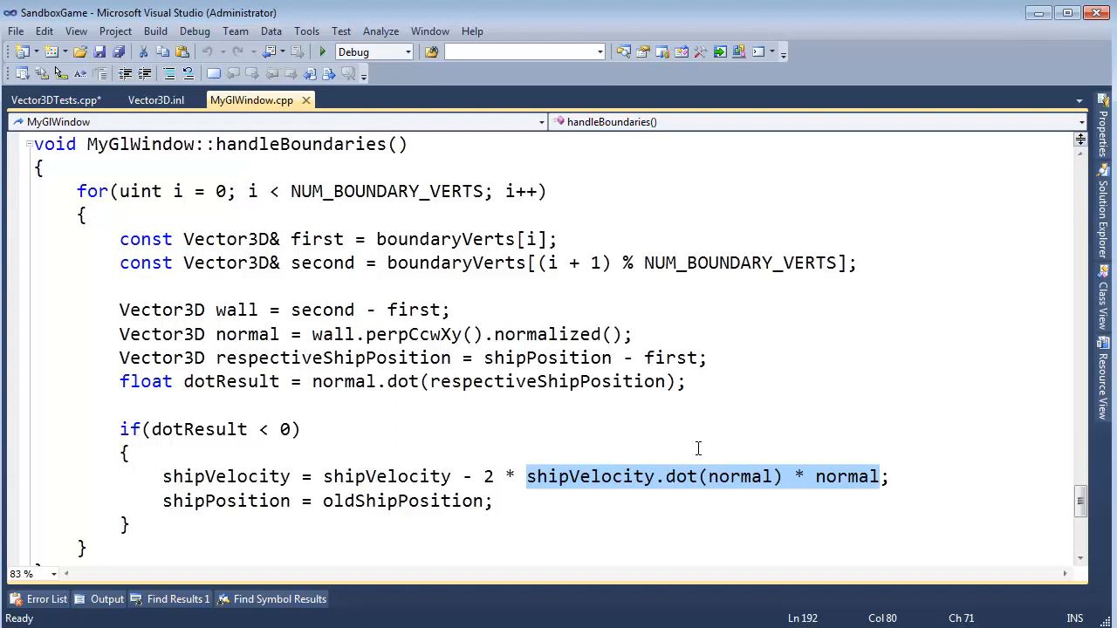
left_click(526, 477)
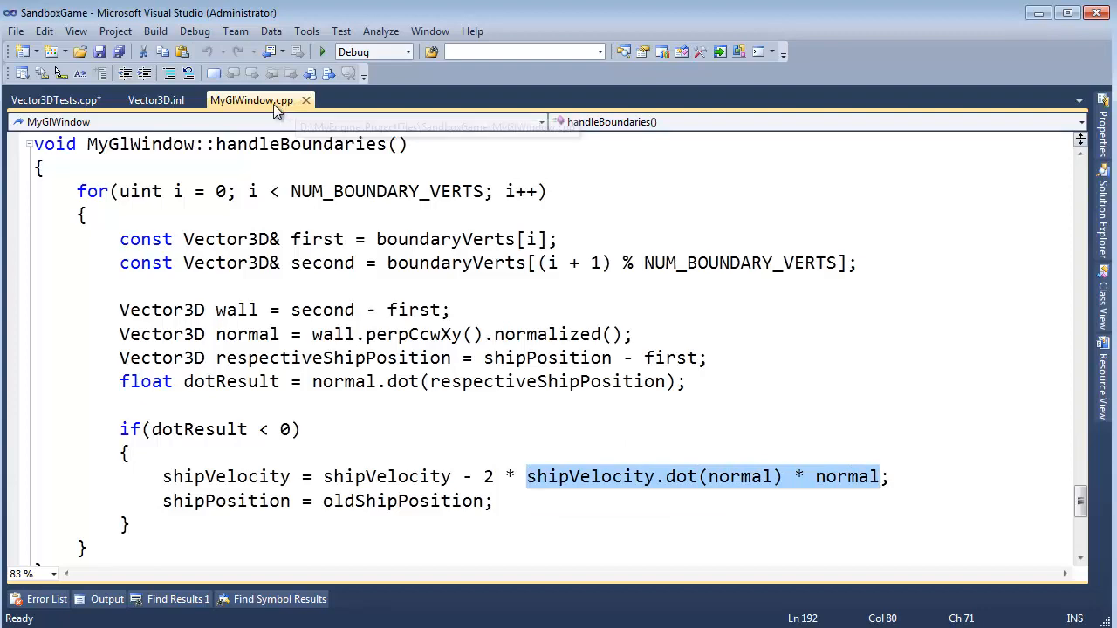
Put MyGlWindow.cpp in a new vertical tab group beside Vector3DTests.cpp.
right_click(251, 100)
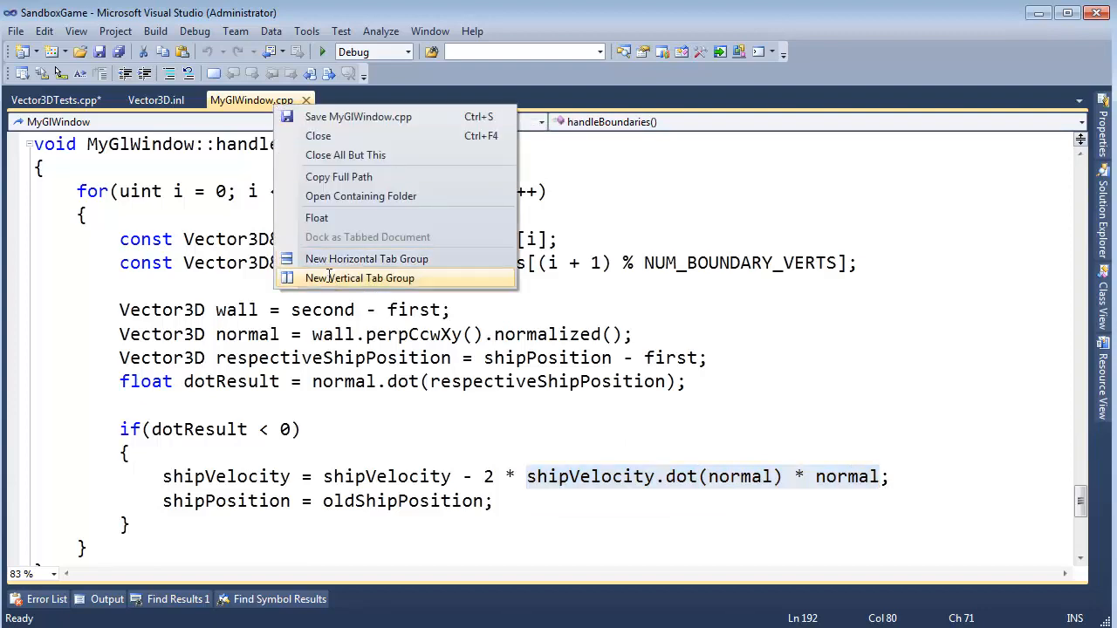
left_click(359, 278)
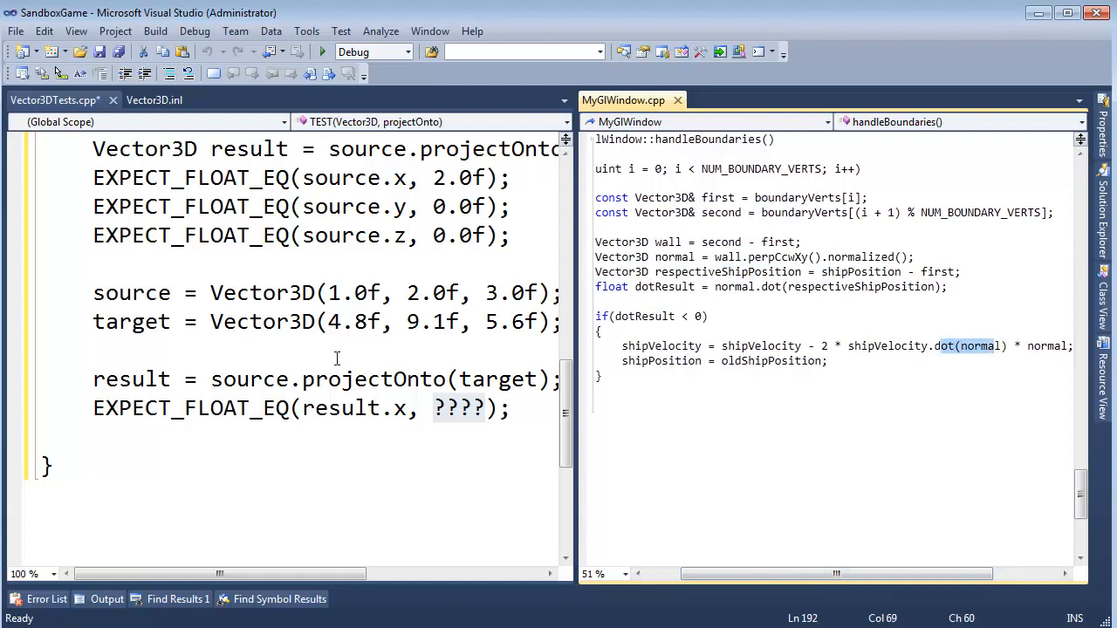
Turn the second result line into a Vector3D newResult declaration with a blank line above.
left_click(160, 397)
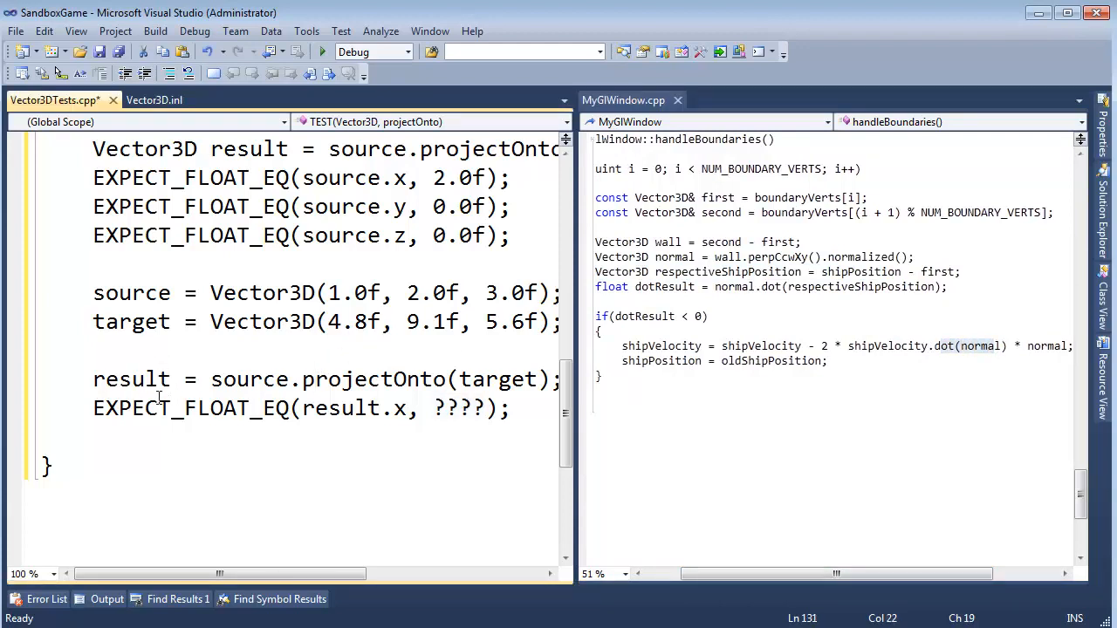
scroll("up", 3)
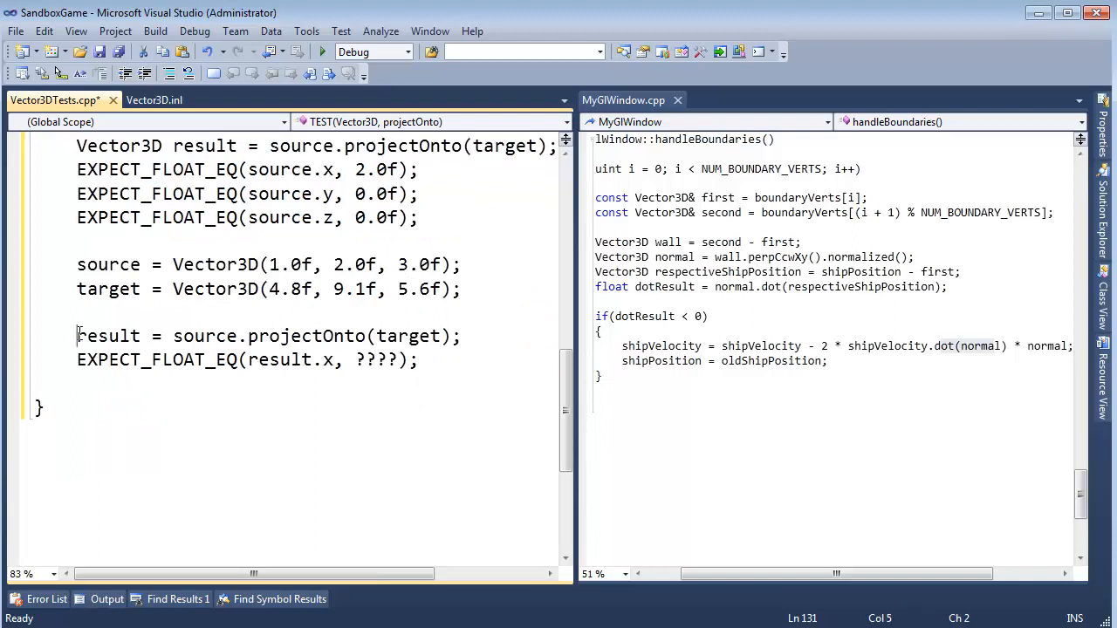
type("Vector3D newR")
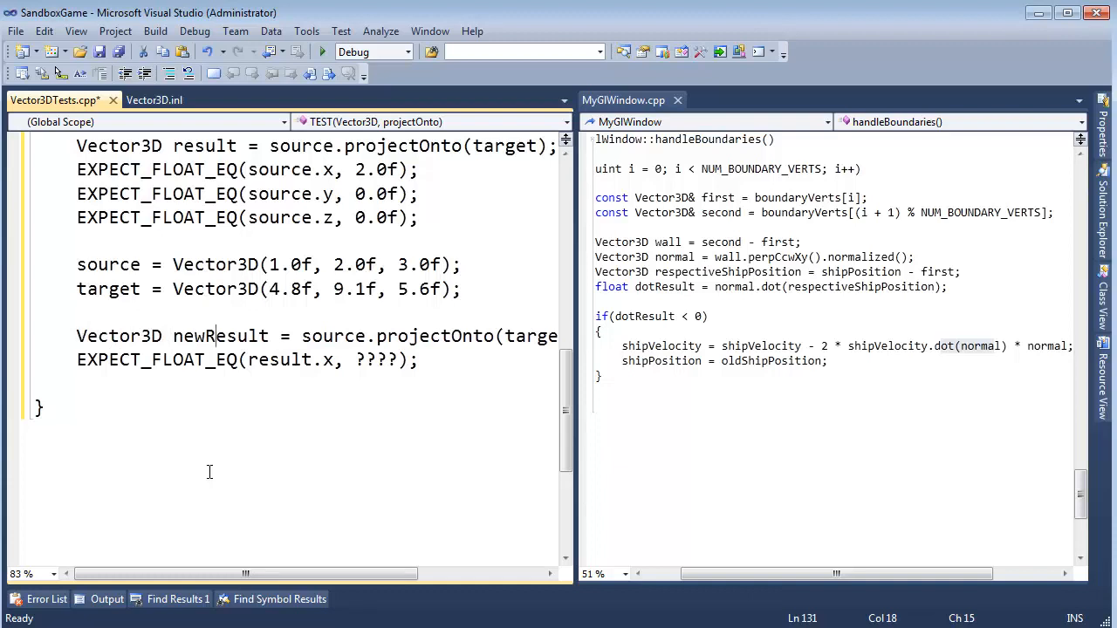
double_click(333, 336)
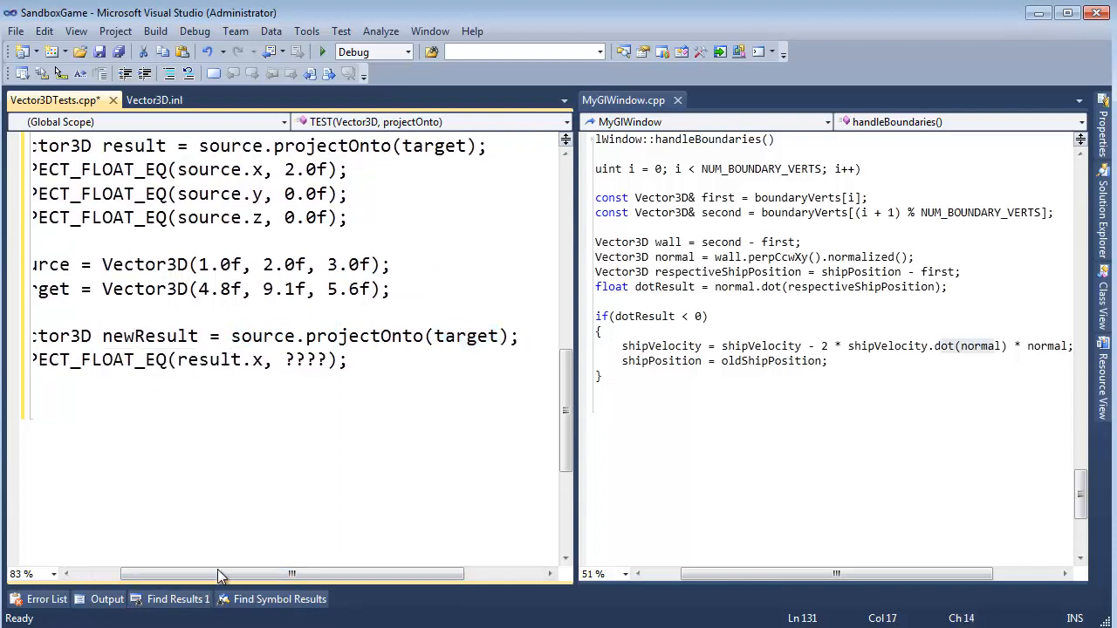
scroll("left", 3)
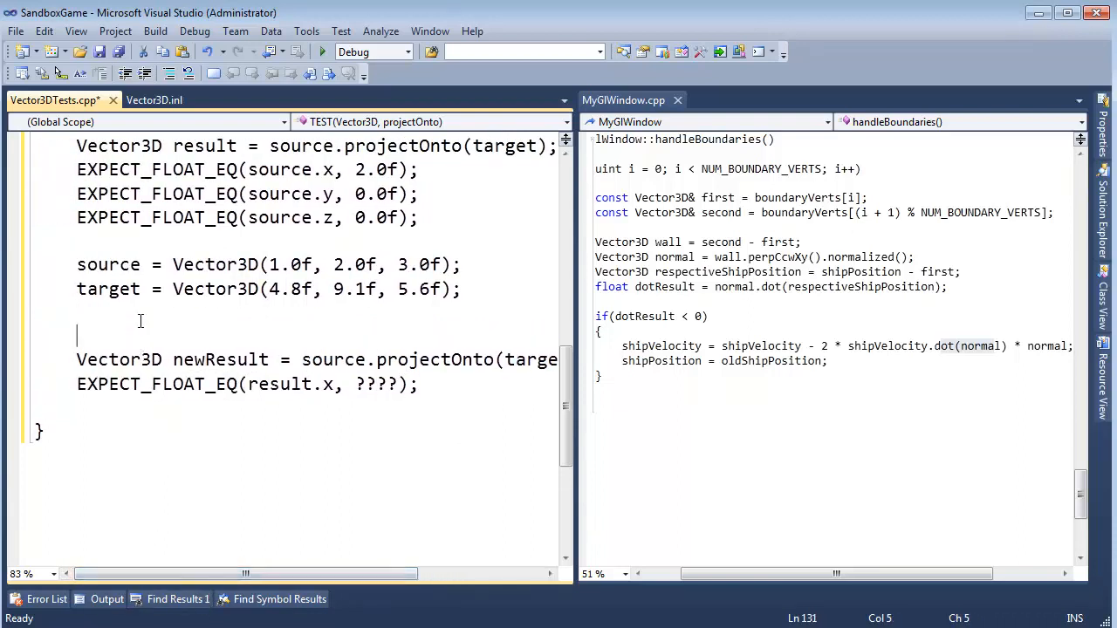
Add Vector3D oldResult = source and targetNormalized = target.normalized lines to the test.
type("Vector3D")
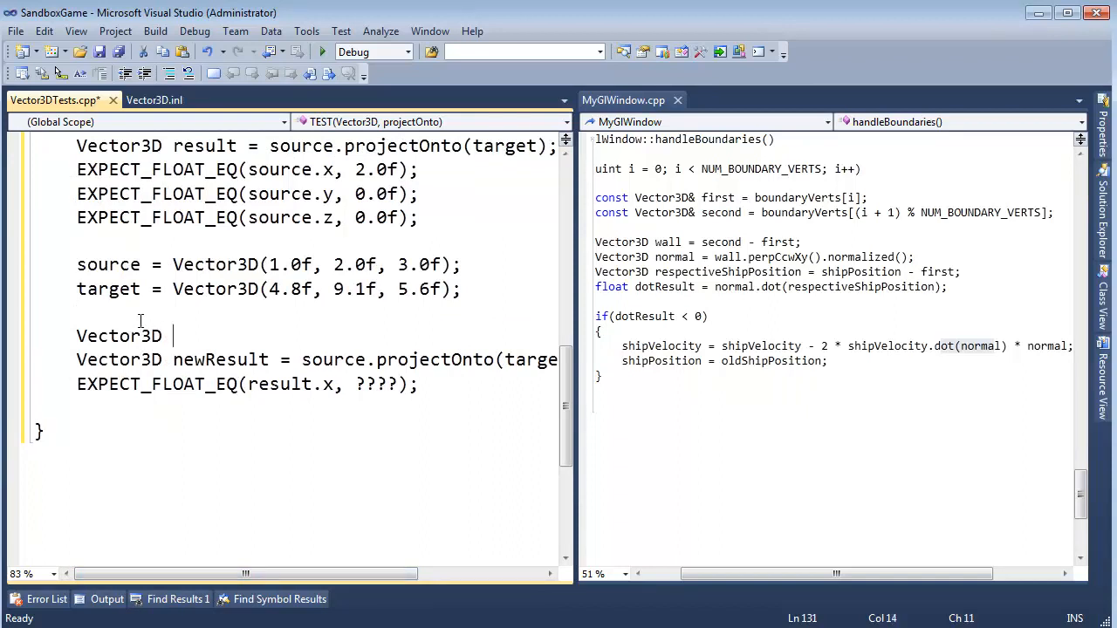
type("oldResult =")
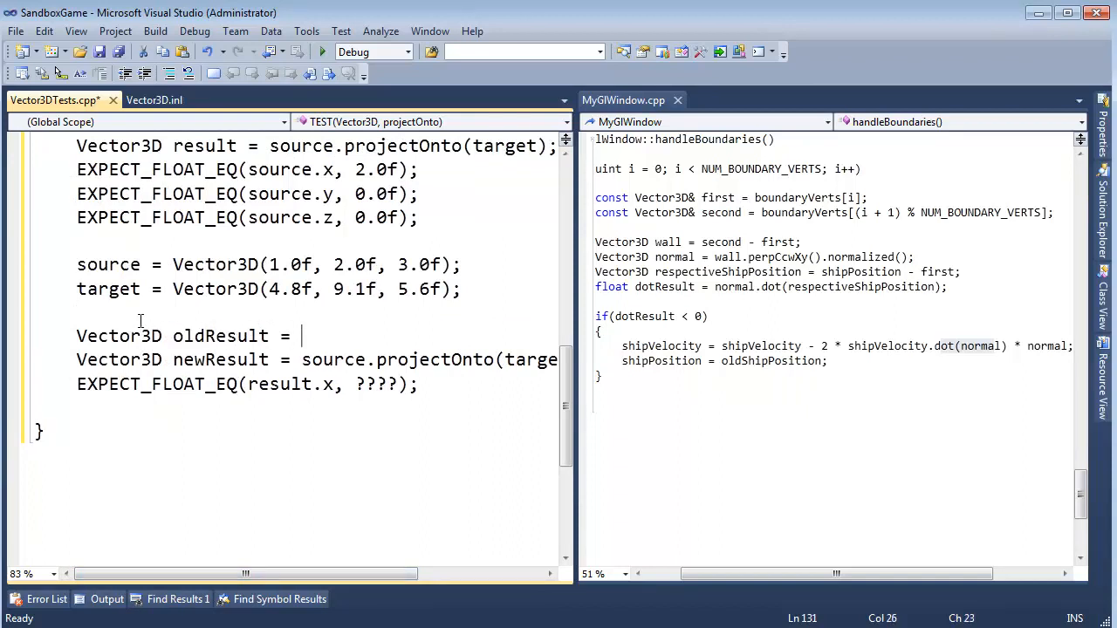
type("s")
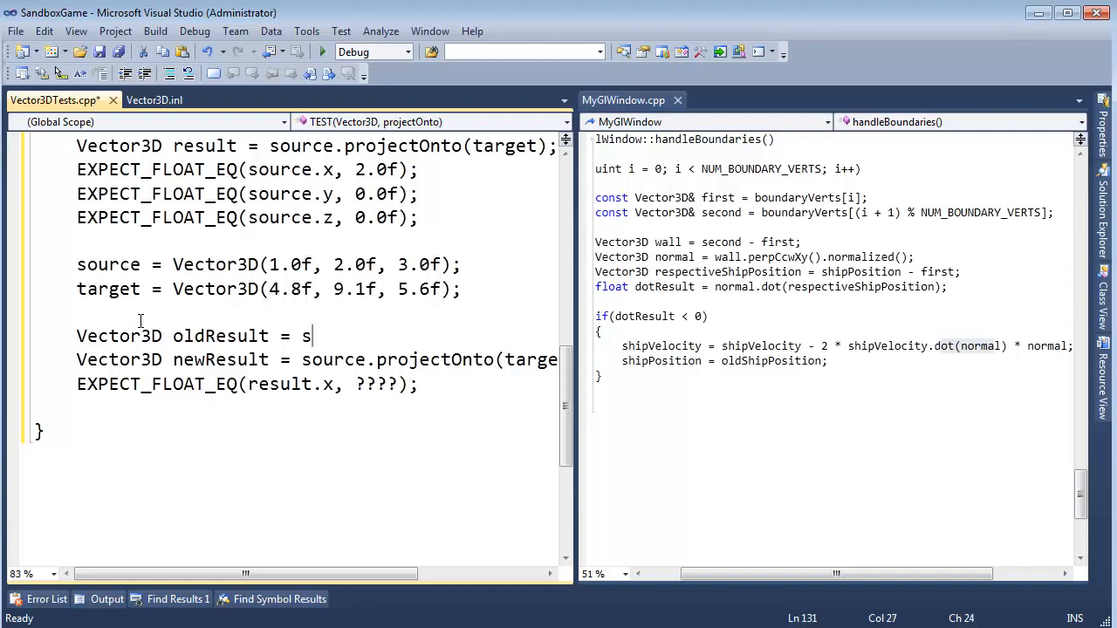
type("ource")
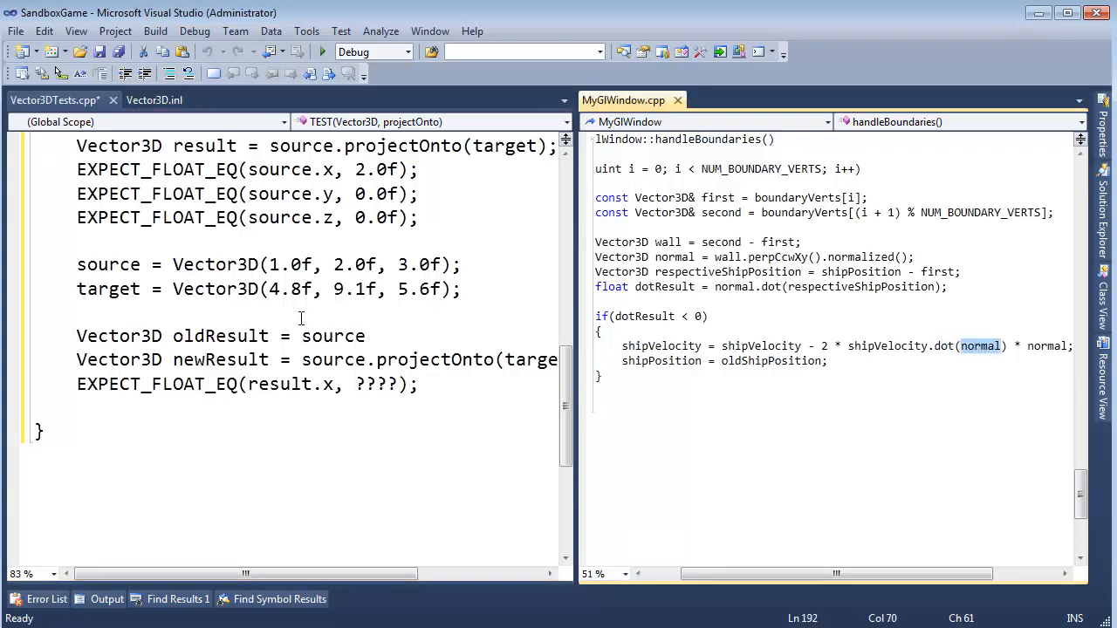
type("Vector3D t")
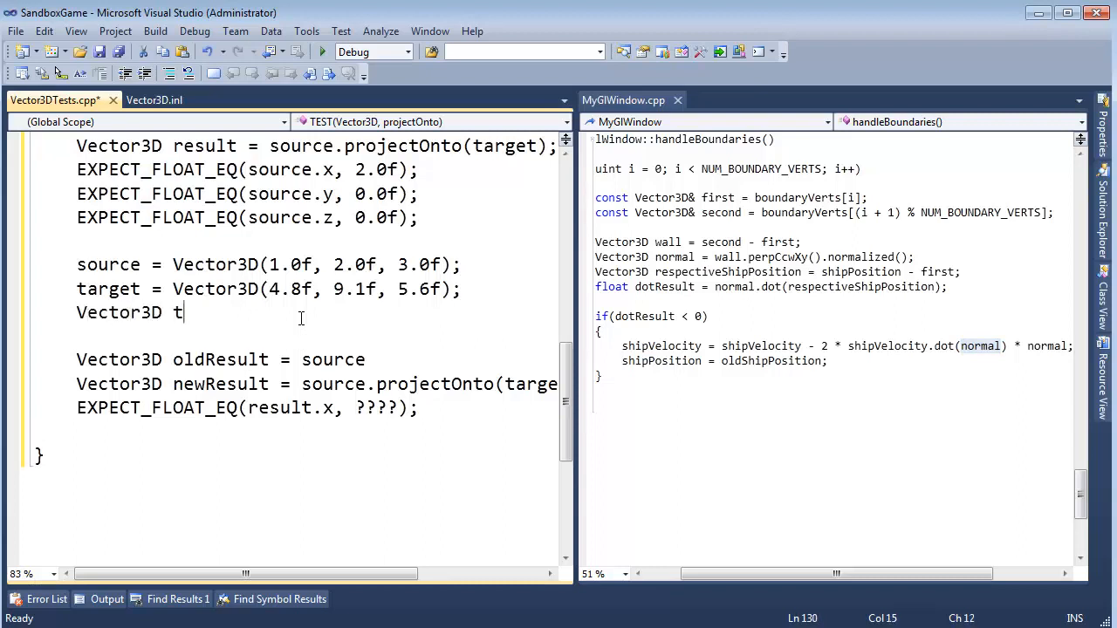
type("argetNorm")
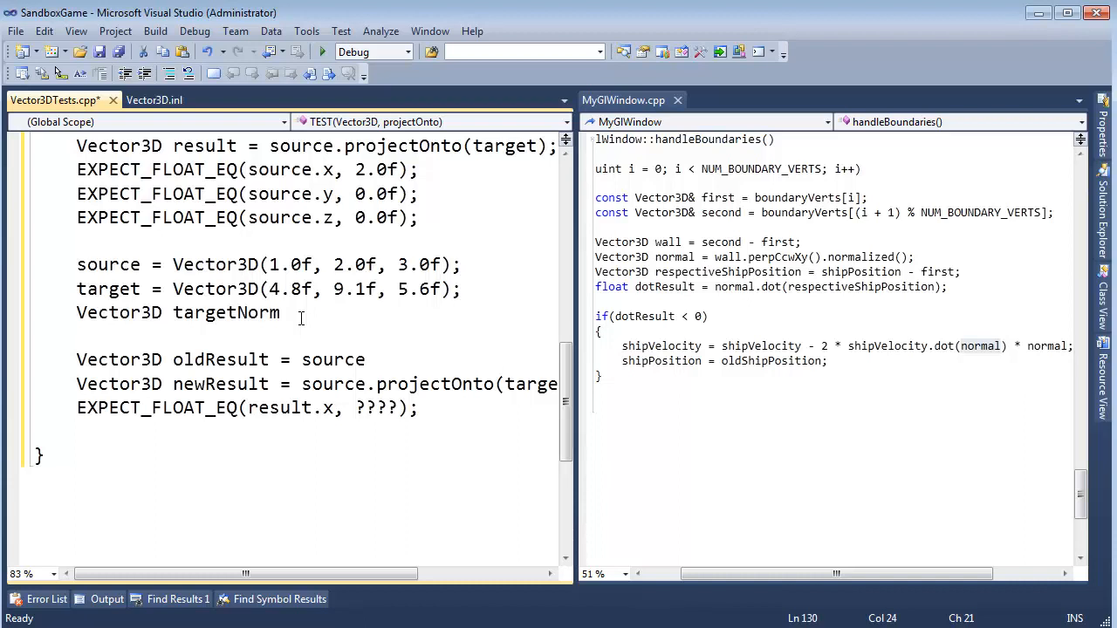
type("alized =")
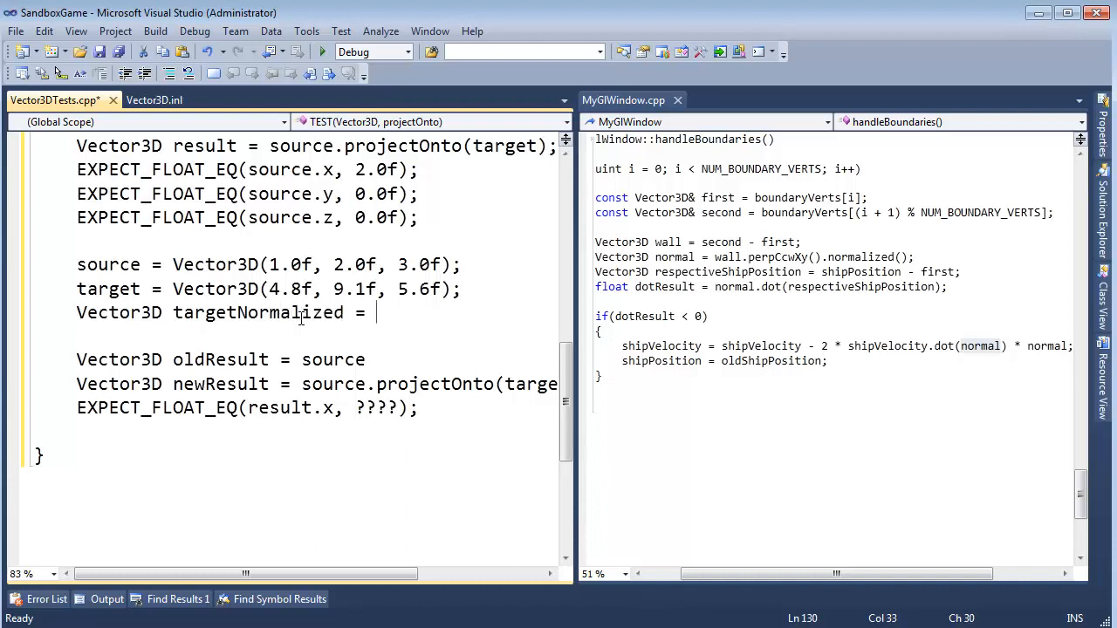
type("target.normalized();")
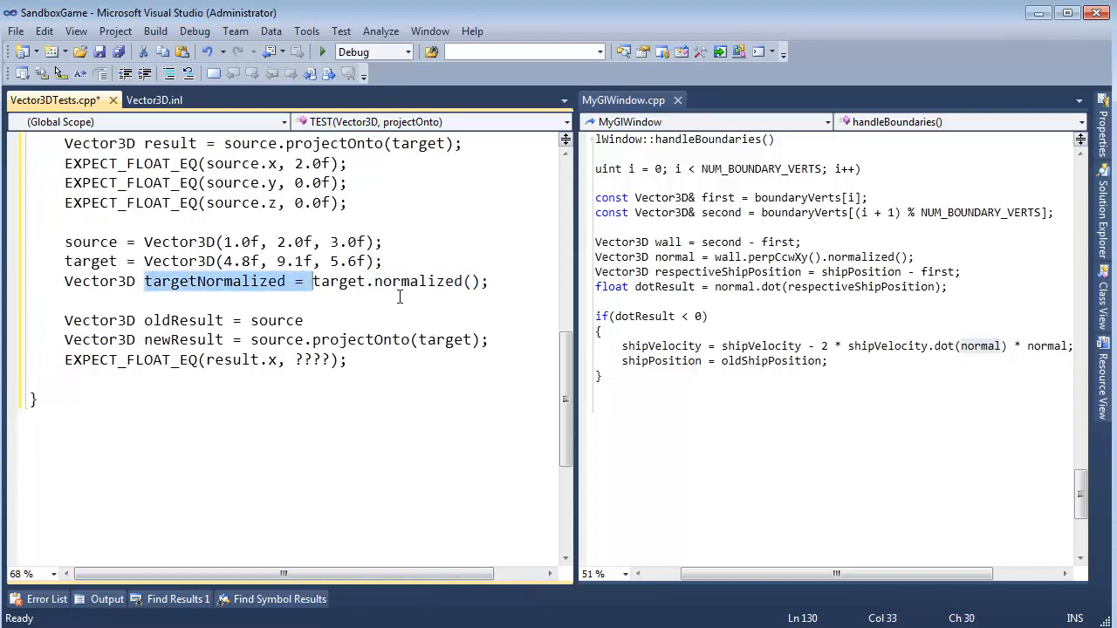
mouse_move(439, 326)
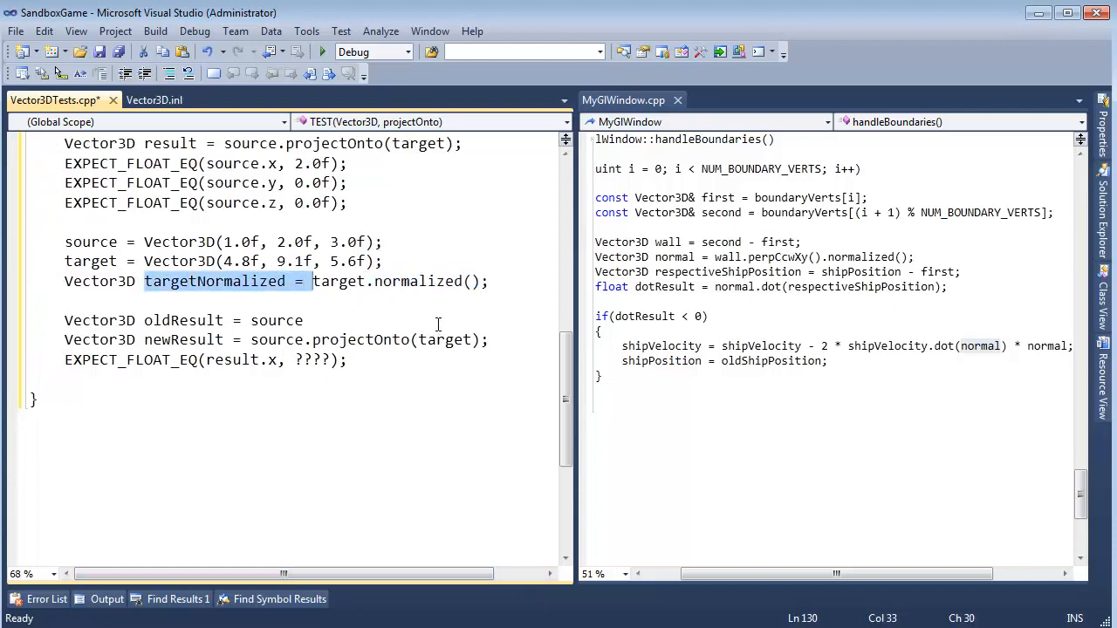
mouse_move(450, 339)
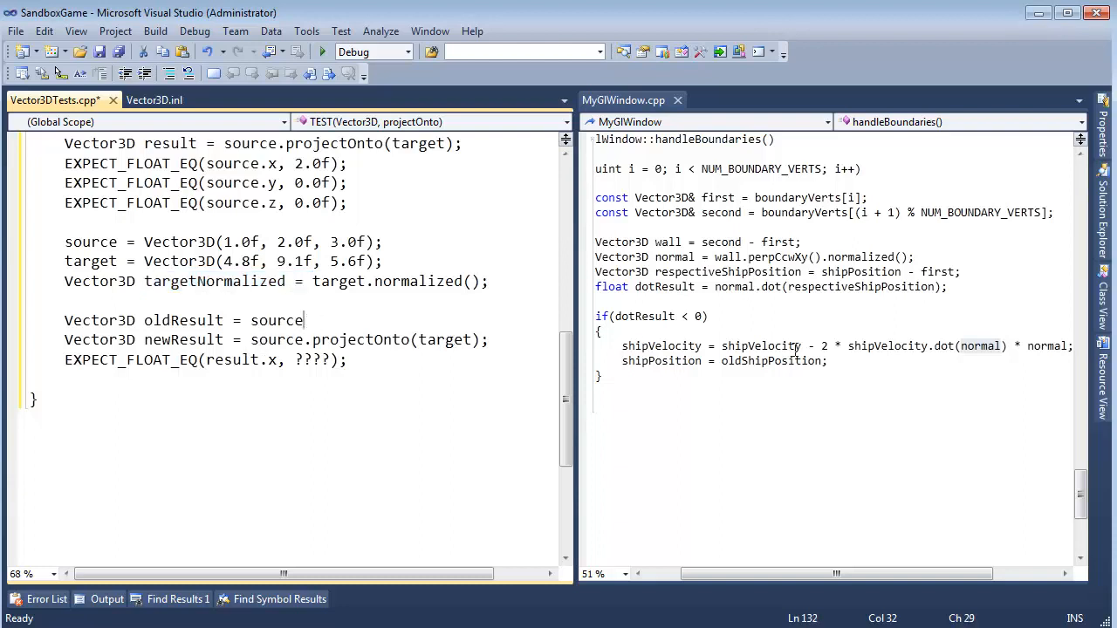
Define oldResult as source.dot(targetNormalized) * targetNormalized in the projectOnto test.
double_click(887, 345)
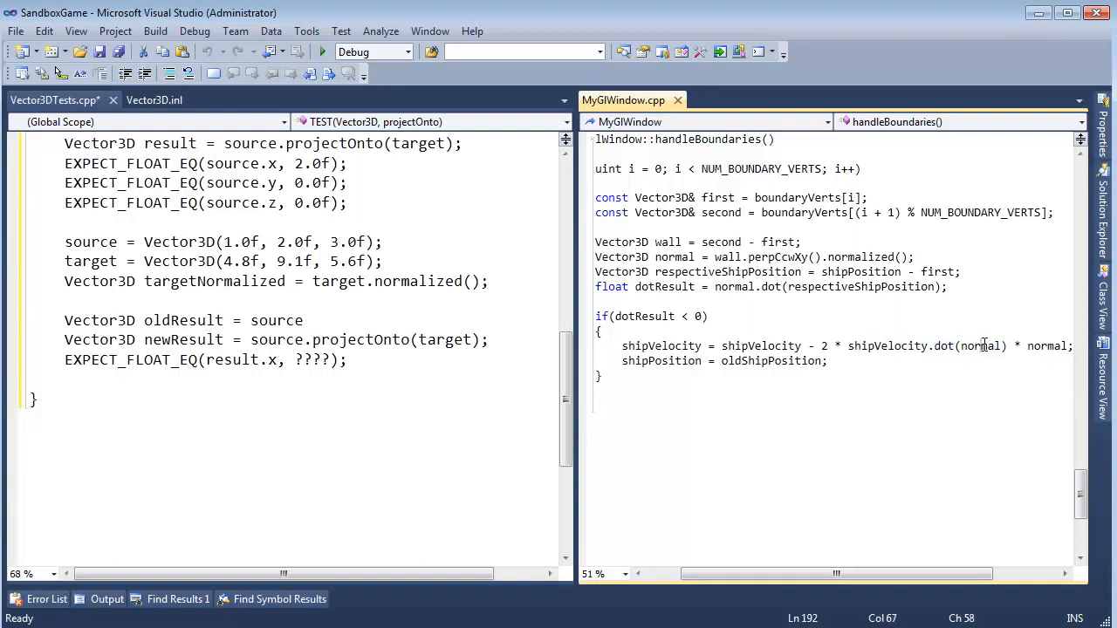
left_click(306, 320)
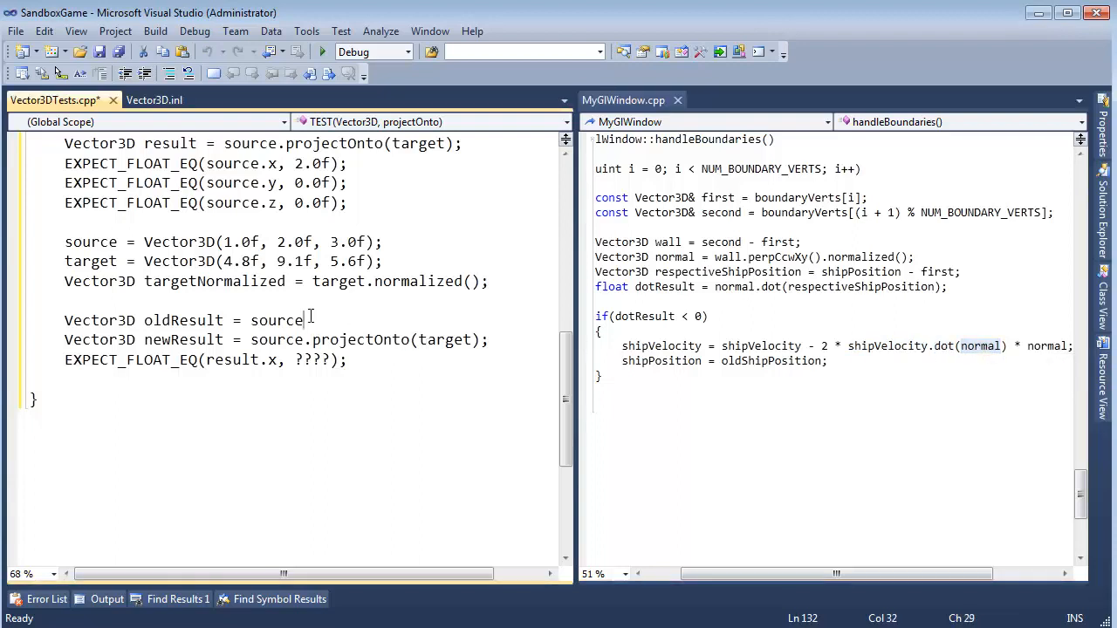
type(".dot(")
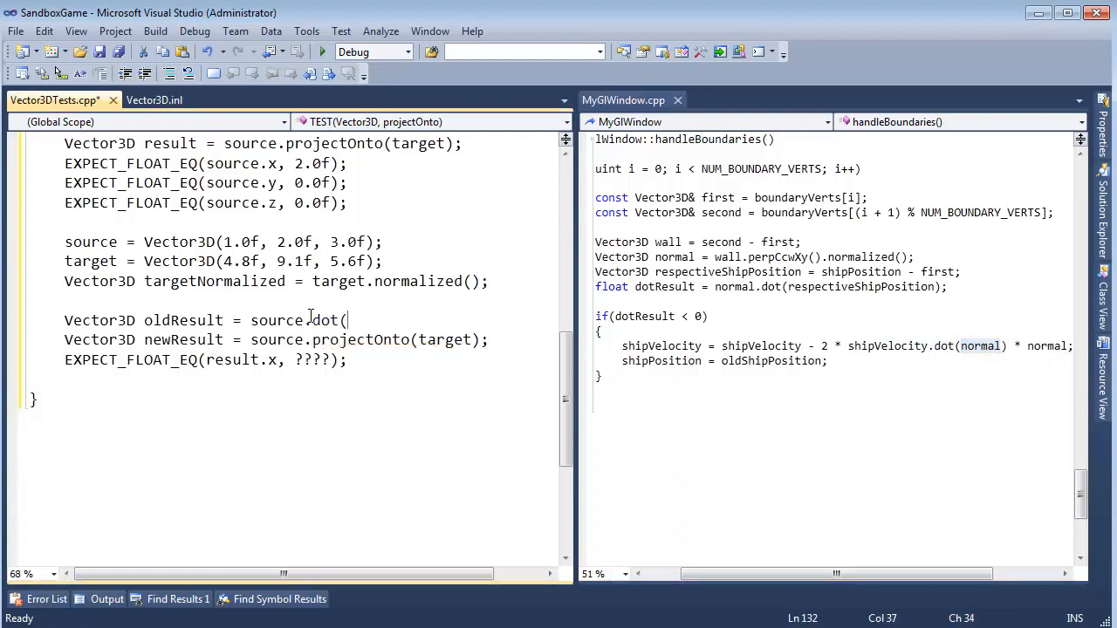
type("targetno")
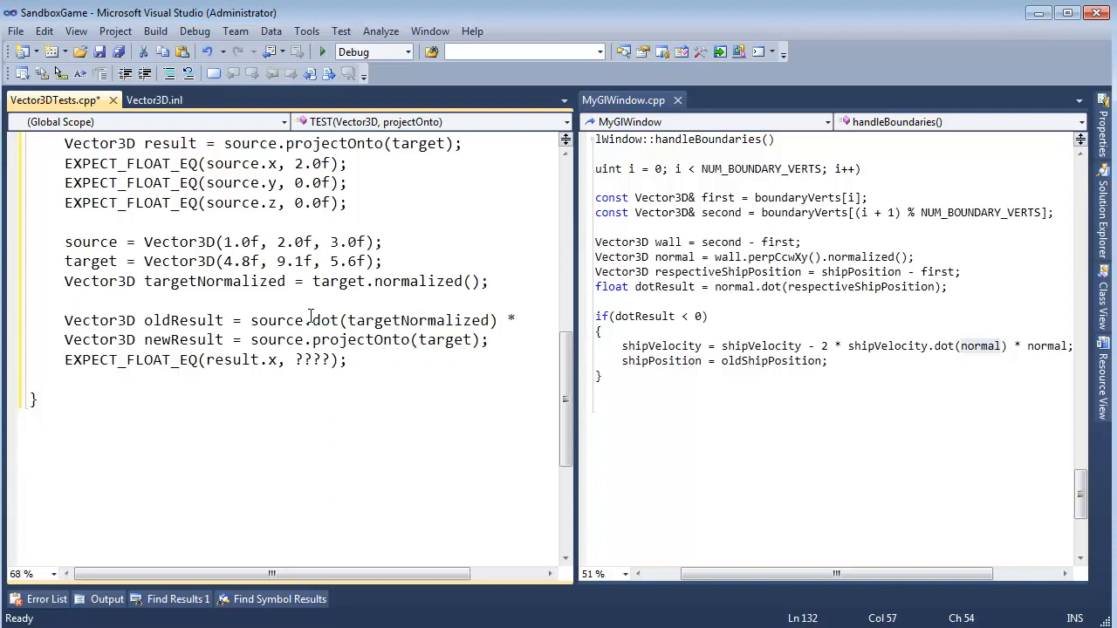
type("targetNormalized;")
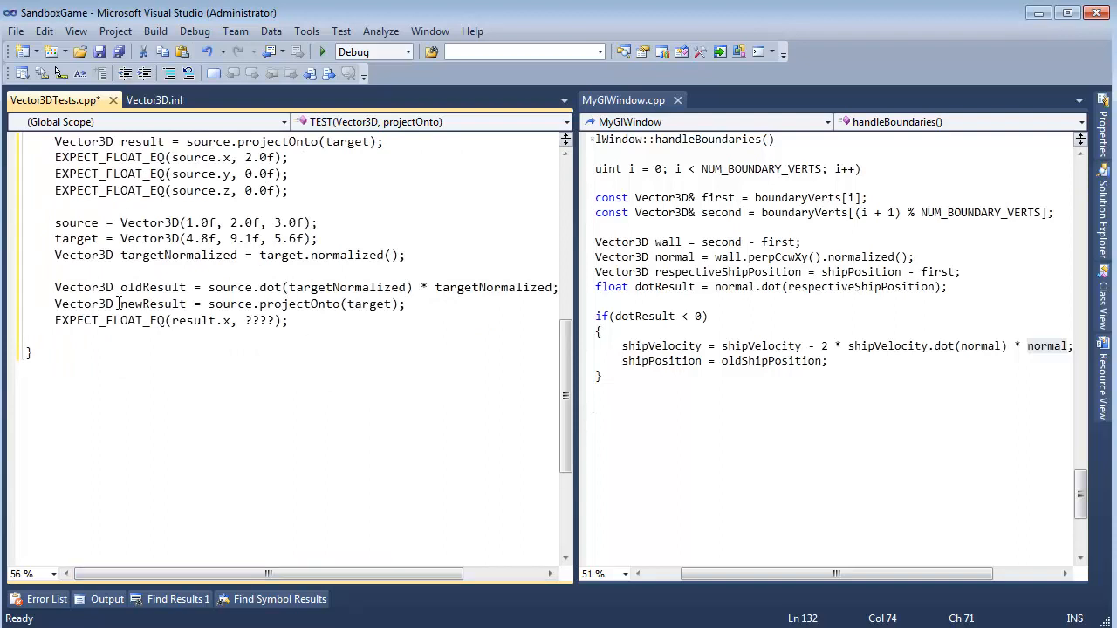
double_click(225, 287)
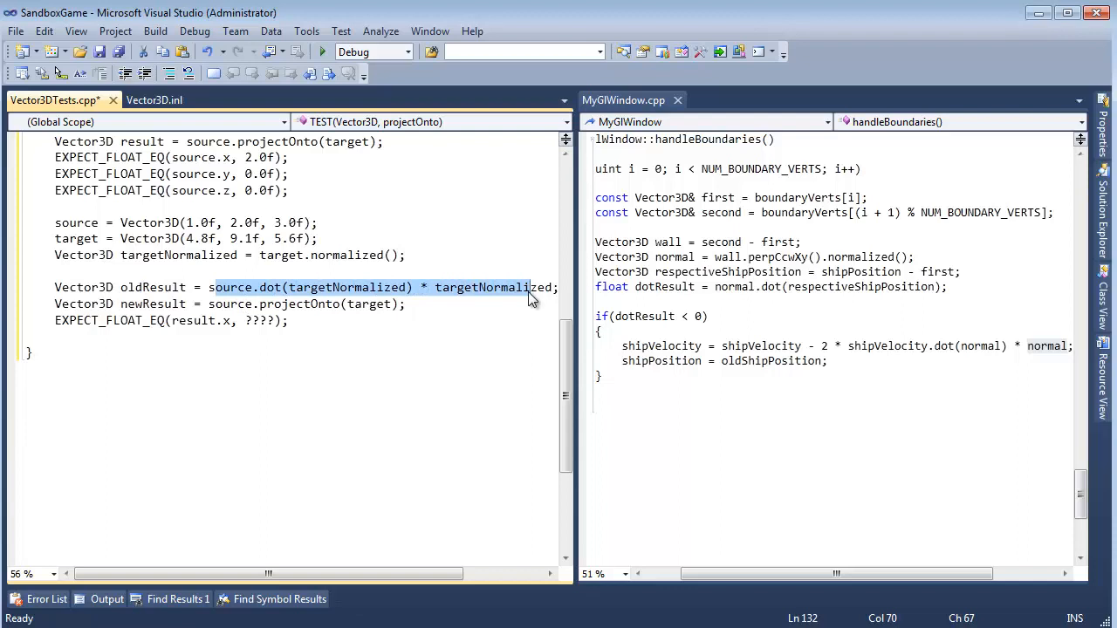
left_click(349, 287)
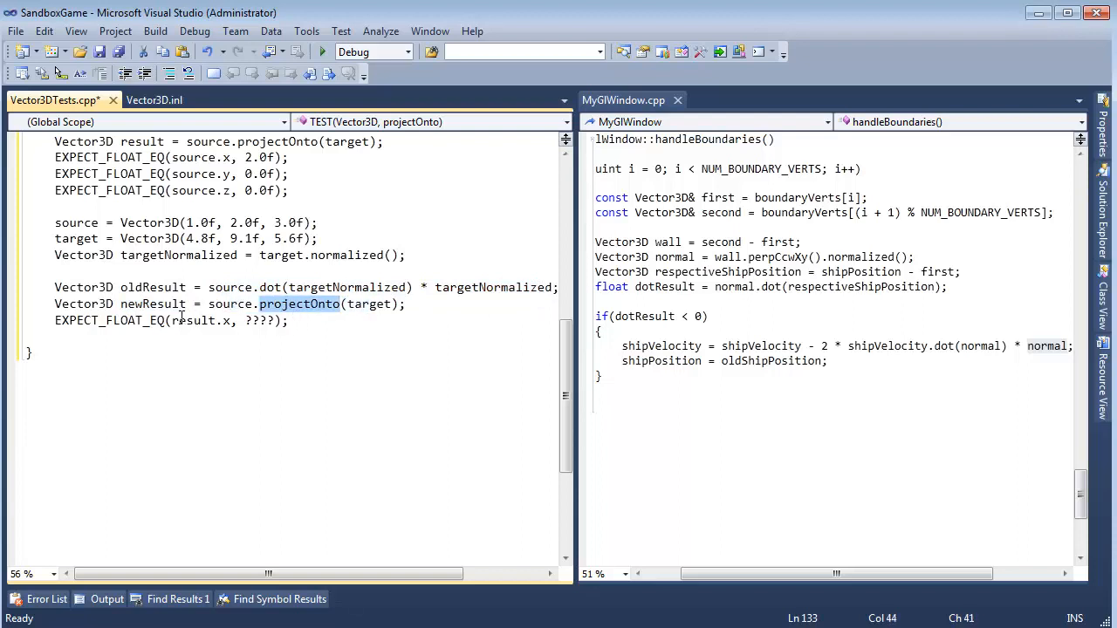
Make the three expectations compare oldResult.x, y and z with newResult's.
double_click(153, 287)
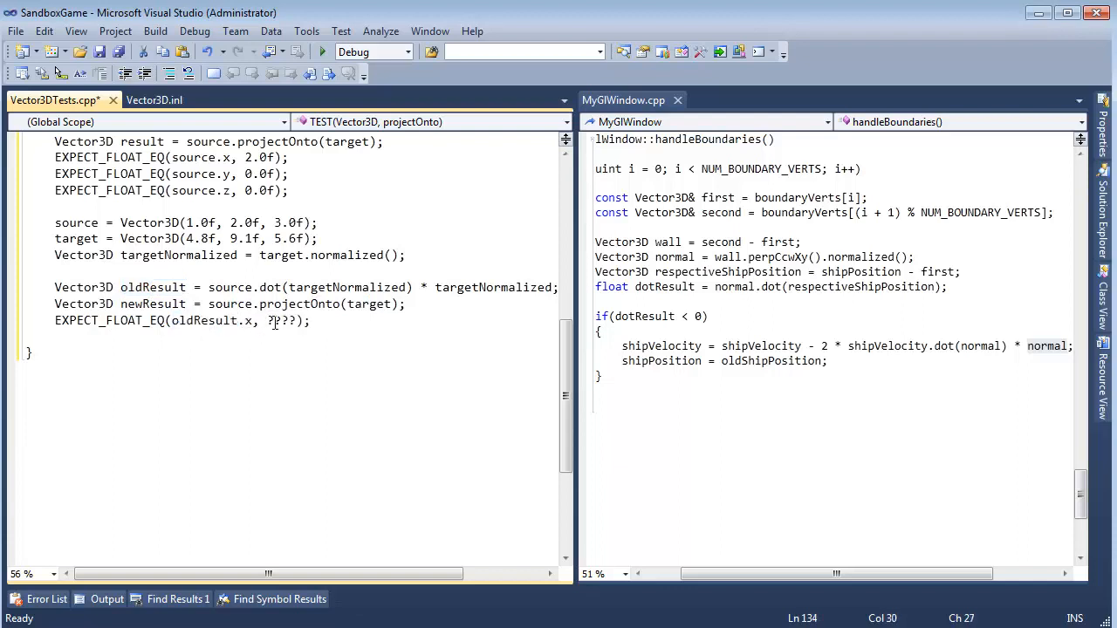
double_click(281, 320)
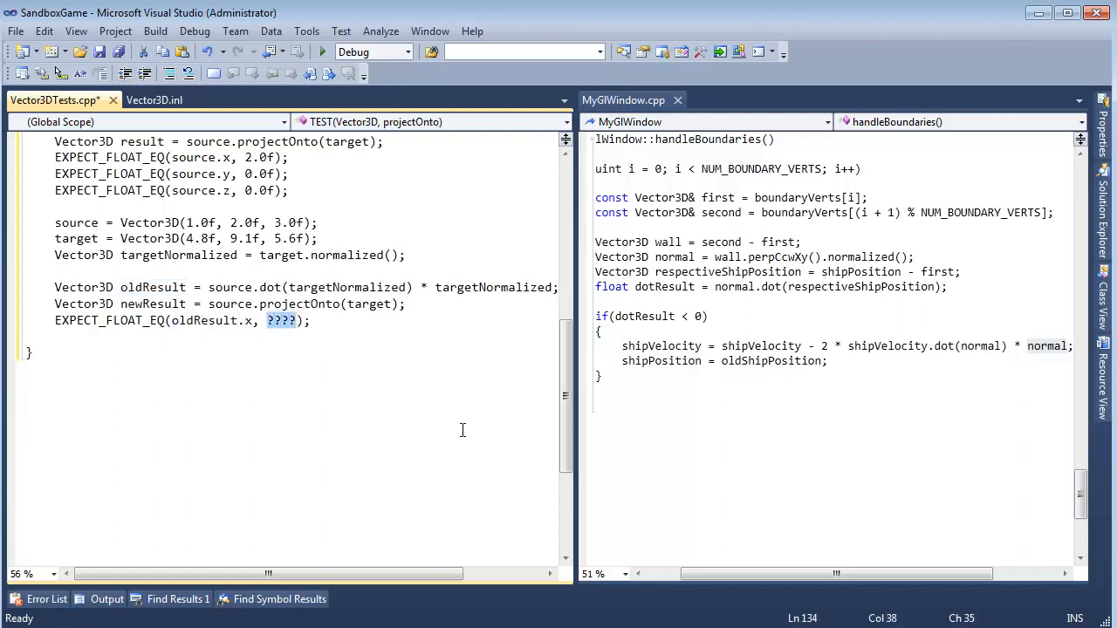
type("newResult.x")
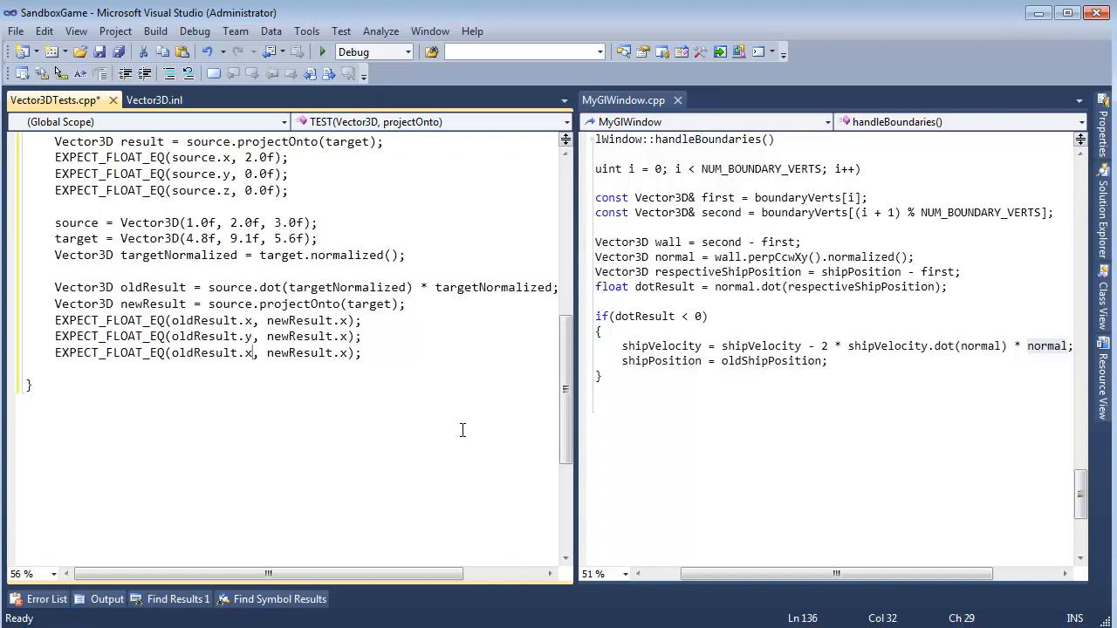
type("z")
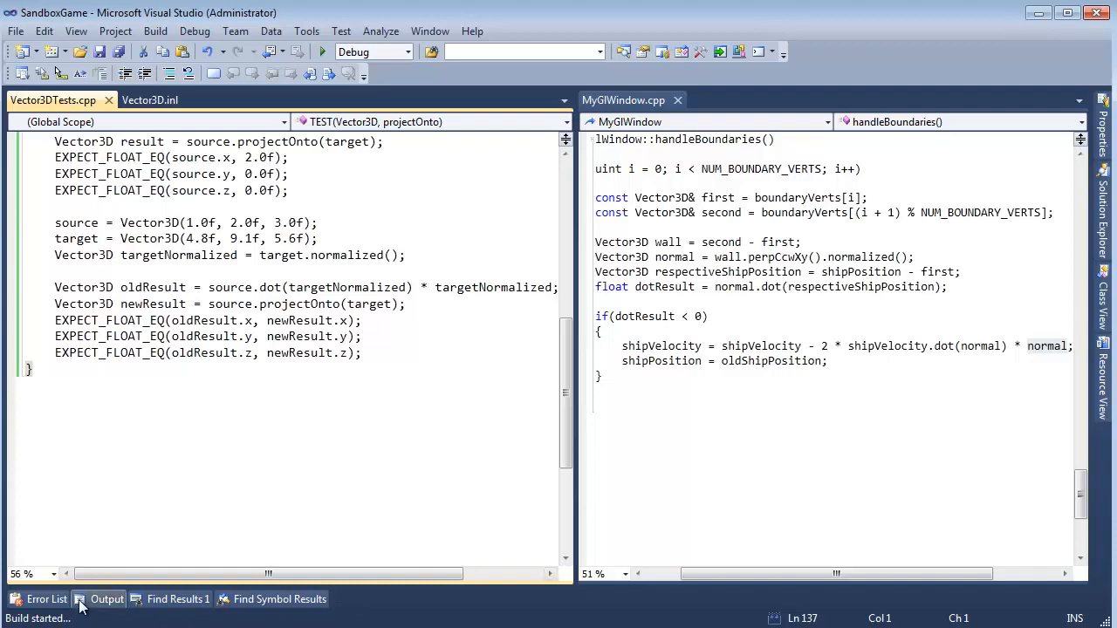
Expand Solution Explorer to show the Math headers and MathTests files.
left_click(47, 598)
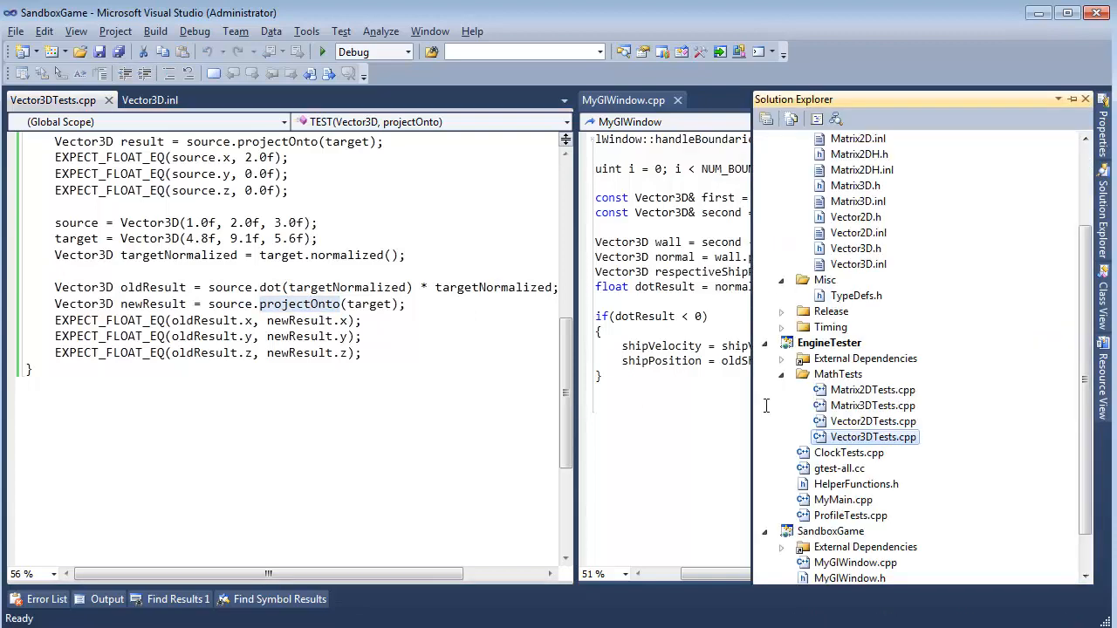
mouse_move(864, 255)
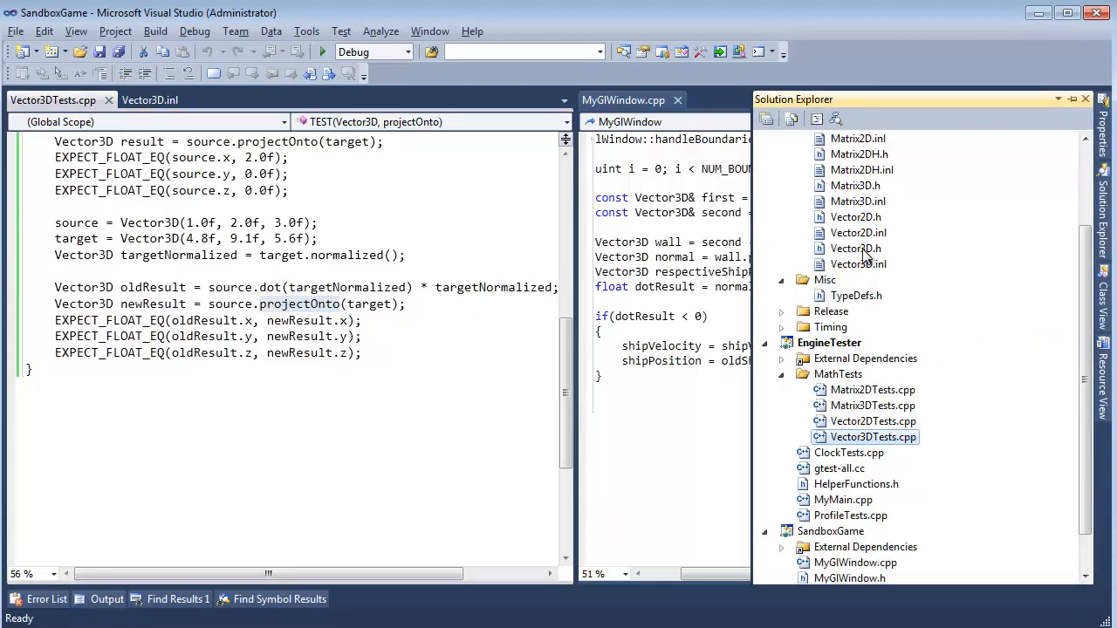
Add 'inline Vector3D projectOnto(const Vector3D& target) const;' to Vector3D.h after perpCcwXy.
left_click(855, 249)
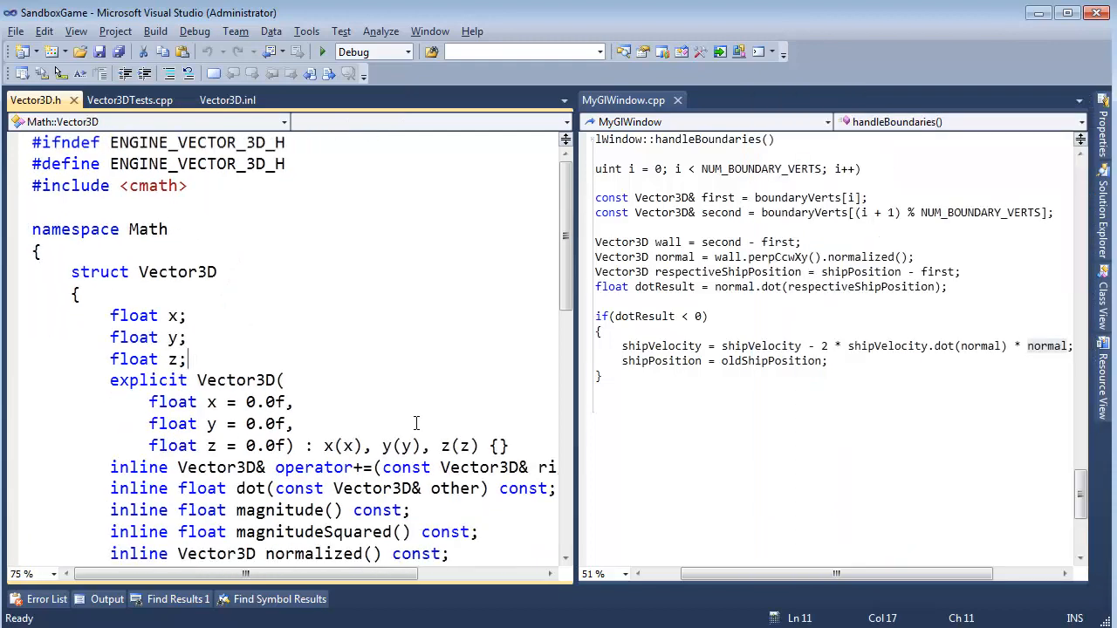
scroll("down", 3)
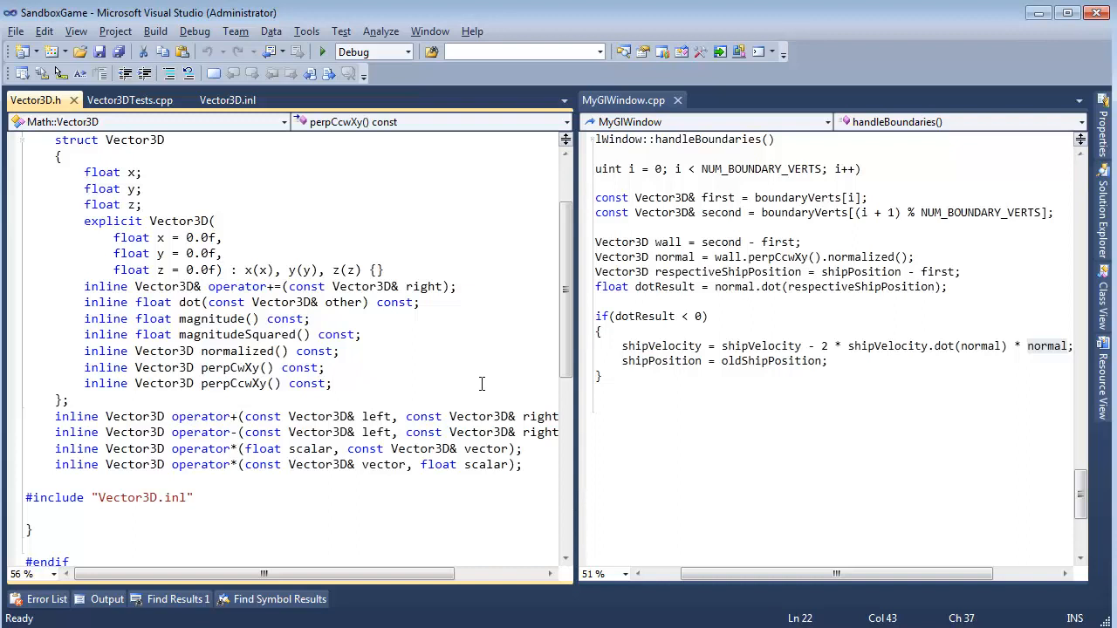
type("inline V")
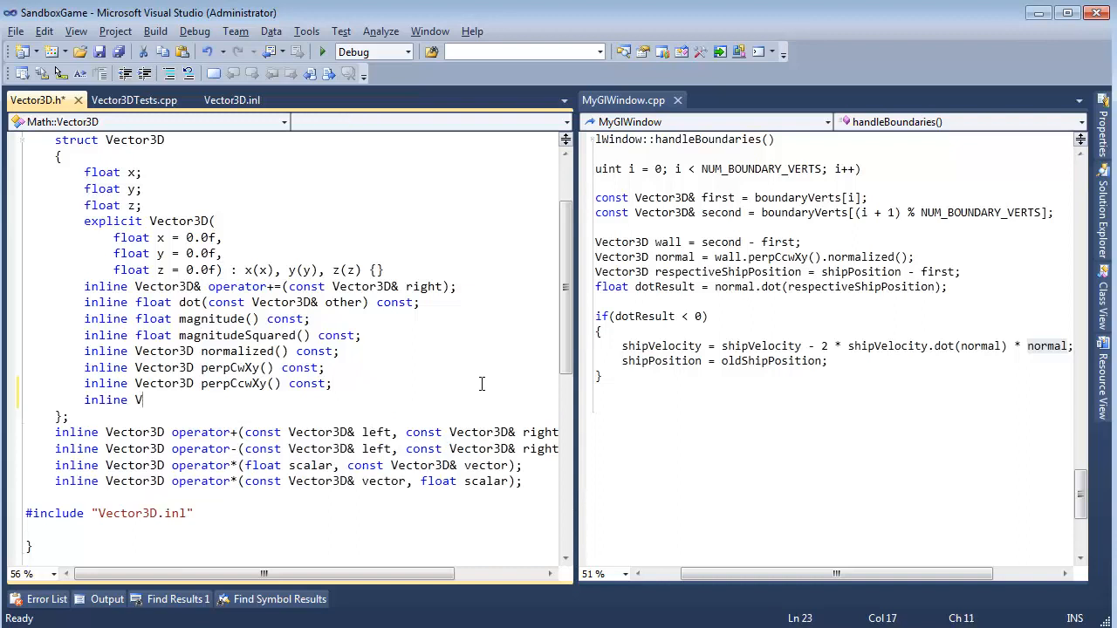
type("ector3D")
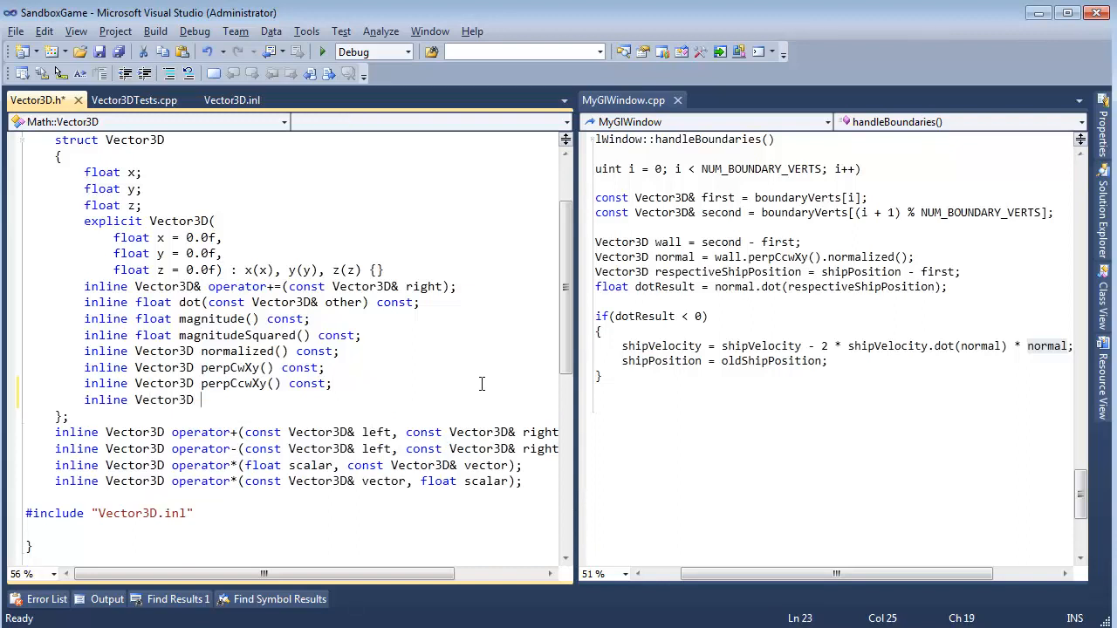
type("projectOnto(c")
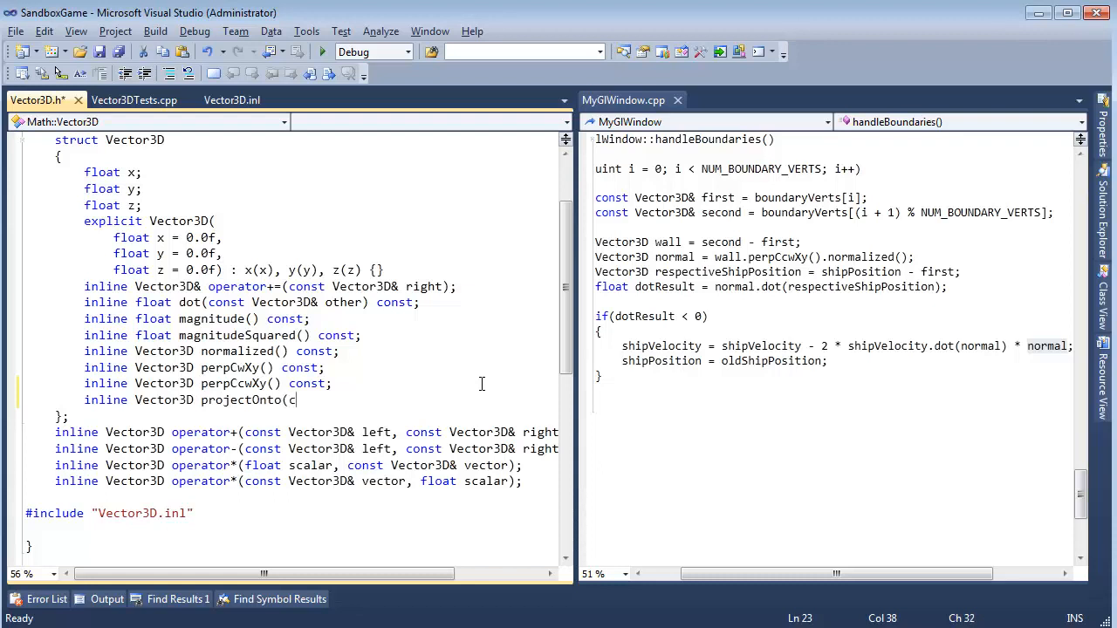
type("onst Vector3D& ta")
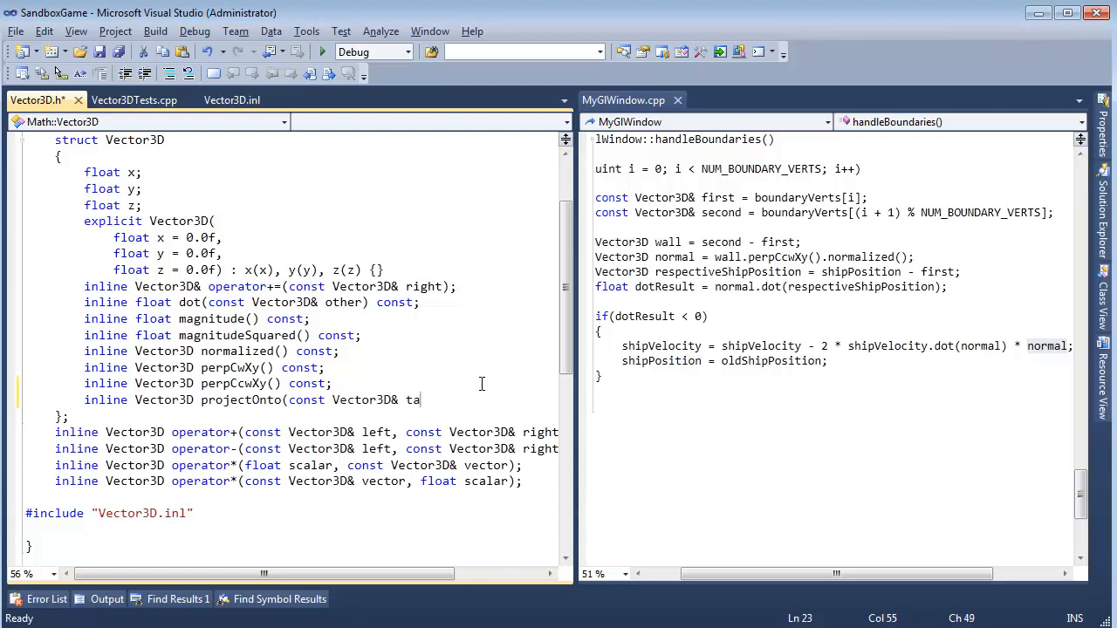
type("rget) const;")
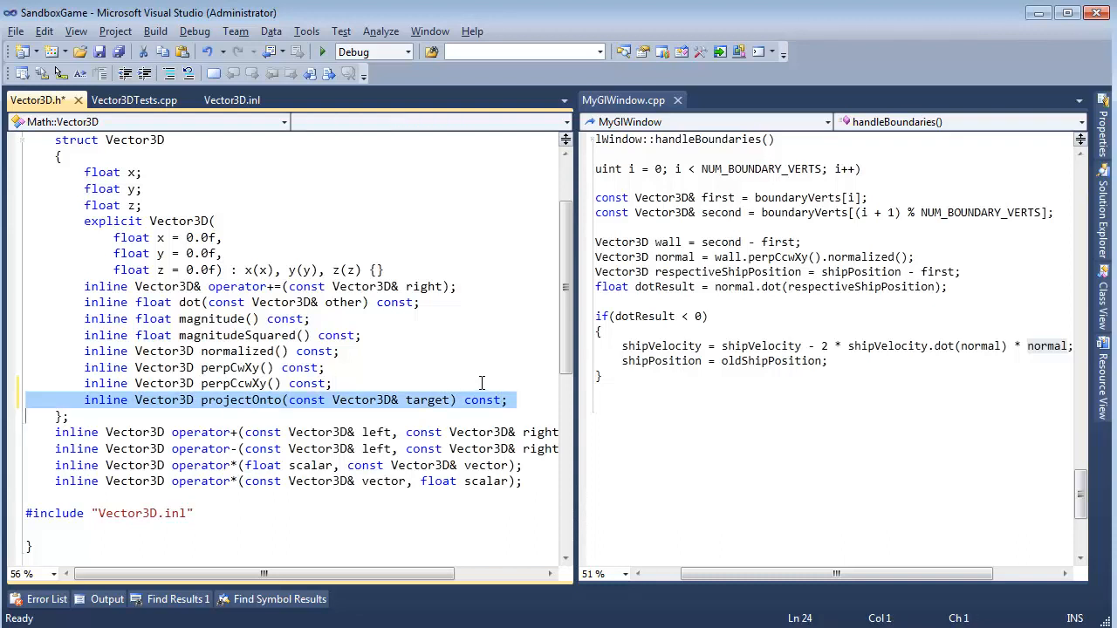
Copy the projectOnto declaration into Vector3D.inl below perpCcwXy with a Vector3D:: qualifier.
left_click(232, 99)
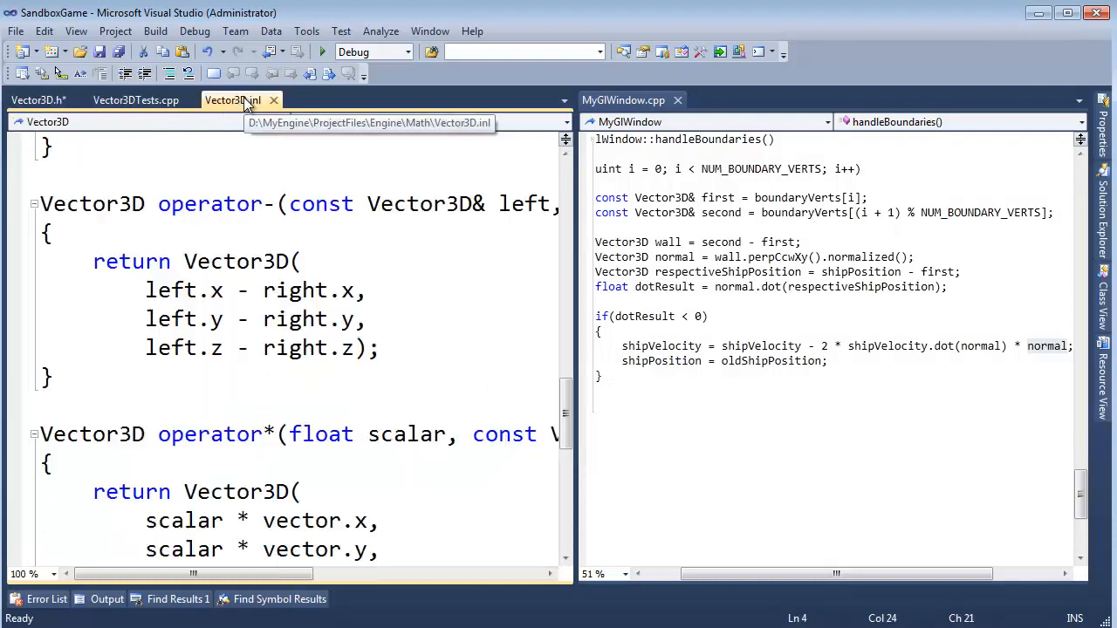
left_click(34, 100)
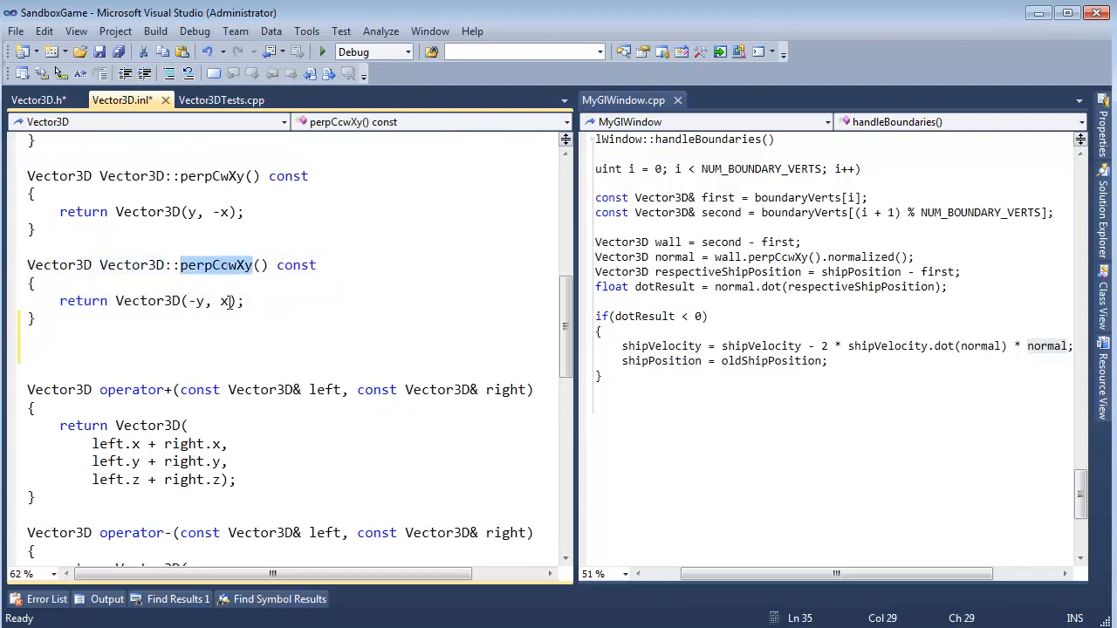
left_click(37, 100)
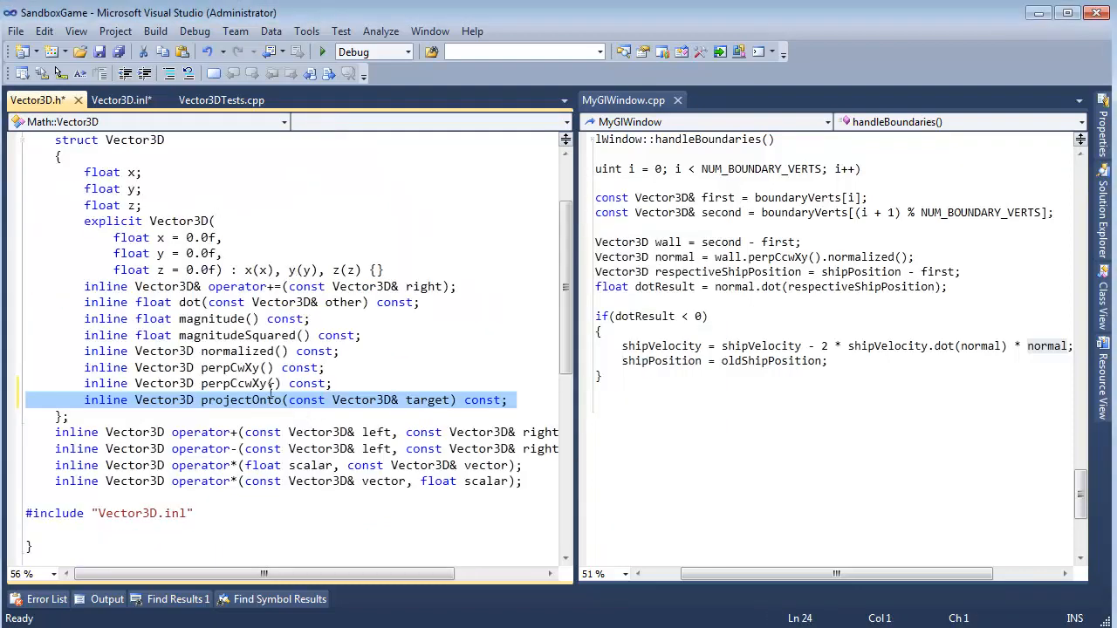
left_click(145, 400)
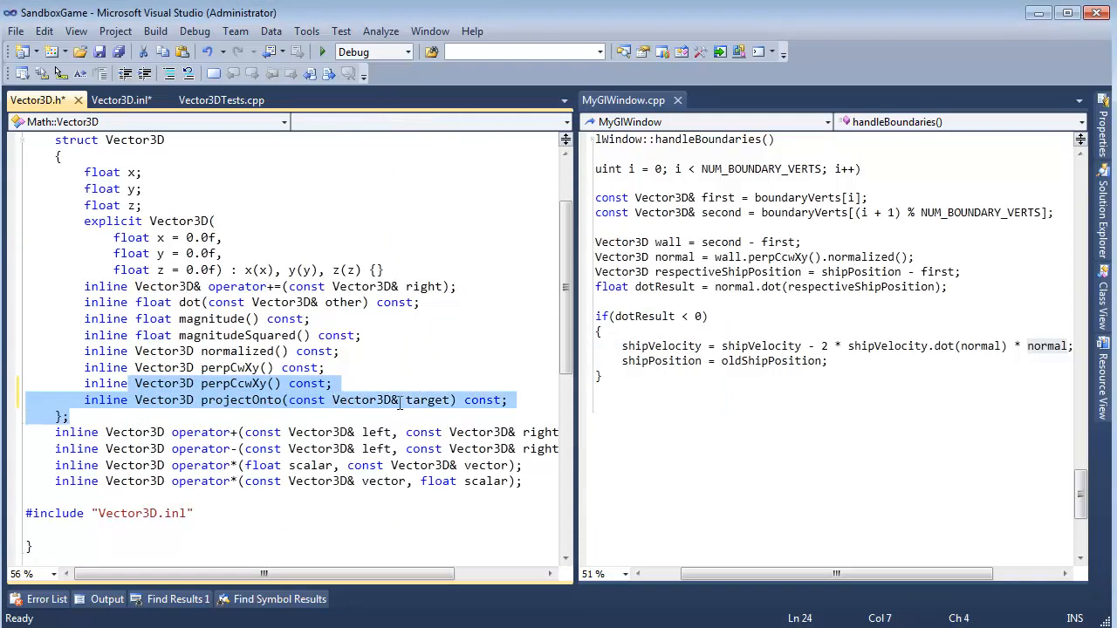
left_click(121, 100)
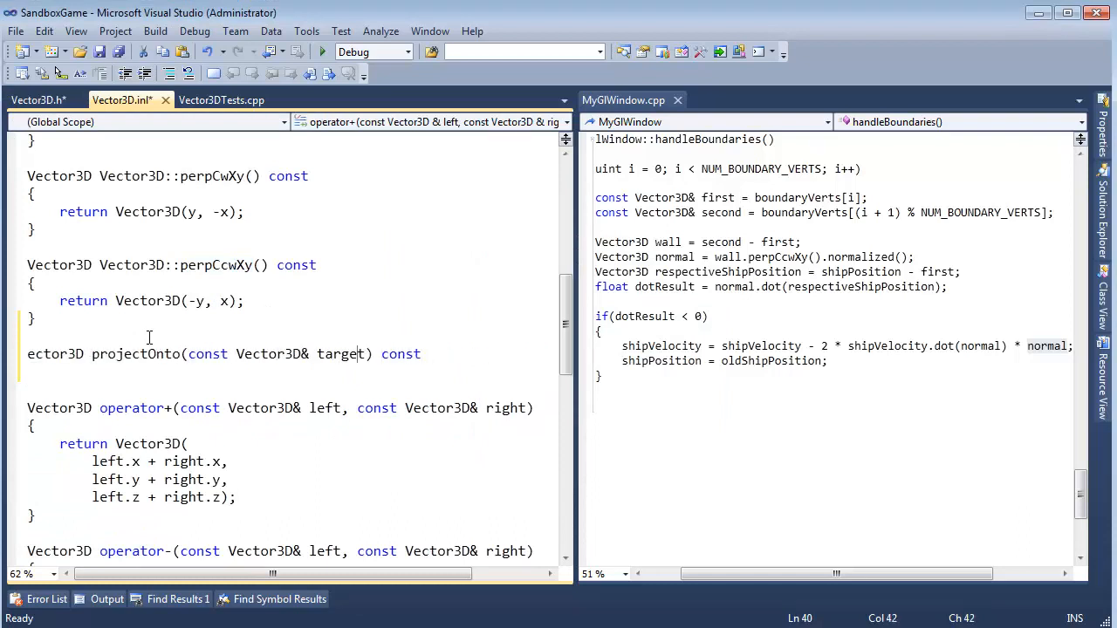
double_click(131, 264)
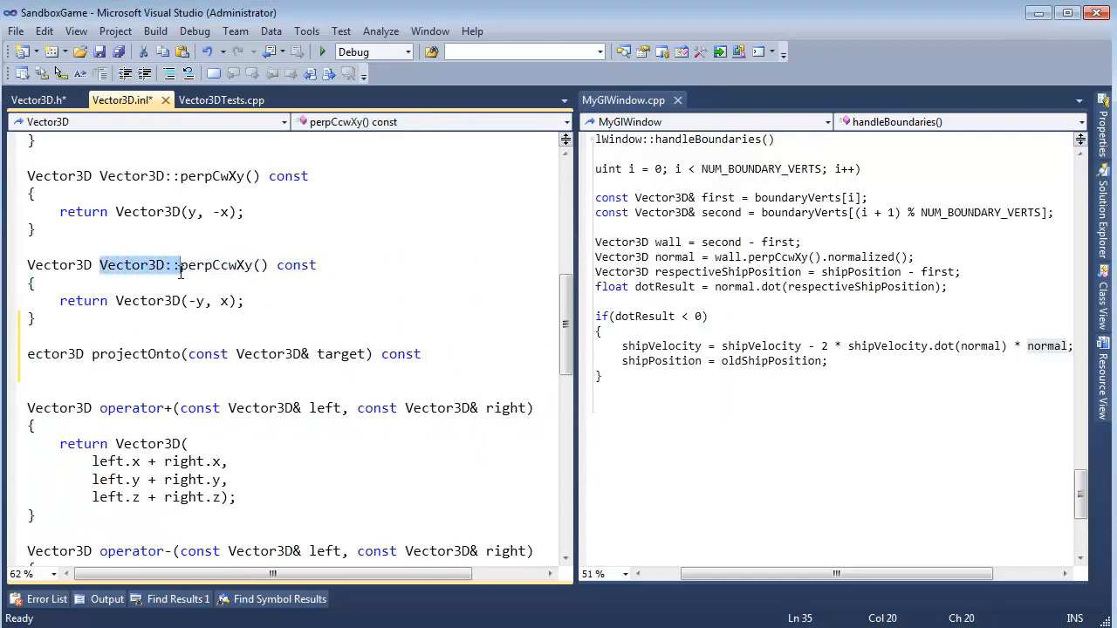
left_click(173, 353)
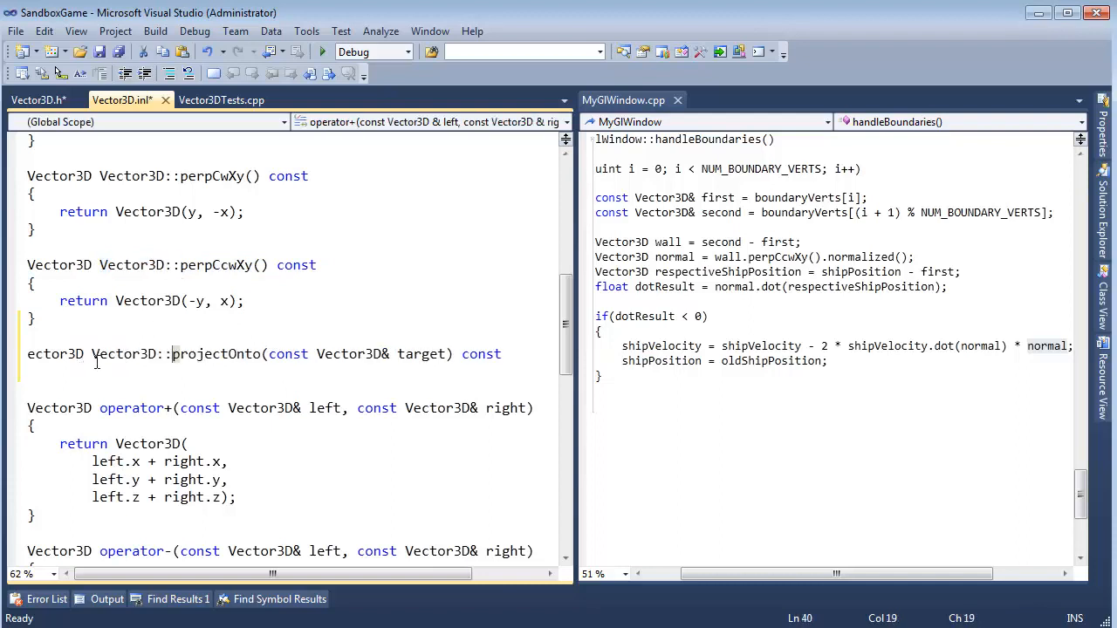
left_click(30, 353)
type("V")
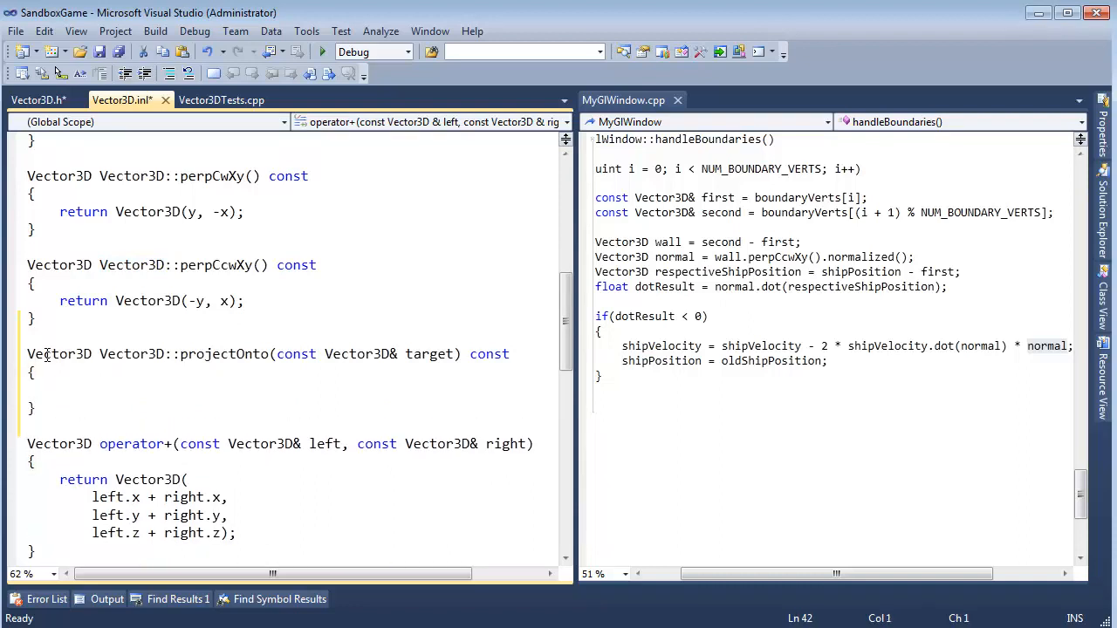
type("ret")
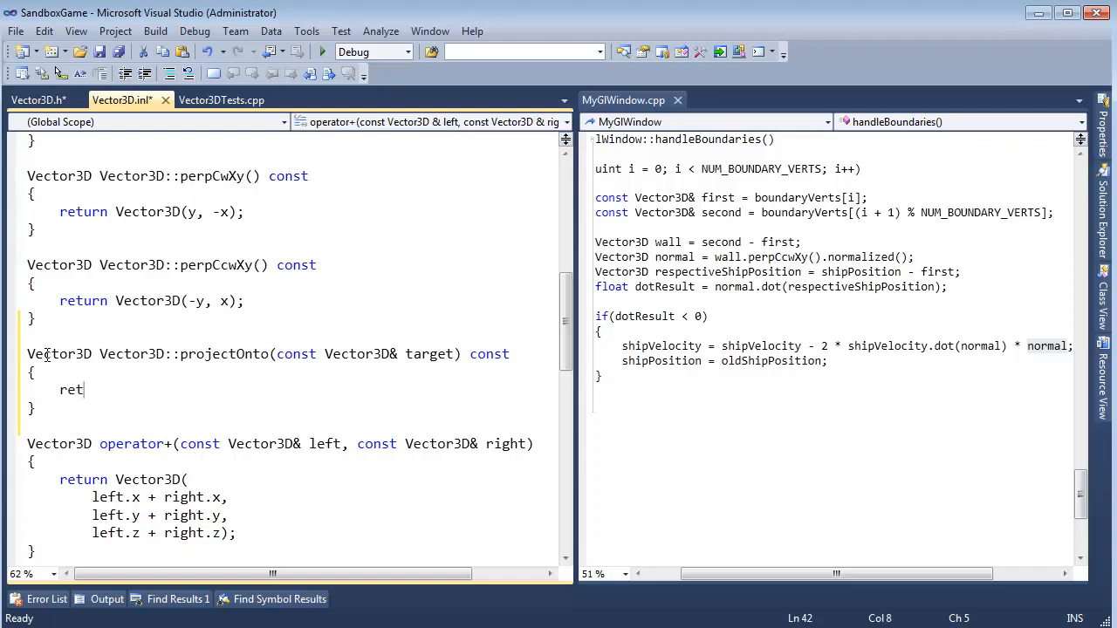
type("urn Vector3D()")
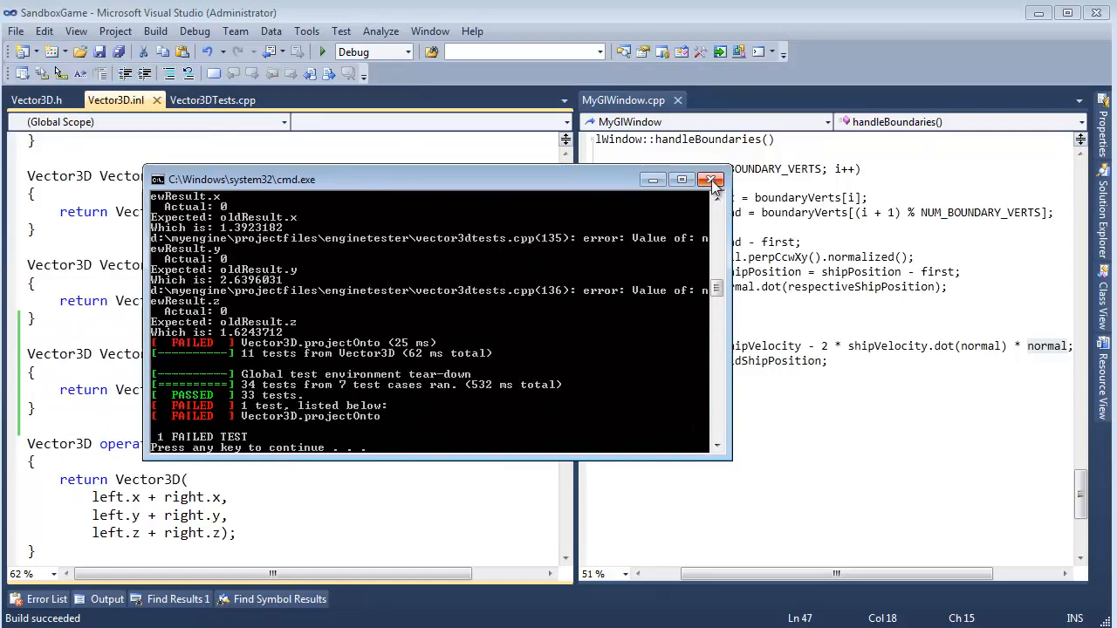
left_click(710, 179)
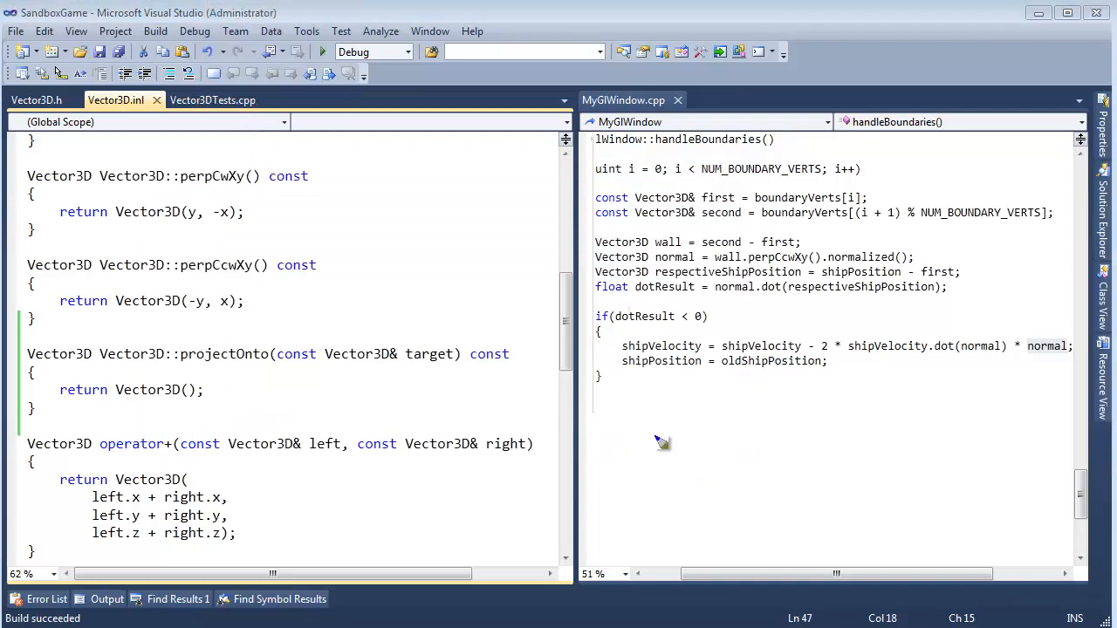
mouse_move(680, 434)
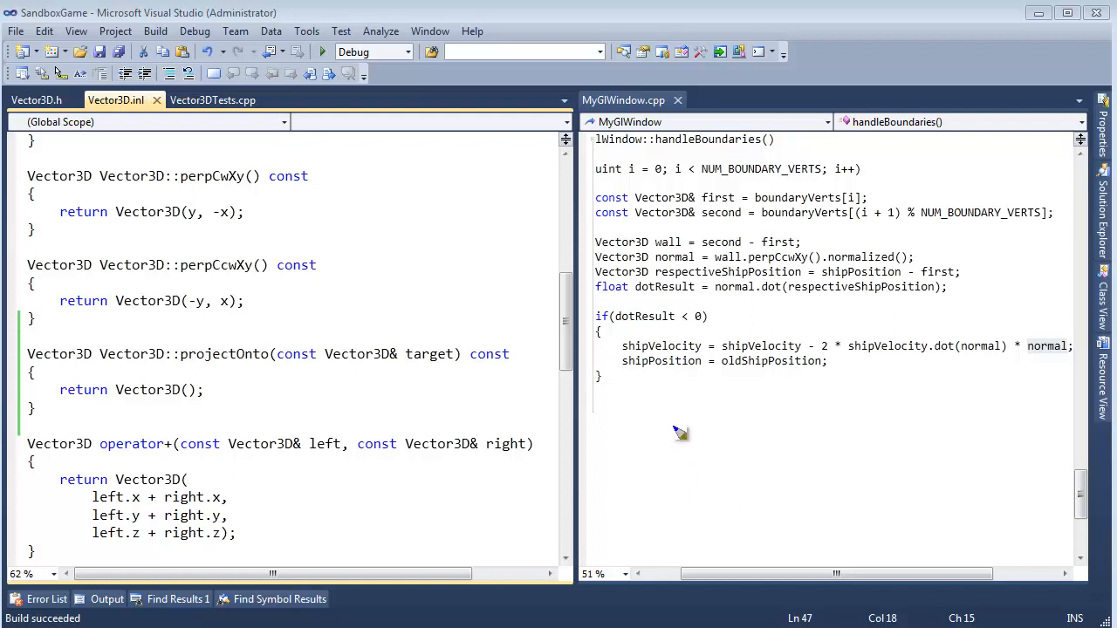
mouse_move(714, 434)
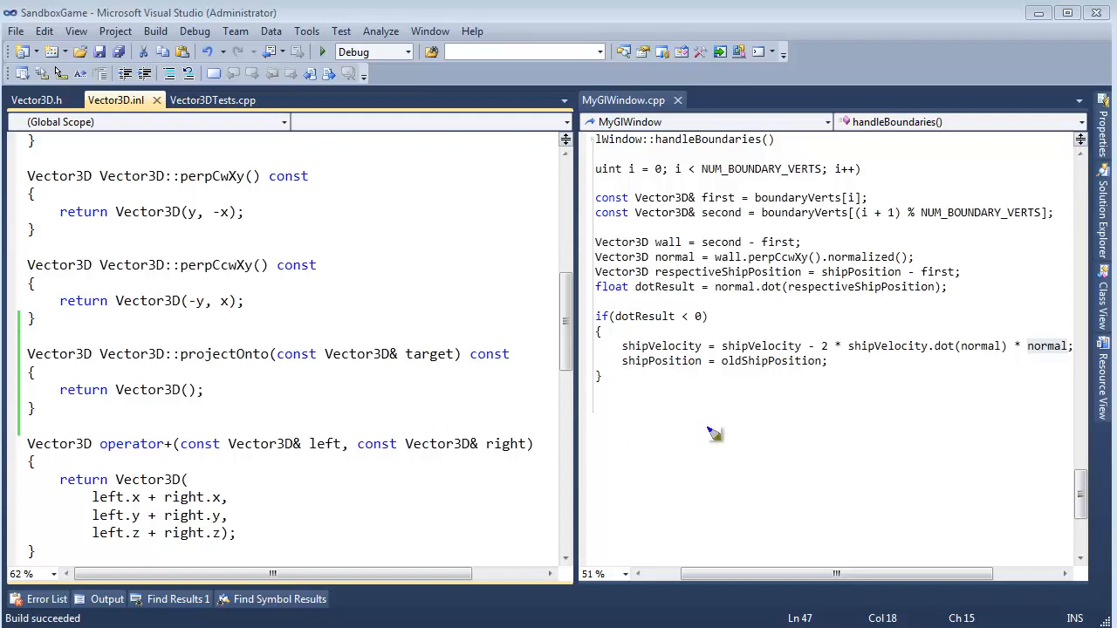
mouse_move(702, 438)
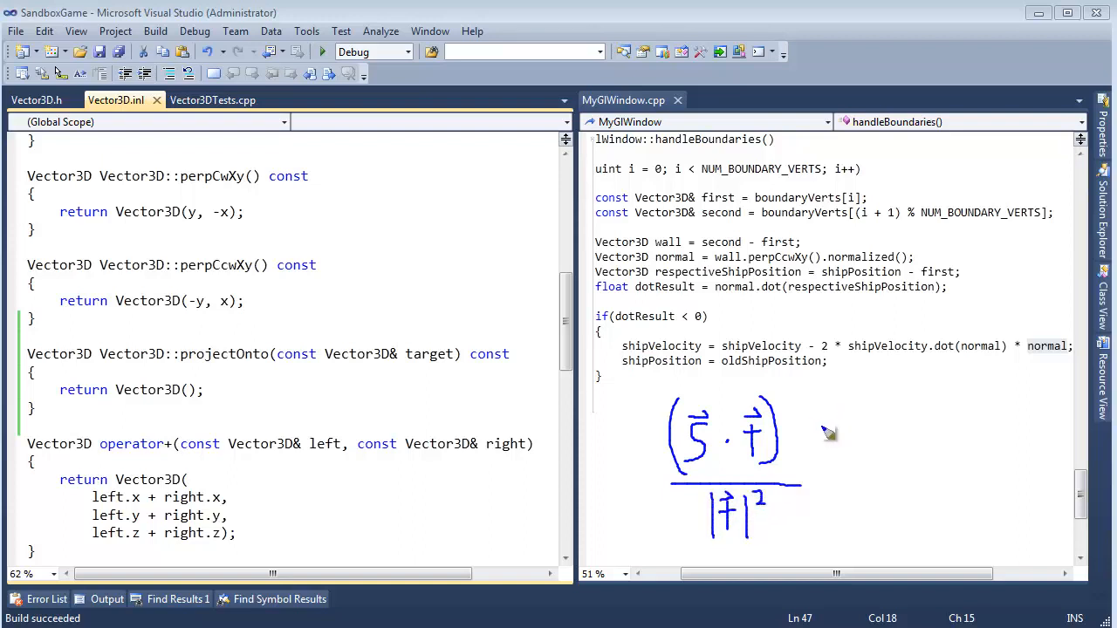
mouse_move(672, 441)
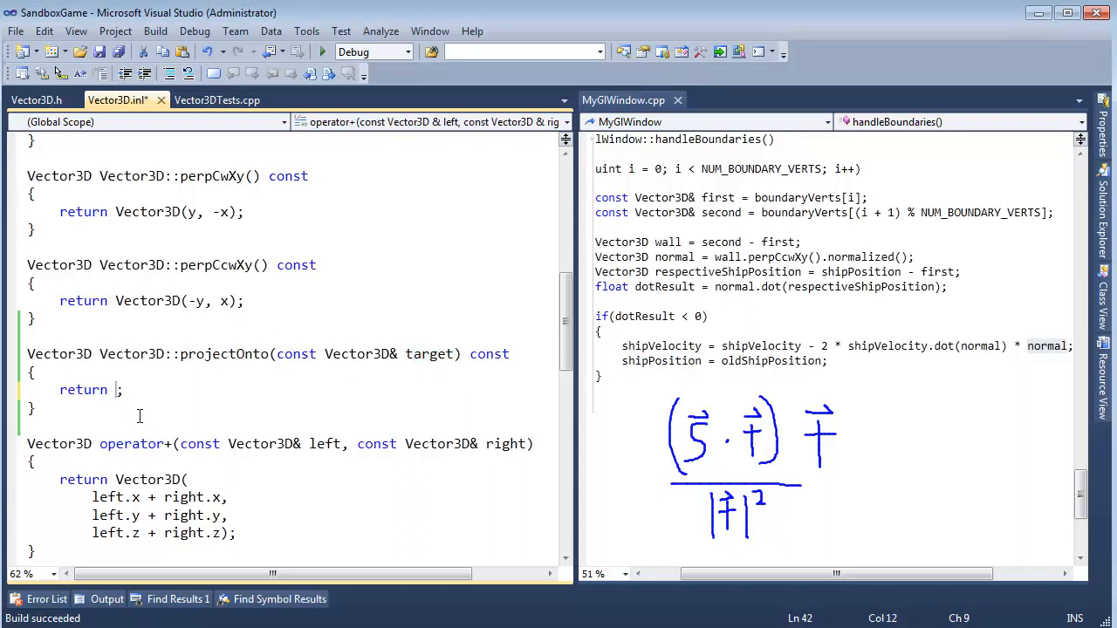
mouse_move(149, 416)
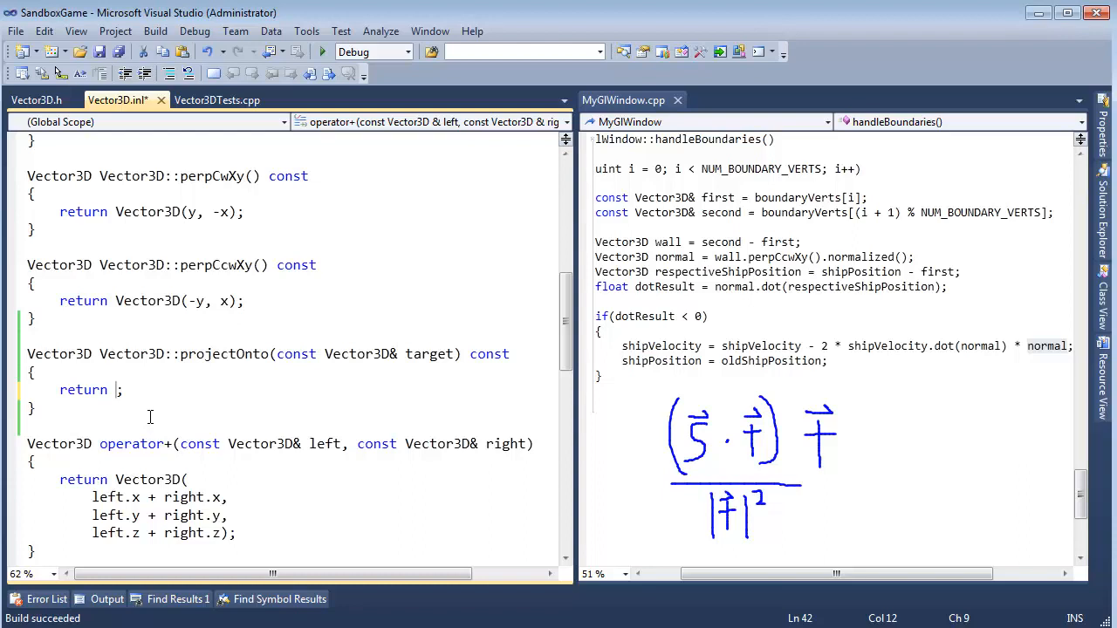
Make projectOnto return (this->dot(target) / target.magnitudeSquare()) * target.
type("this->dot")
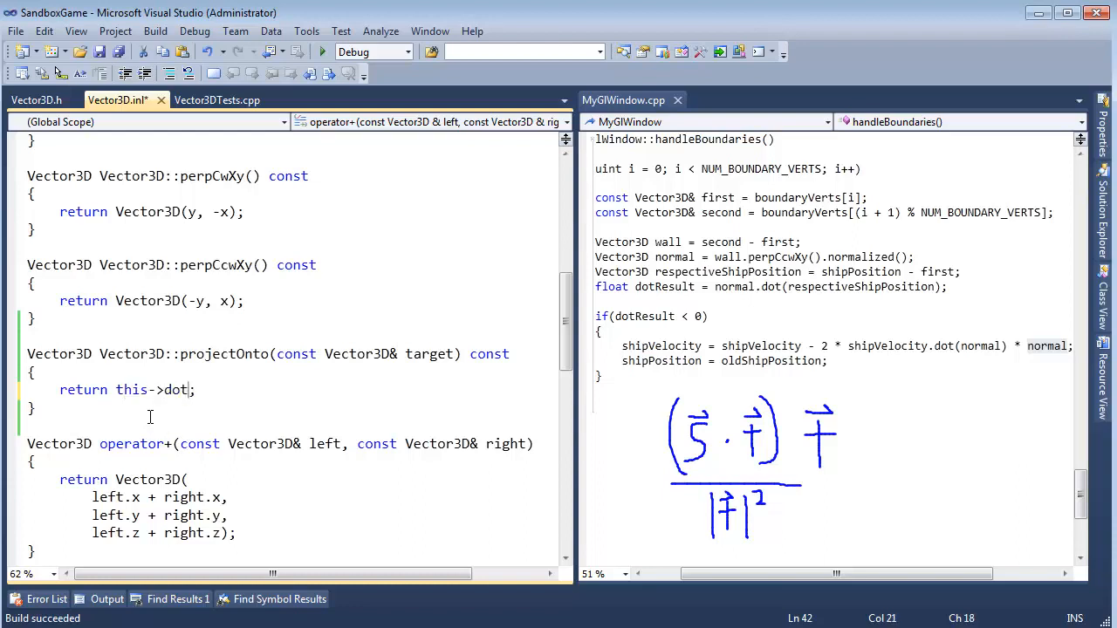
type("(targe")
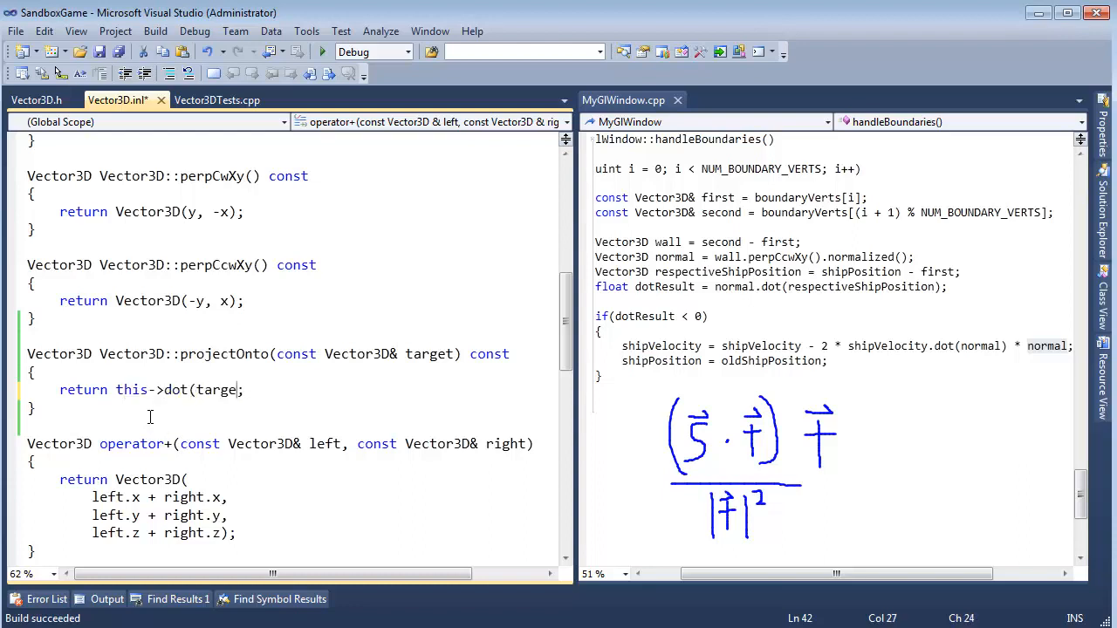
type("t)")
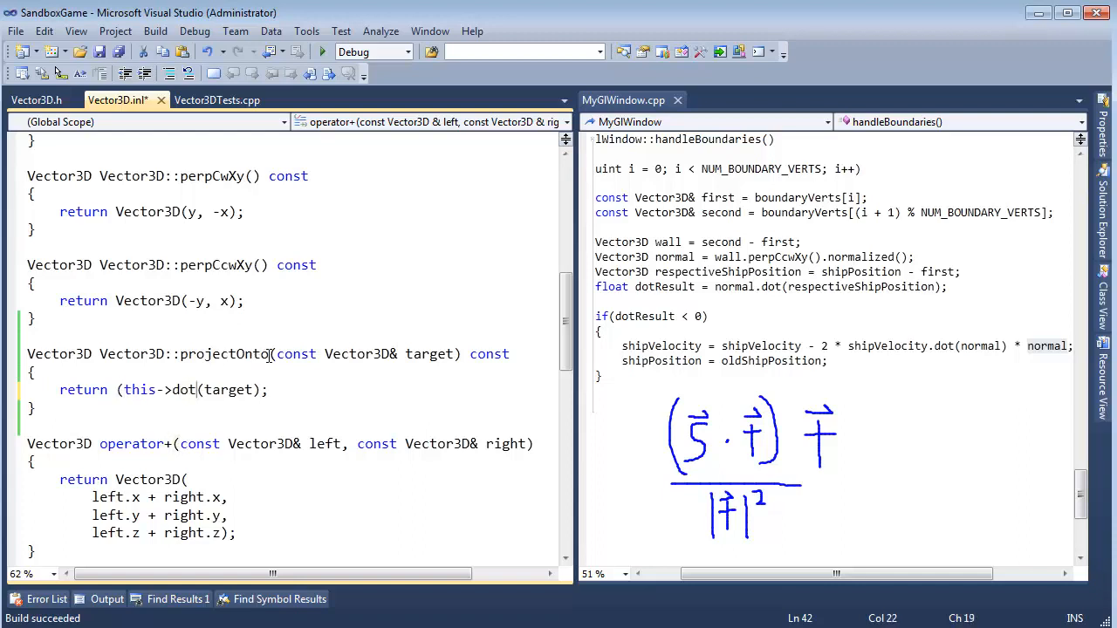
mouse_move(782, 479)
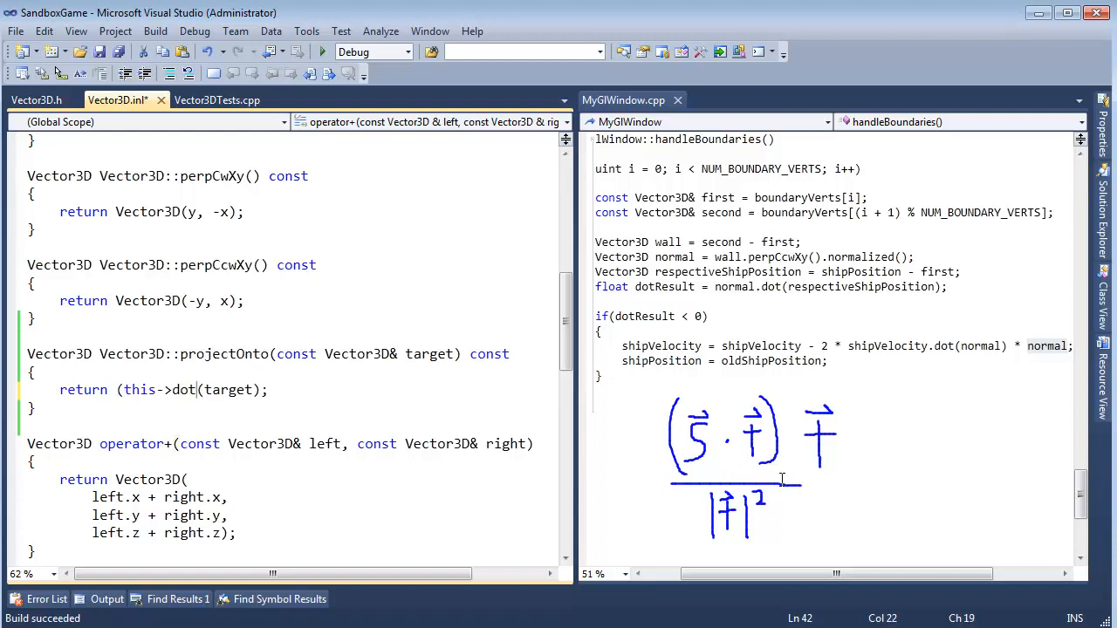
mouse_move(268, 325)
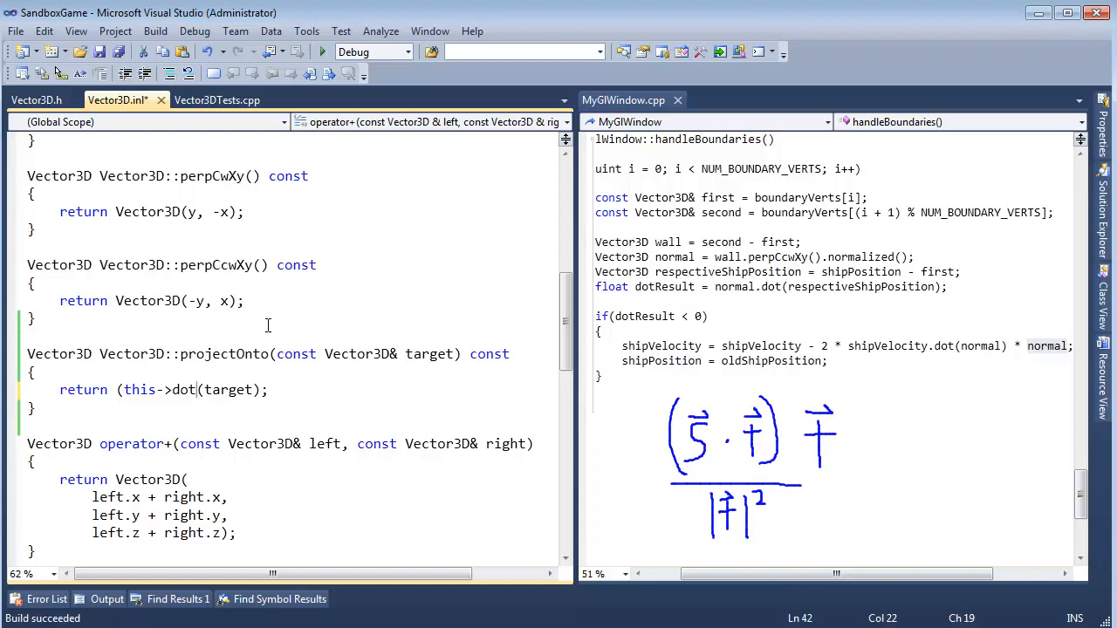
type("/")
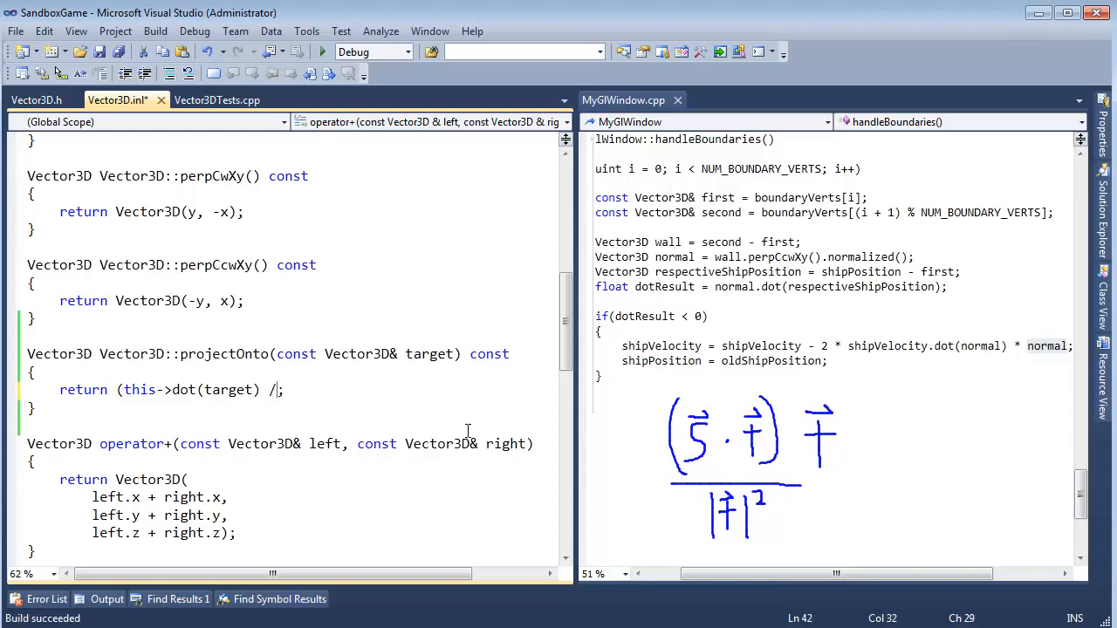
type("target")
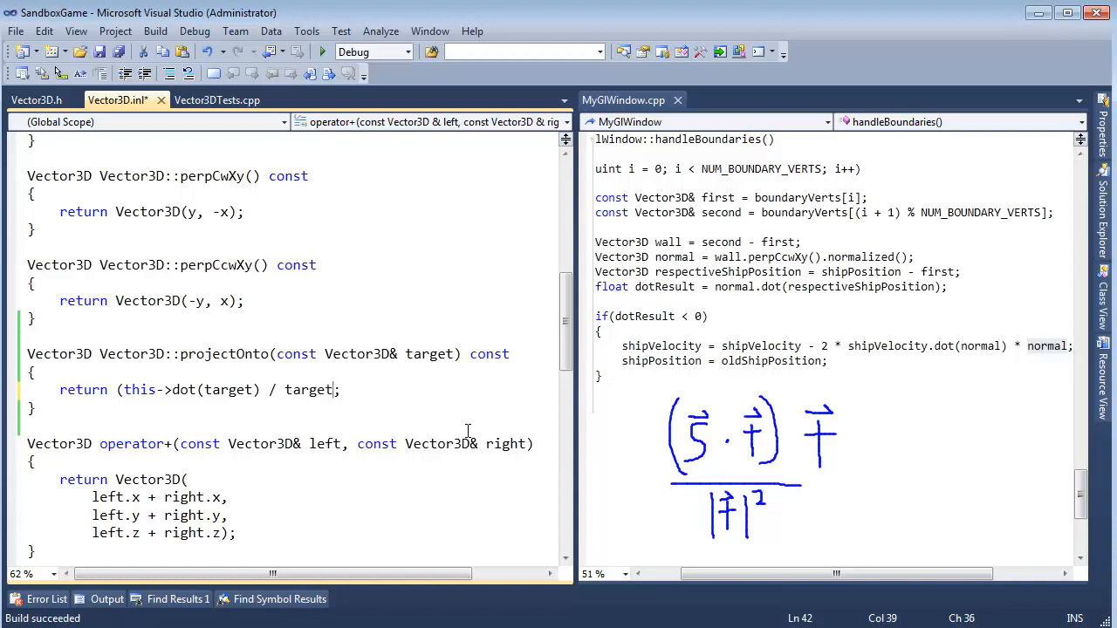
type("magnitudeSquare")
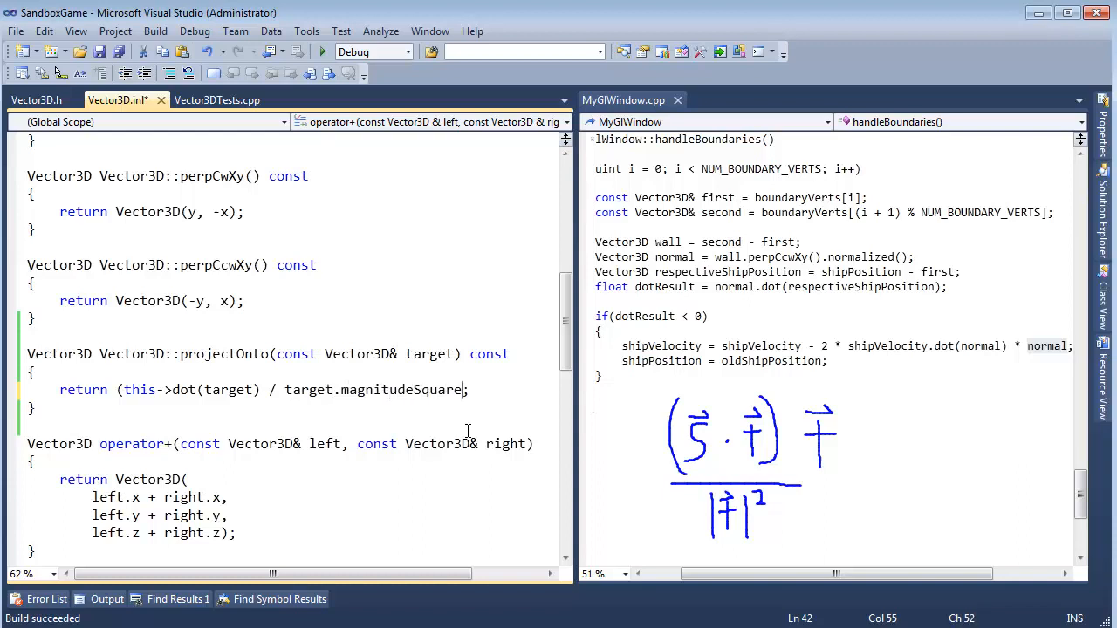
type("())")
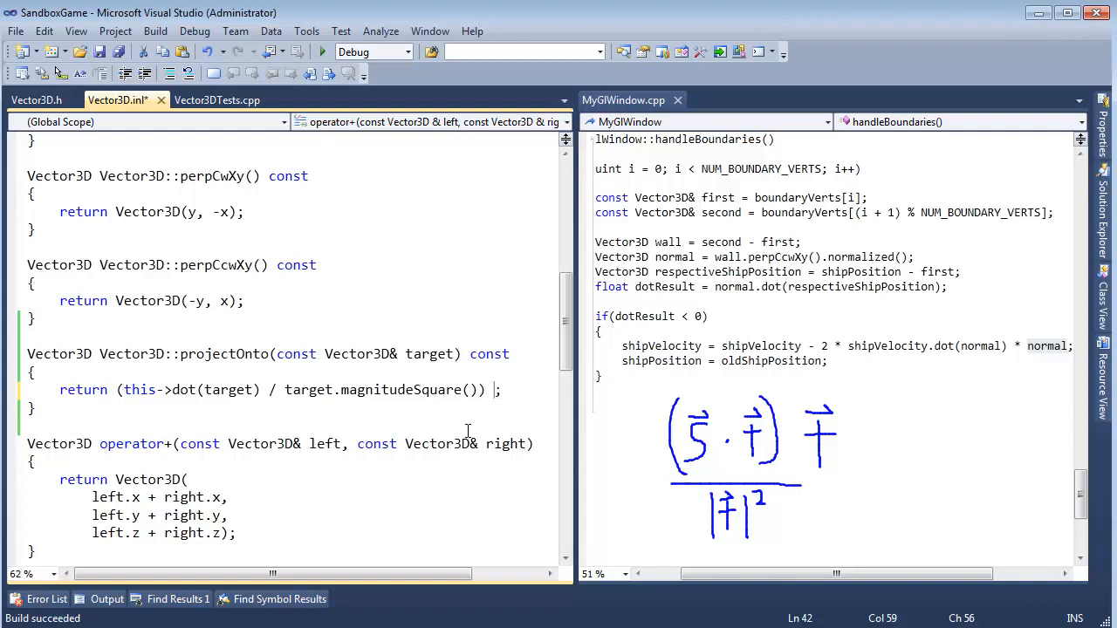
scroll("right", 3)
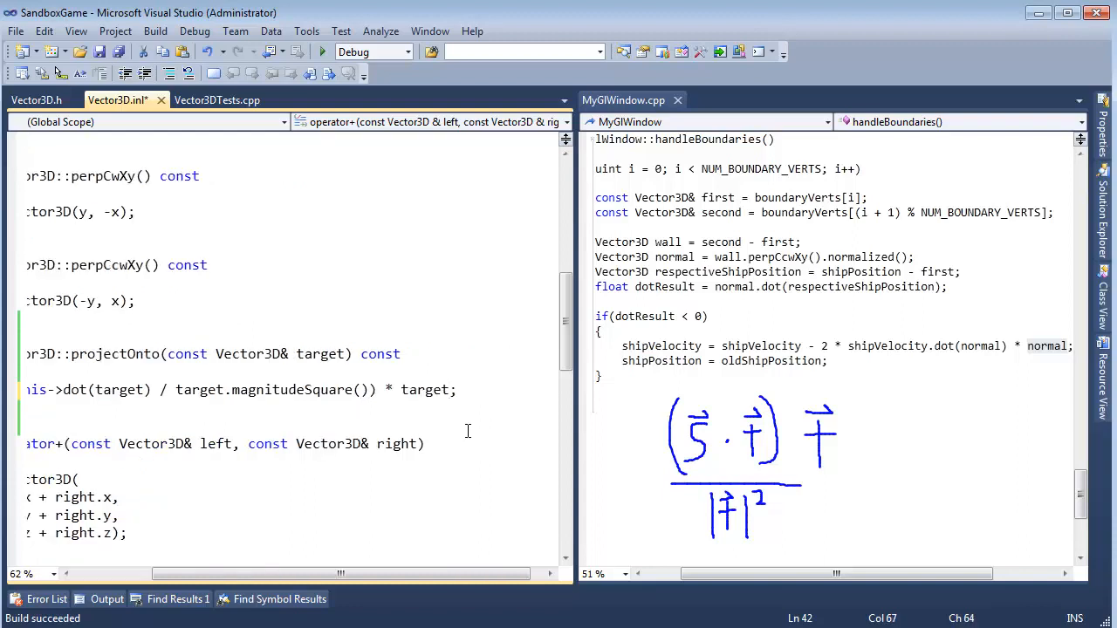
mouse_move(735, 495)
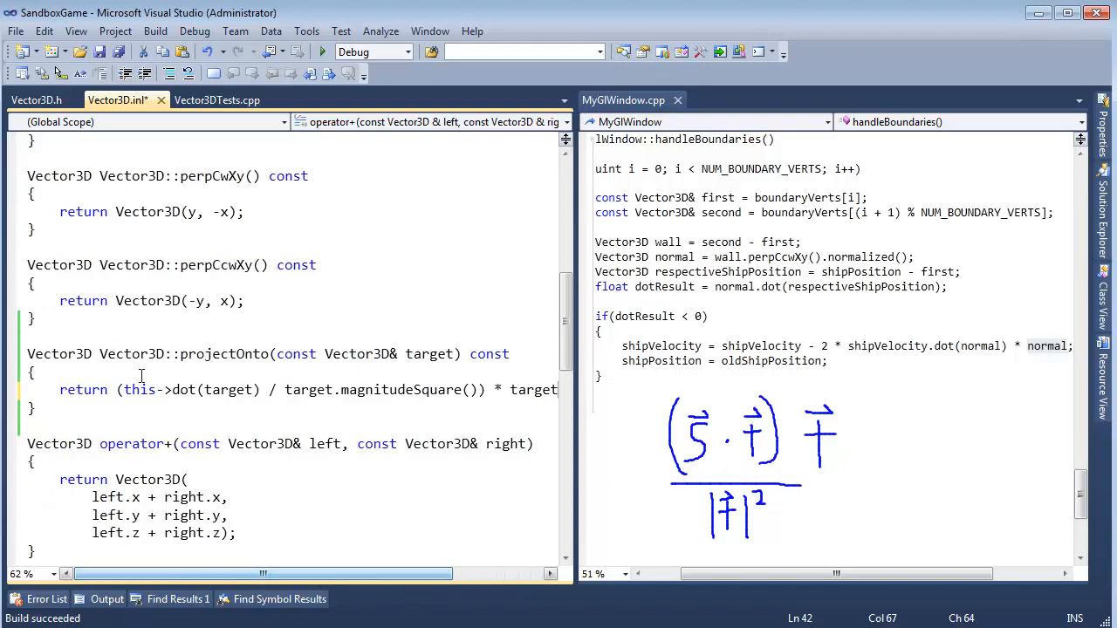
left_click(364, 354)
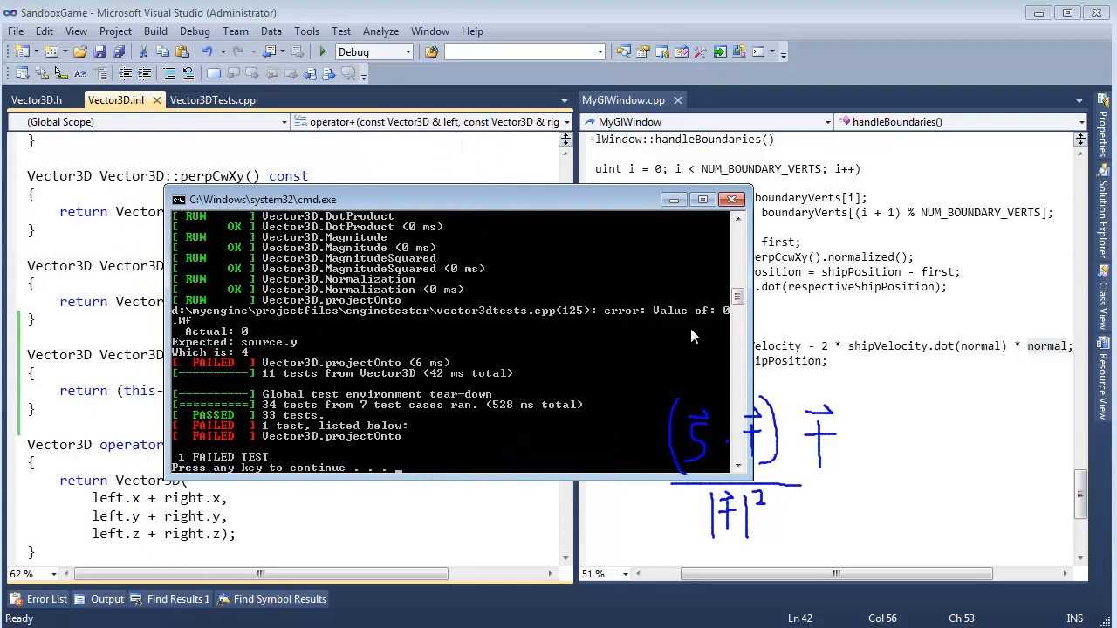
mouse_move(273, 351)
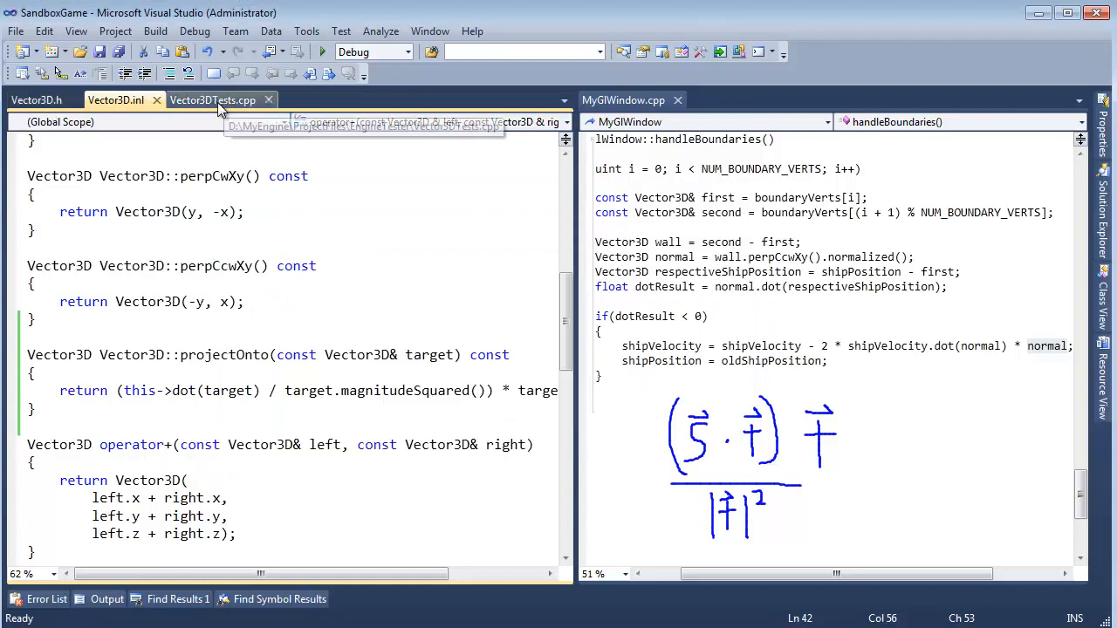
Return to Vector3DTests.cpp and close the test results showing all 34 tests passing.
left_click(212, 99)
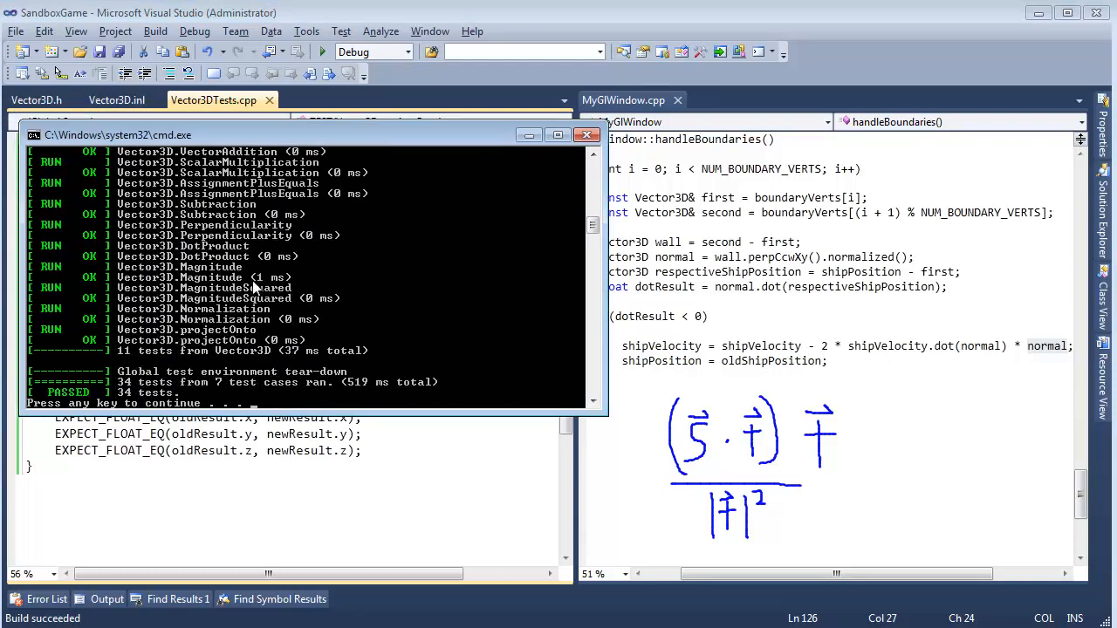
mouse_move(340, 259)
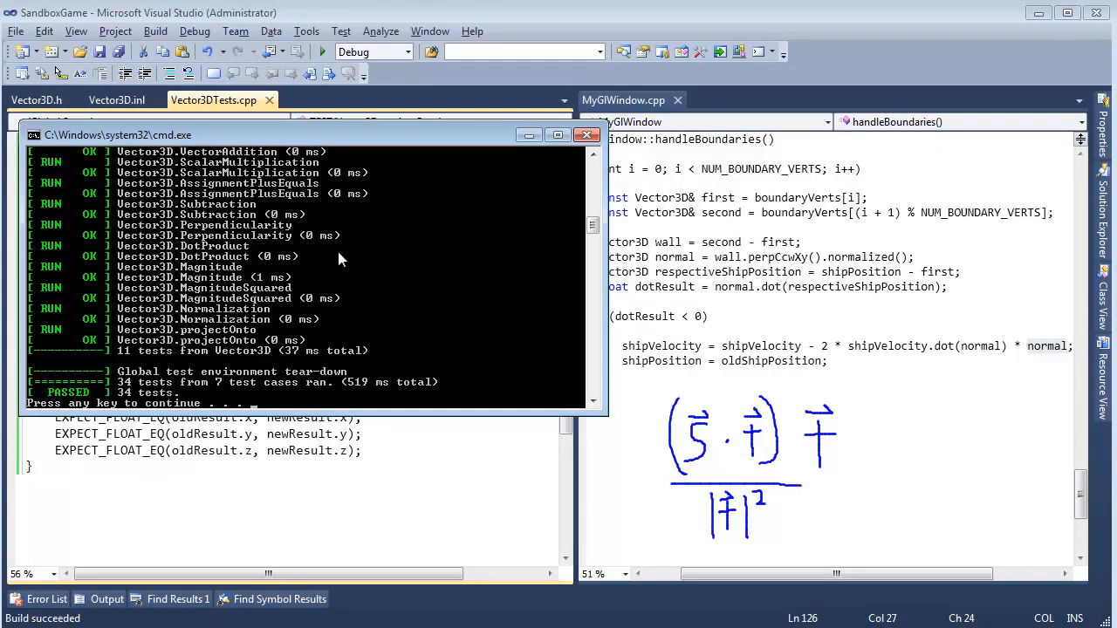
left_click(586, 134)
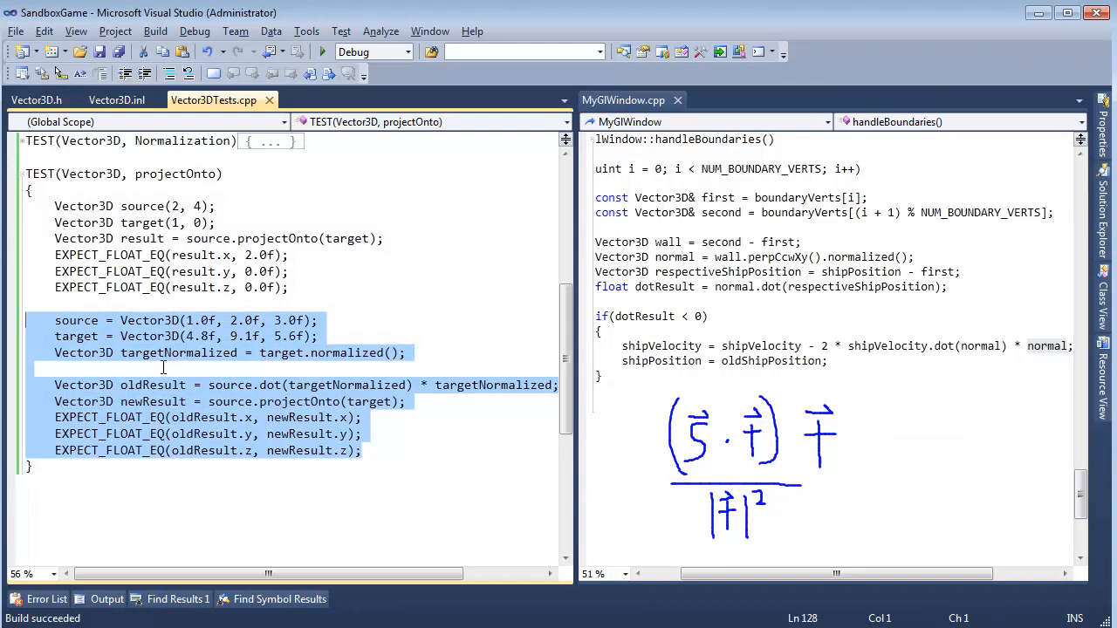
Select the projectOnto test body for review, then clear the selection.
left_click(162, 368)
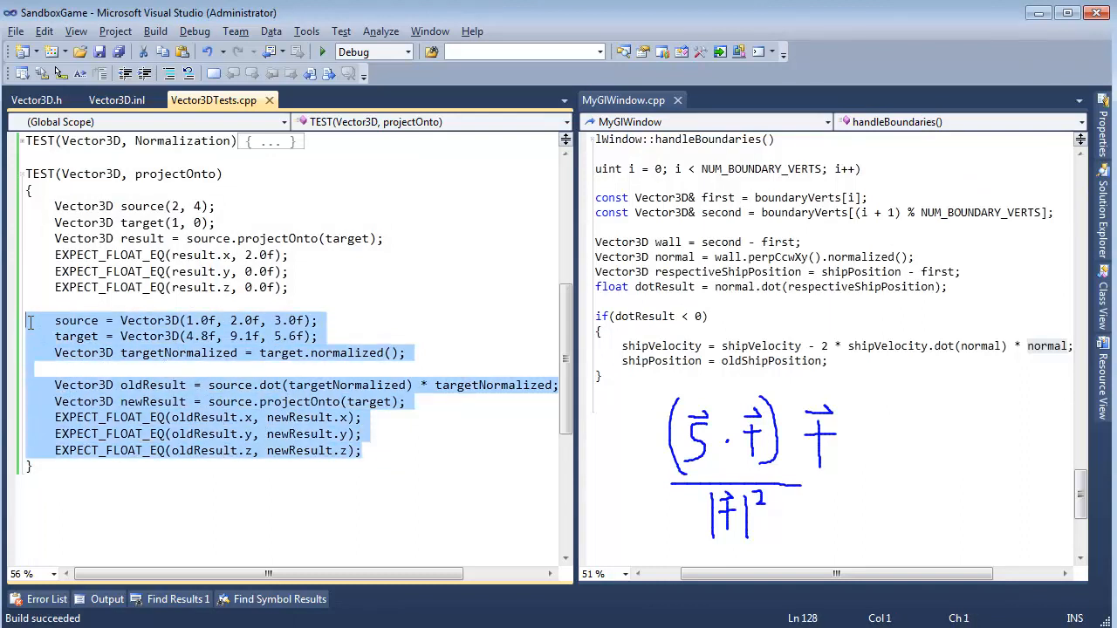
left_click(166, 261)
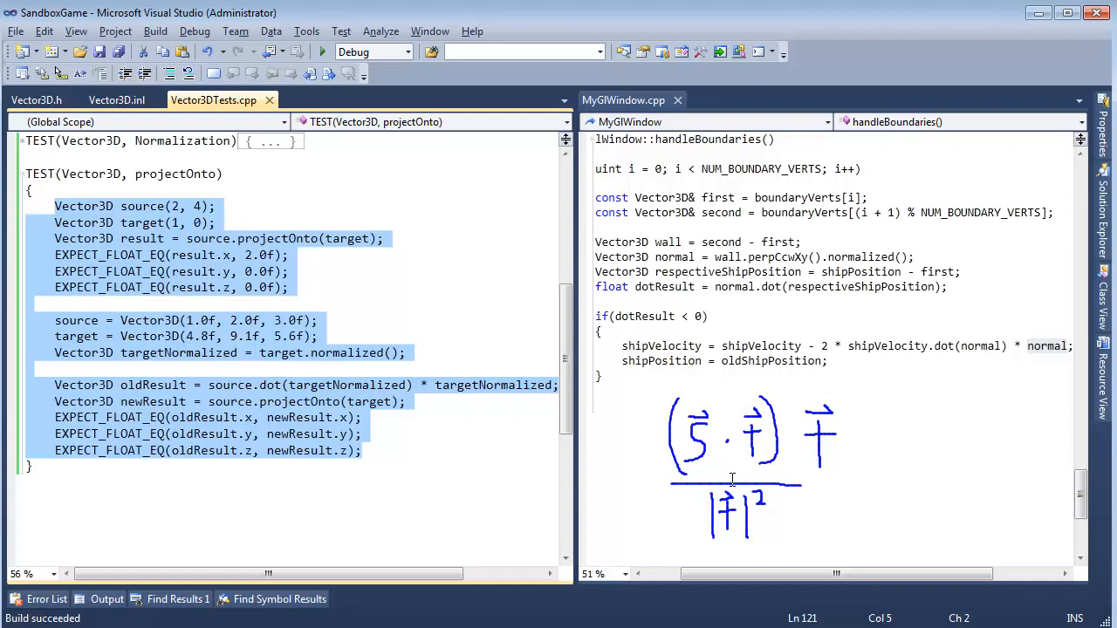
mouse_move(763, 469)
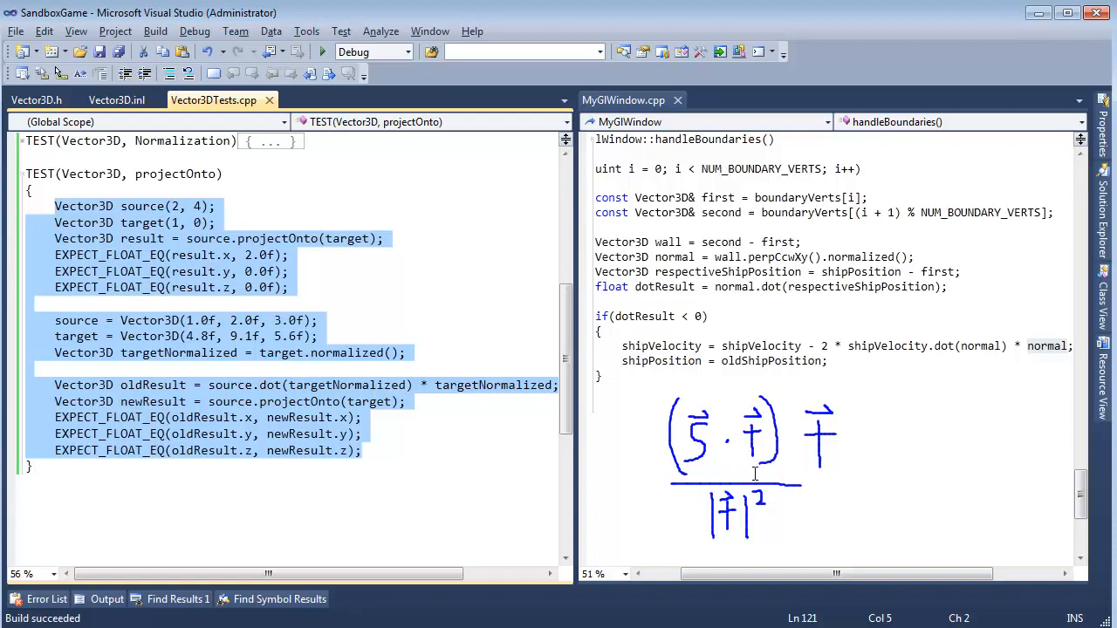
mouse_move(727, 461)
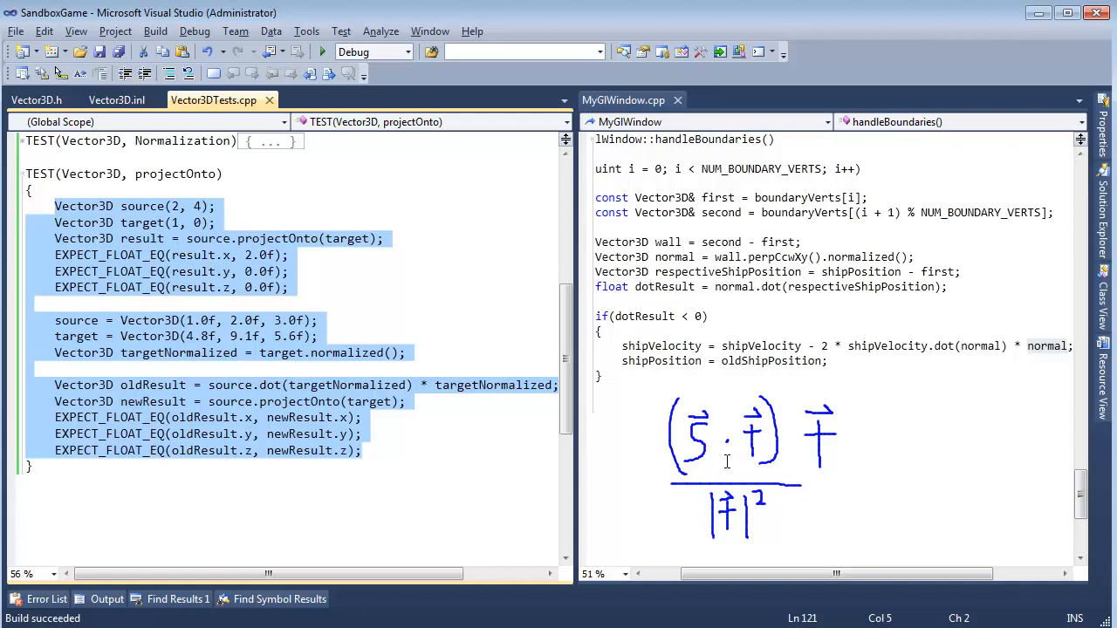
mouse_move(427, 433)
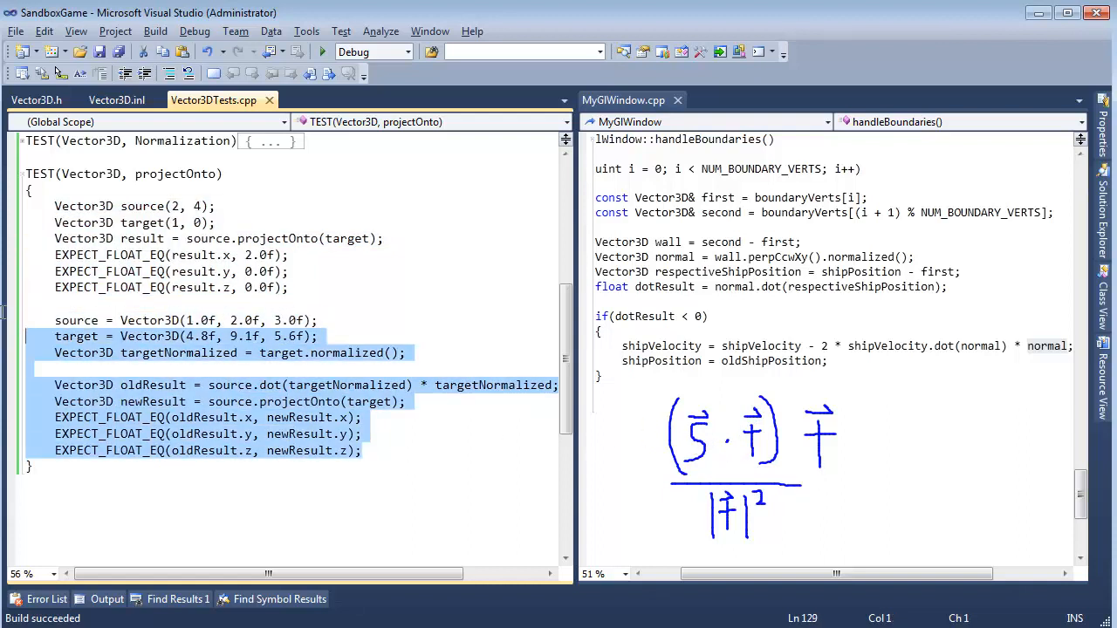
left_click(56, 302)
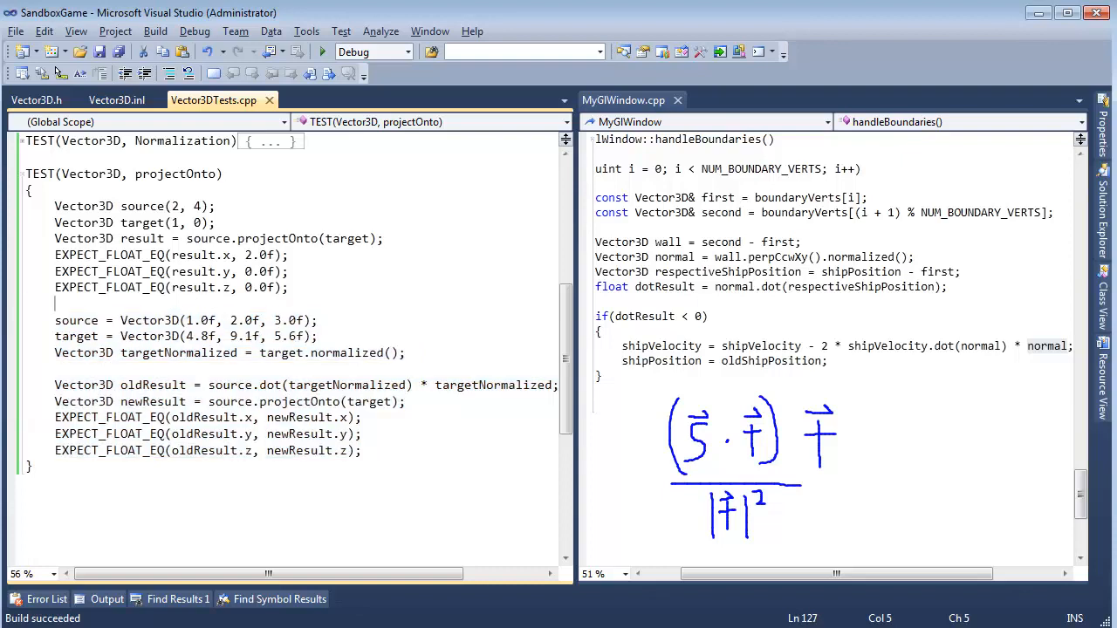